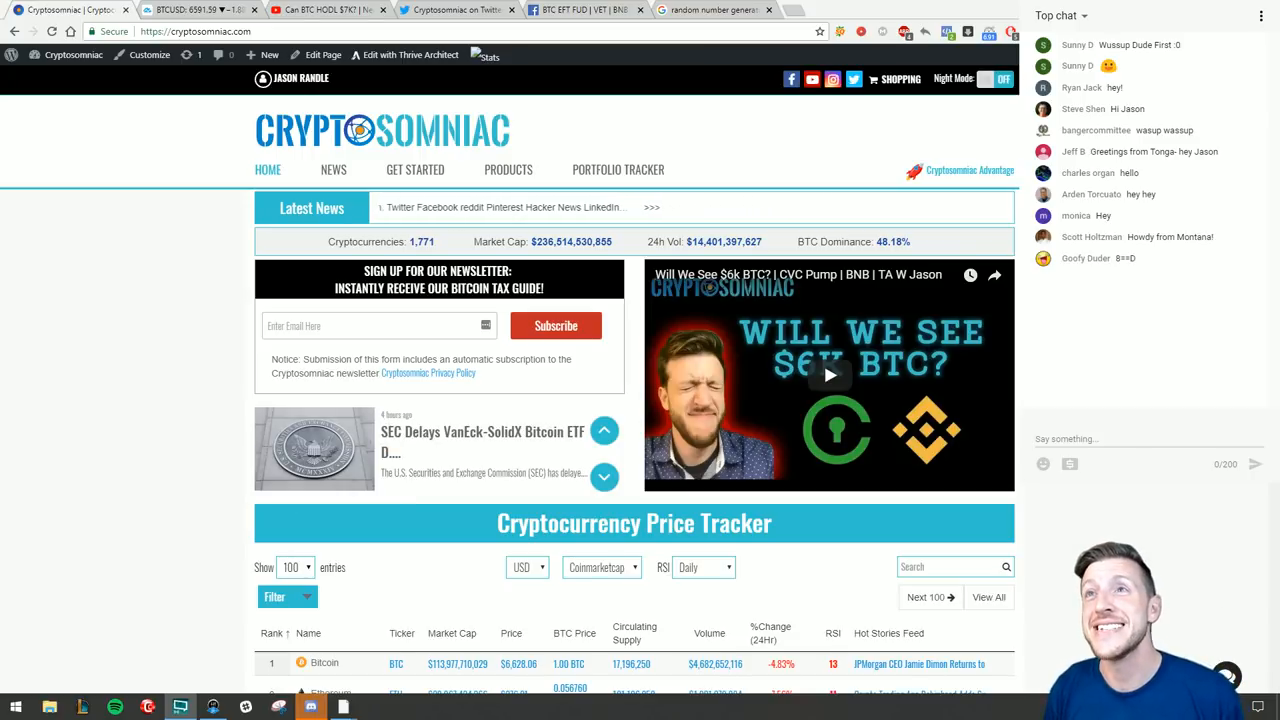
# - Leave the Cryptosomniac homepage and switch to the TradingView BTC/USD daily Coinbase chart
pyautogui.click(604, 476)
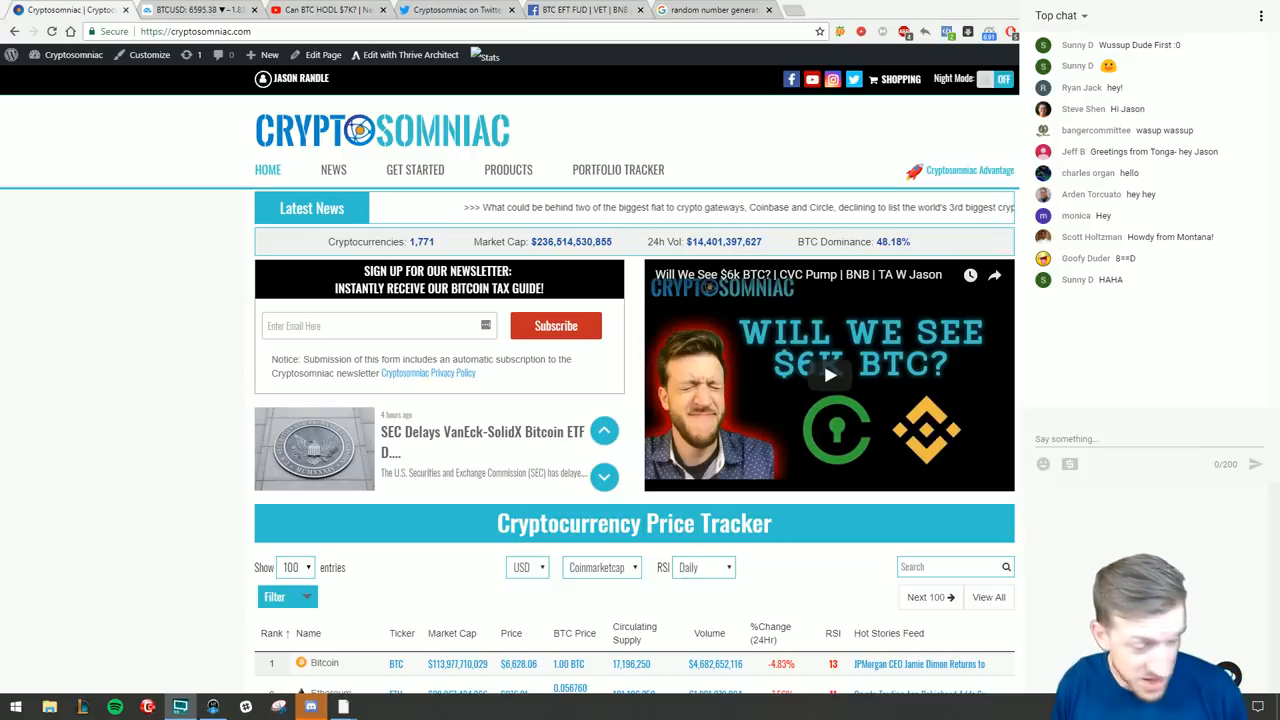
pyautogui.click(604, 476)
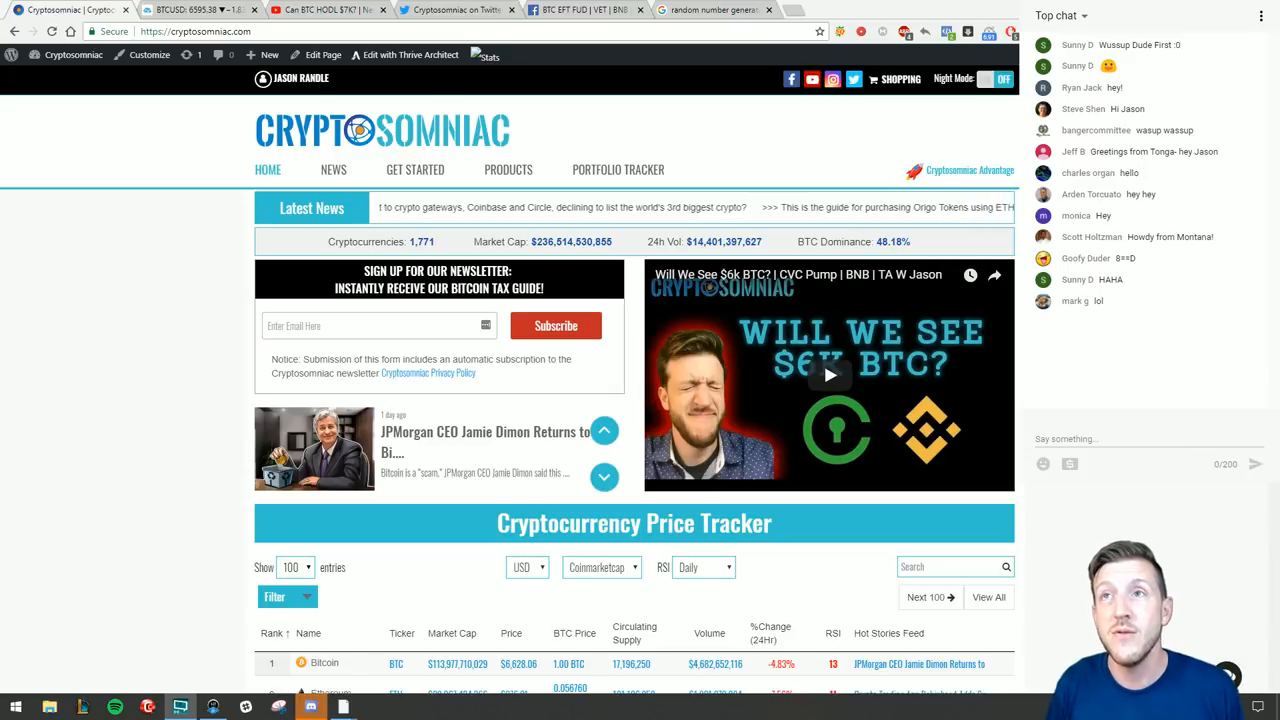
pyautogui.click(604, 476)
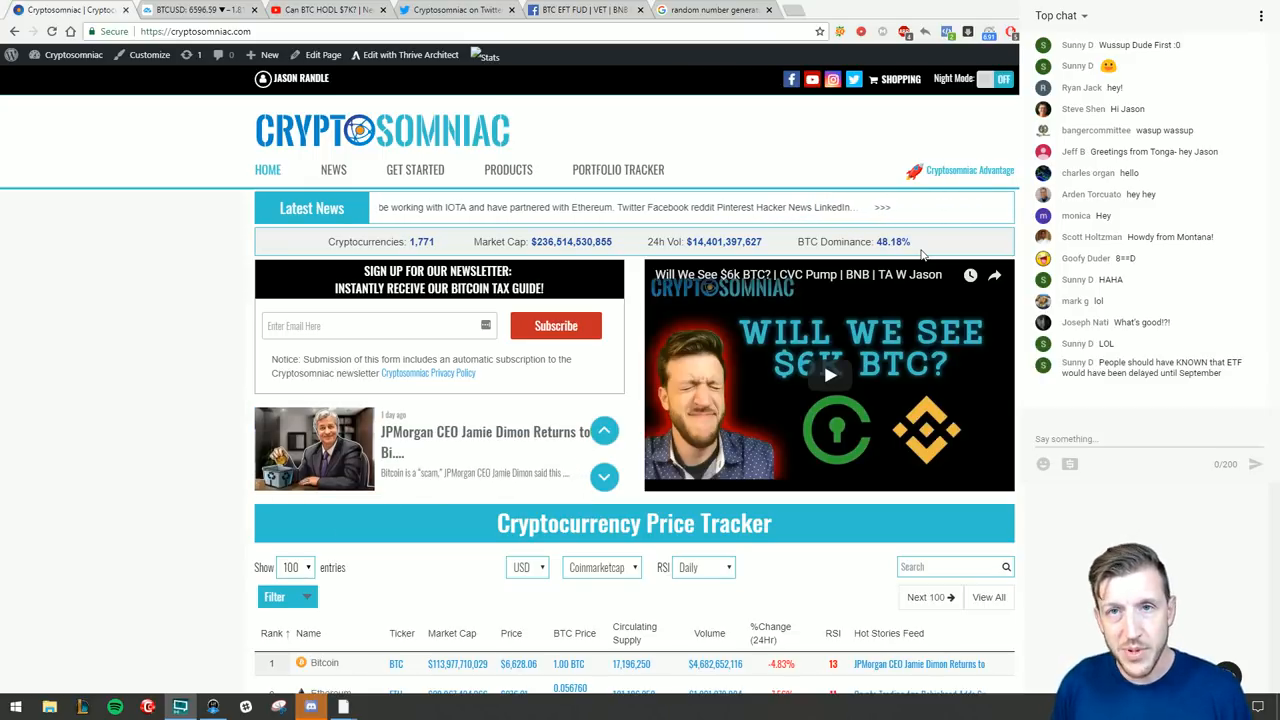
pyautogui.click(604, 476)
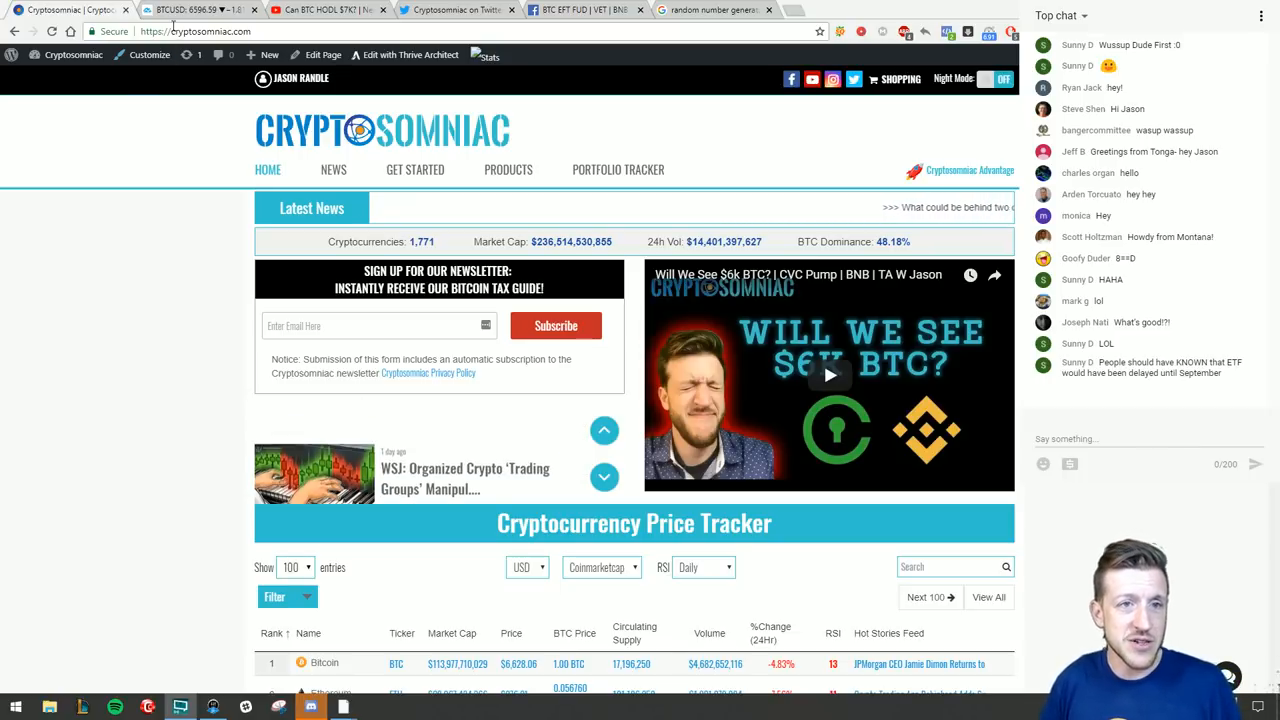
pyautogui.click(204, 12)
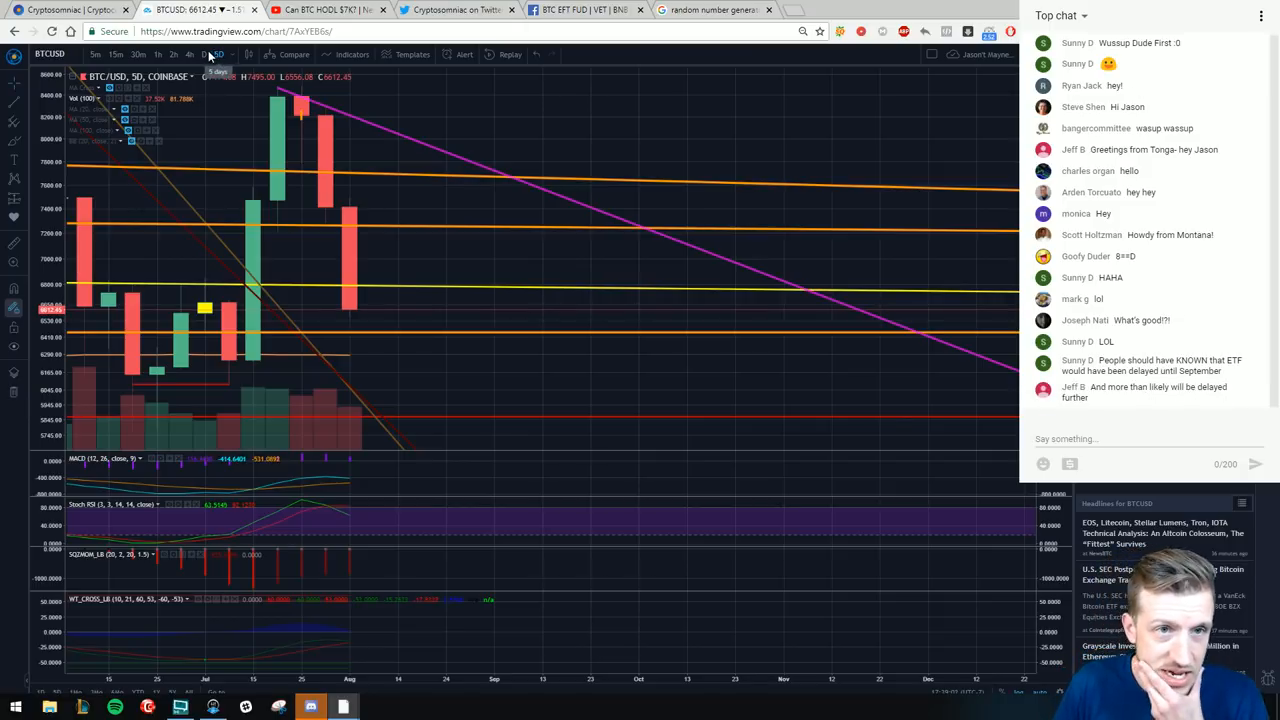
pyautogui.click(204, 54)
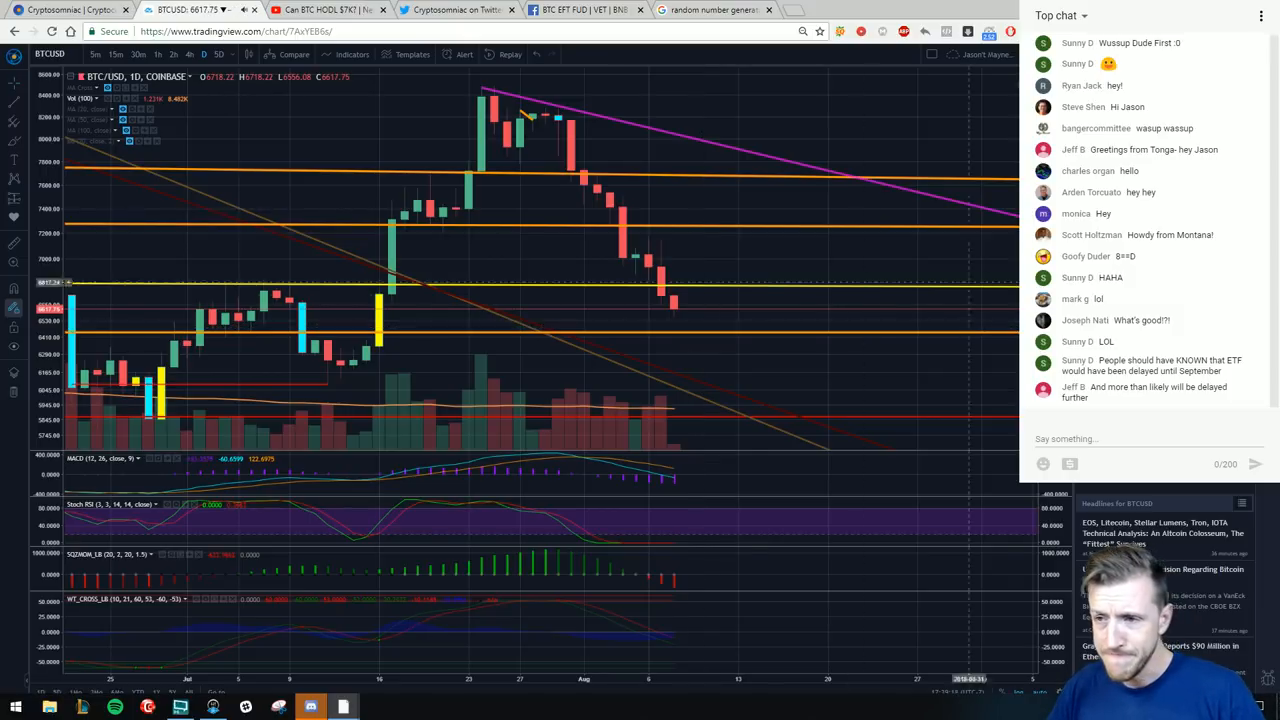
pyautogui.moveTo(900, 224)
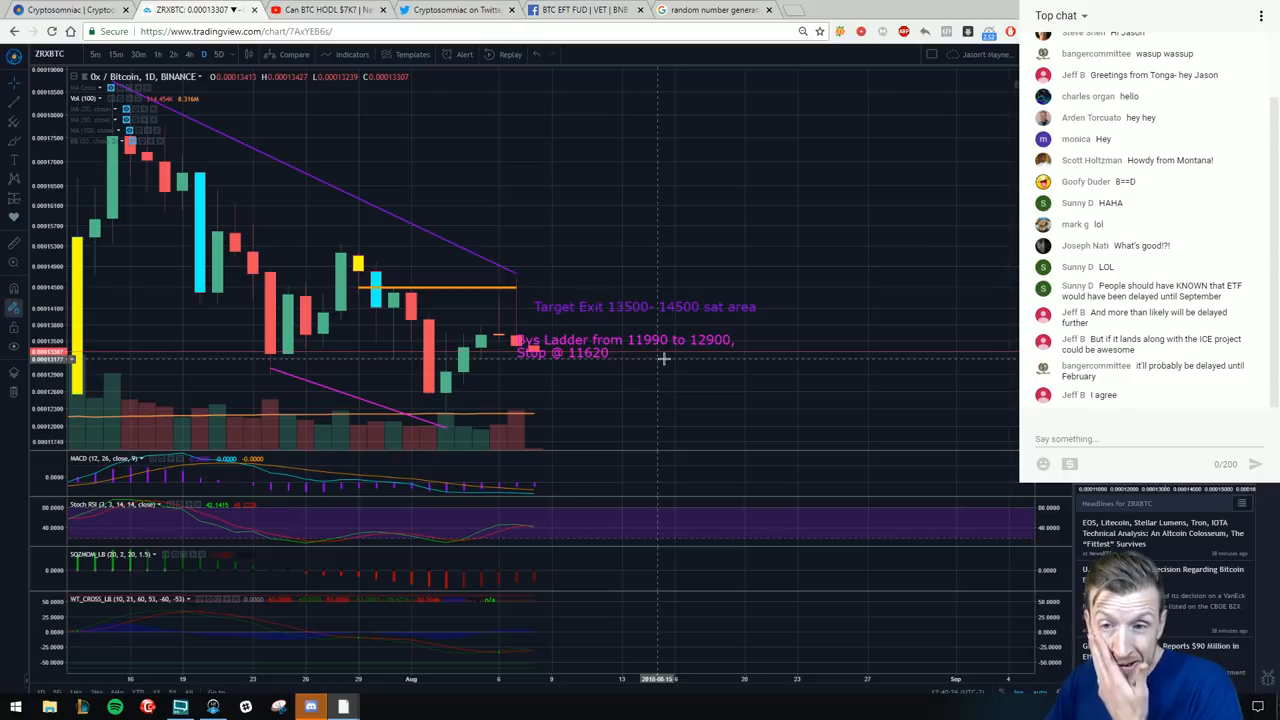
pyautogui.moveTo(584, 356)
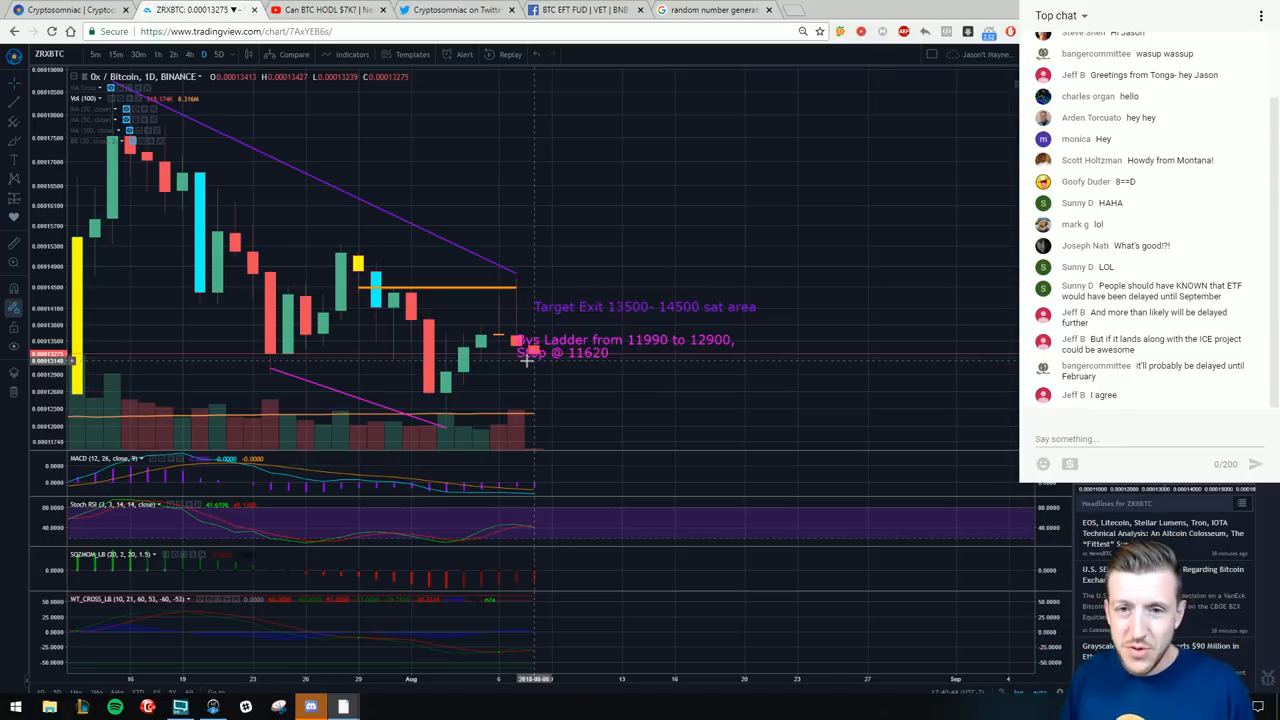
pyautogui.moveTo(132, 224)
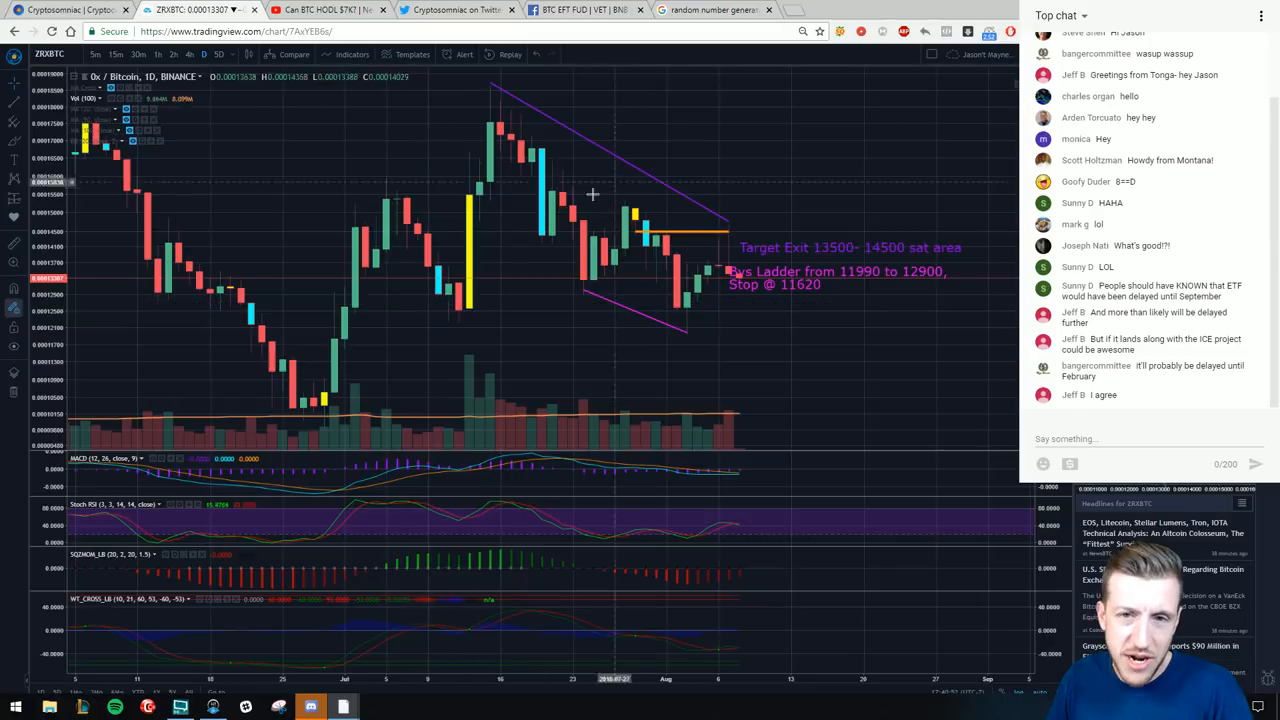
pyautogui.moveTo(642, 250)
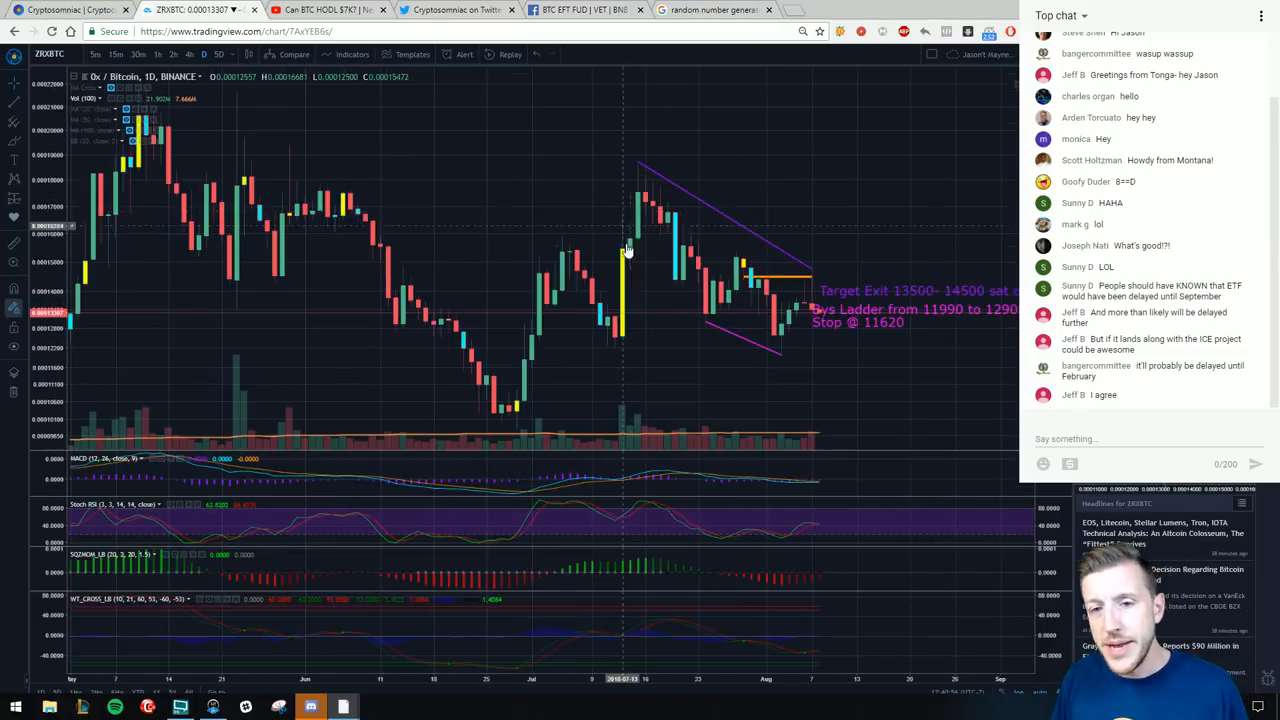
pyautogui.moveTo(616, 202)
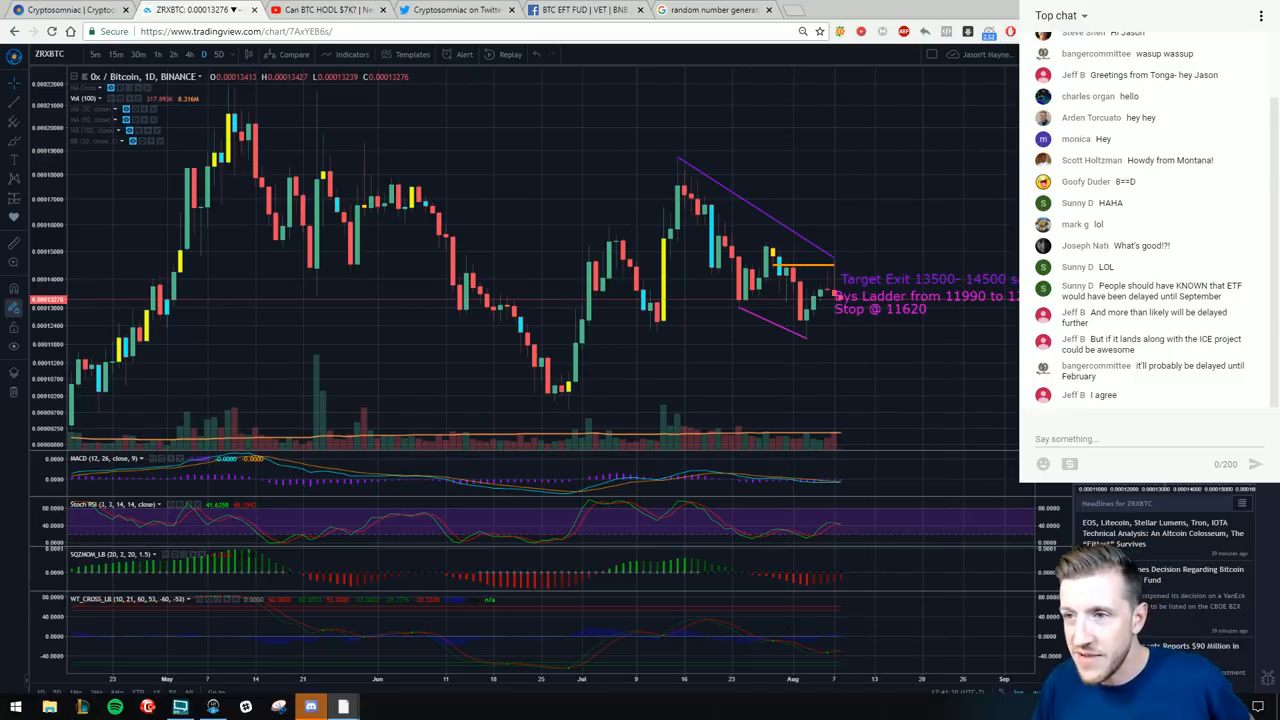
pyautogui.moveTo(796, 114)
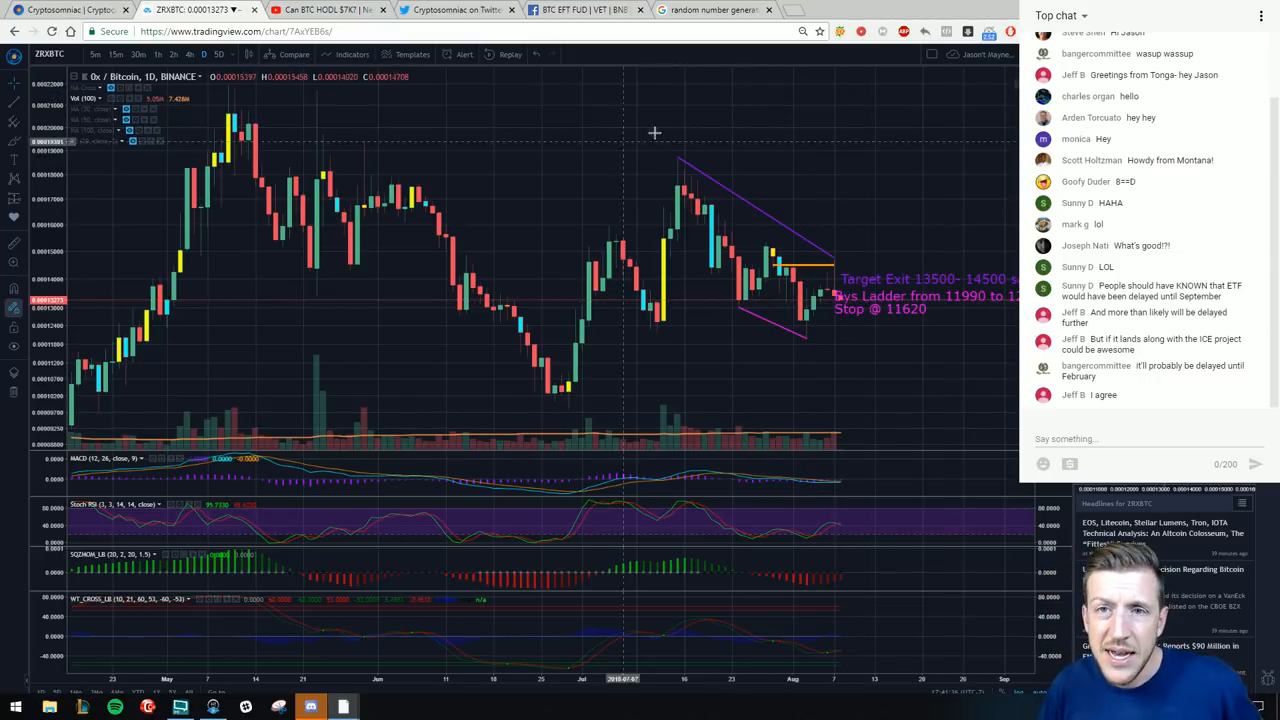
pyautogui.moveTo(948, 202)
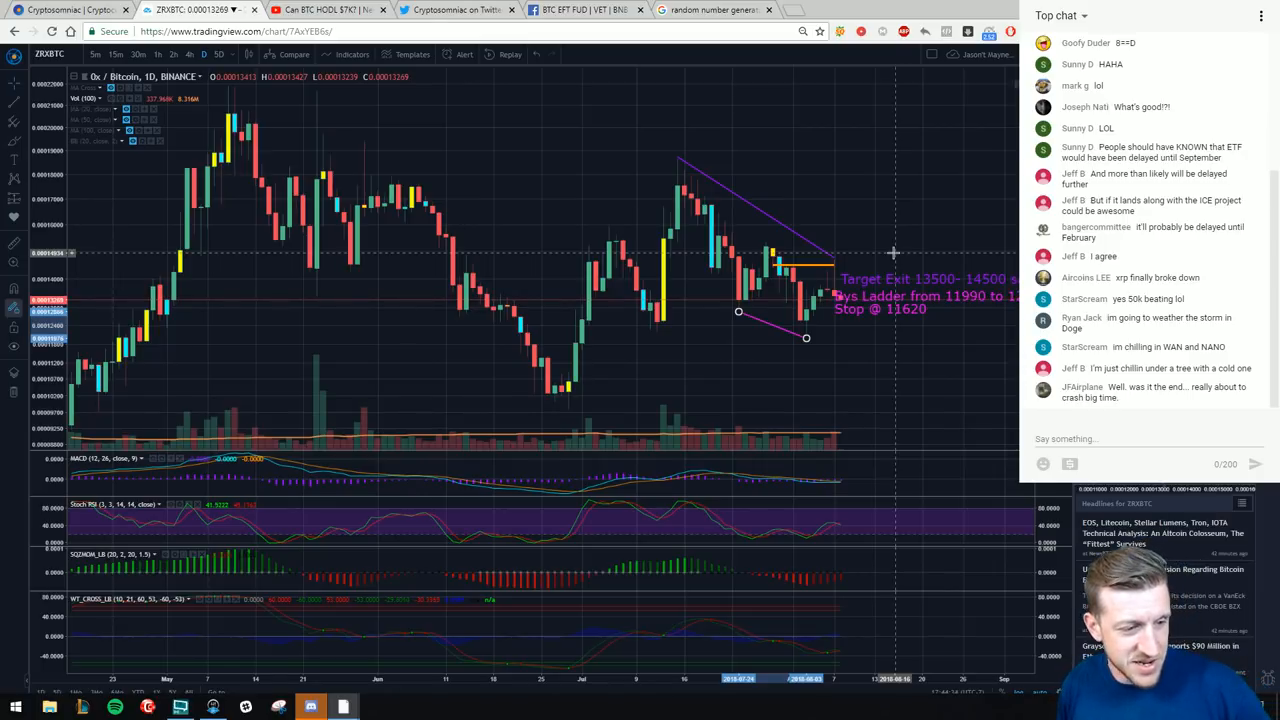
pyautogui.scroll(-3)
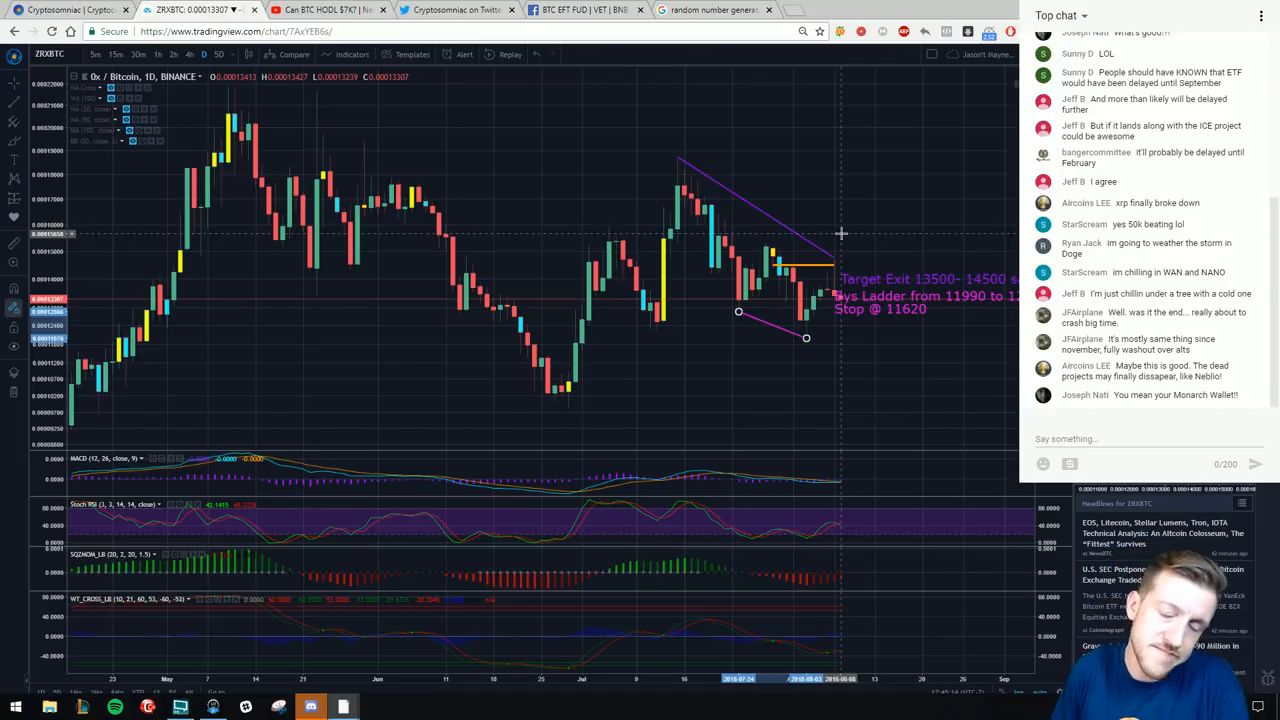
pyautogui.moveTo(852, 180)
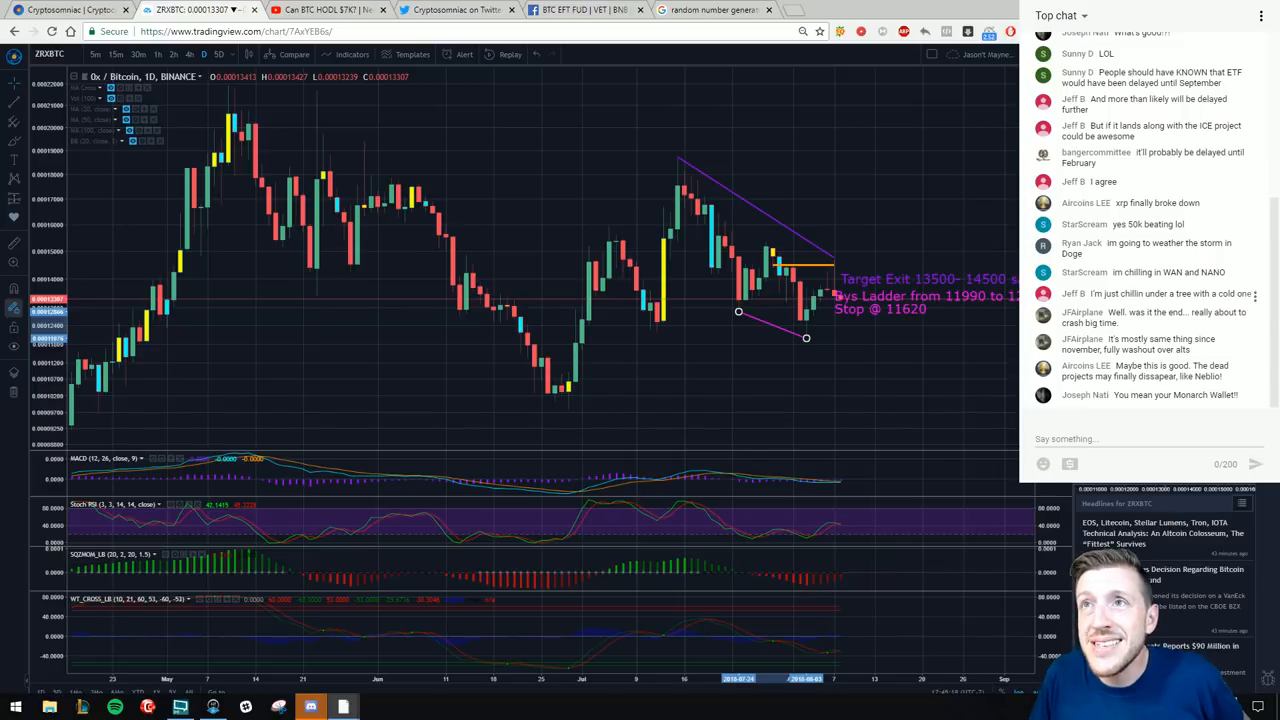
pyautogui.scroll(-3)
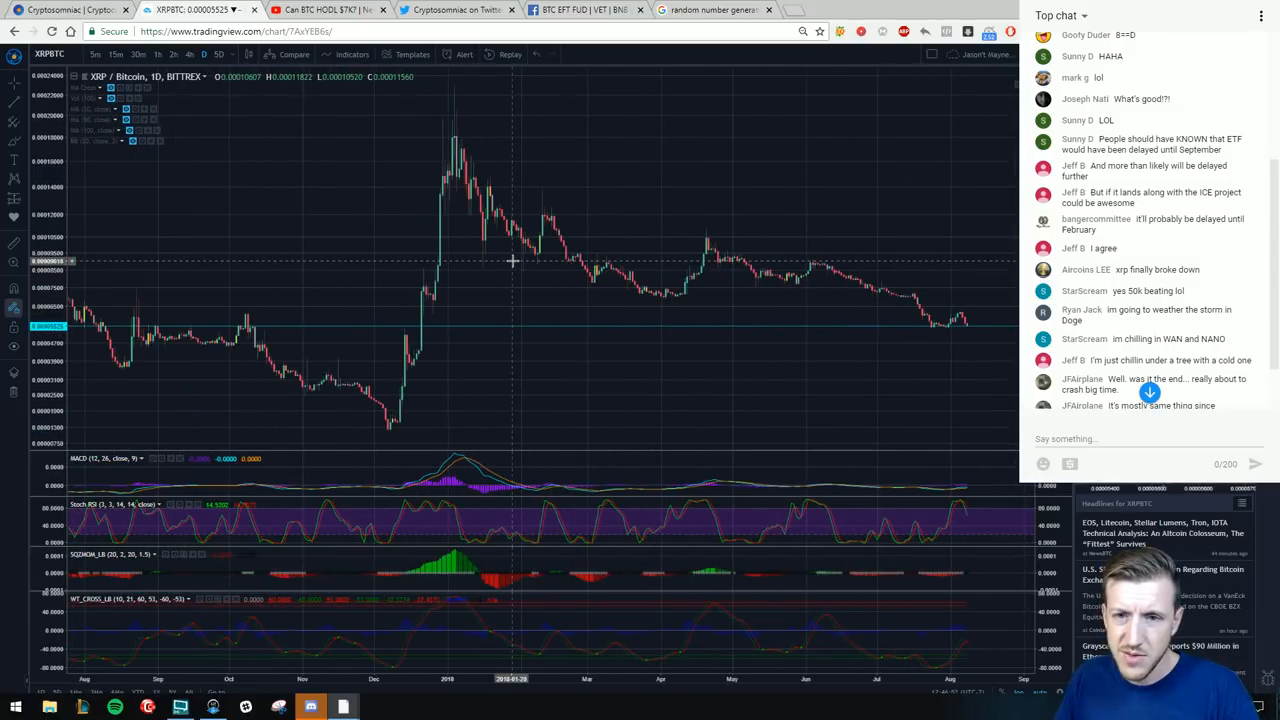
pyautogui.moveTo(438, 322)
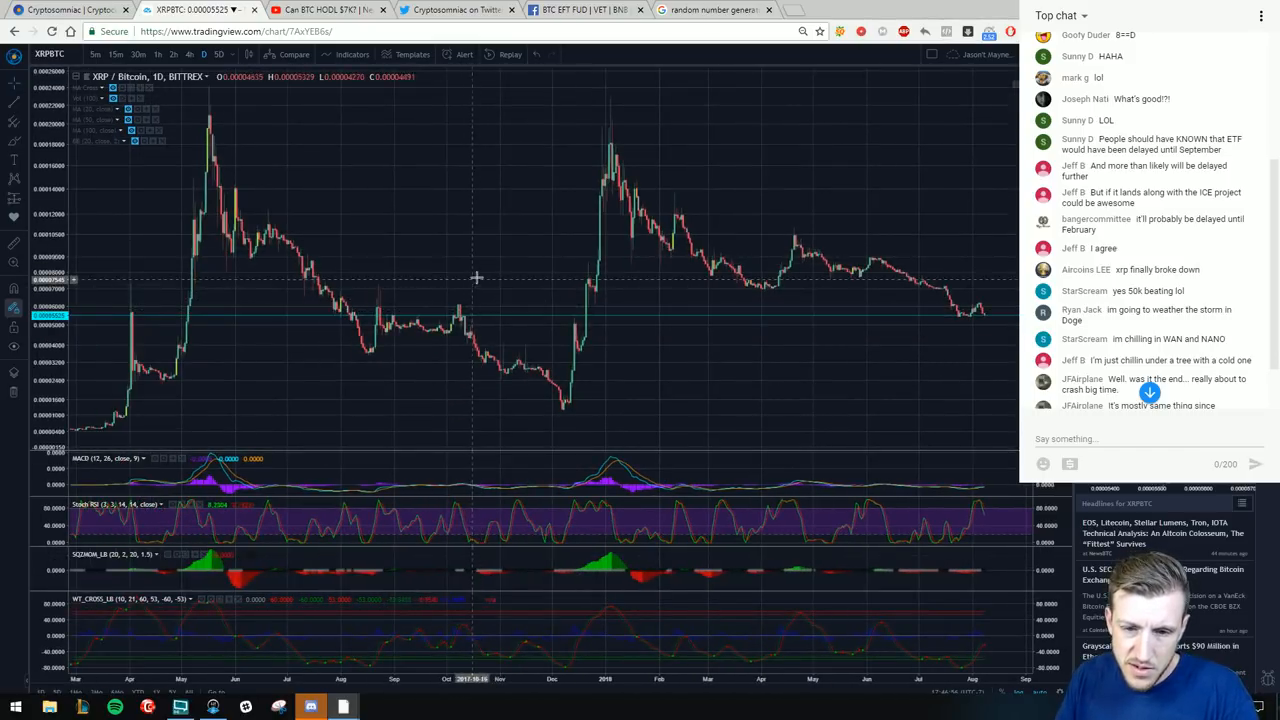
pyautogui.moveTo(636, 114)
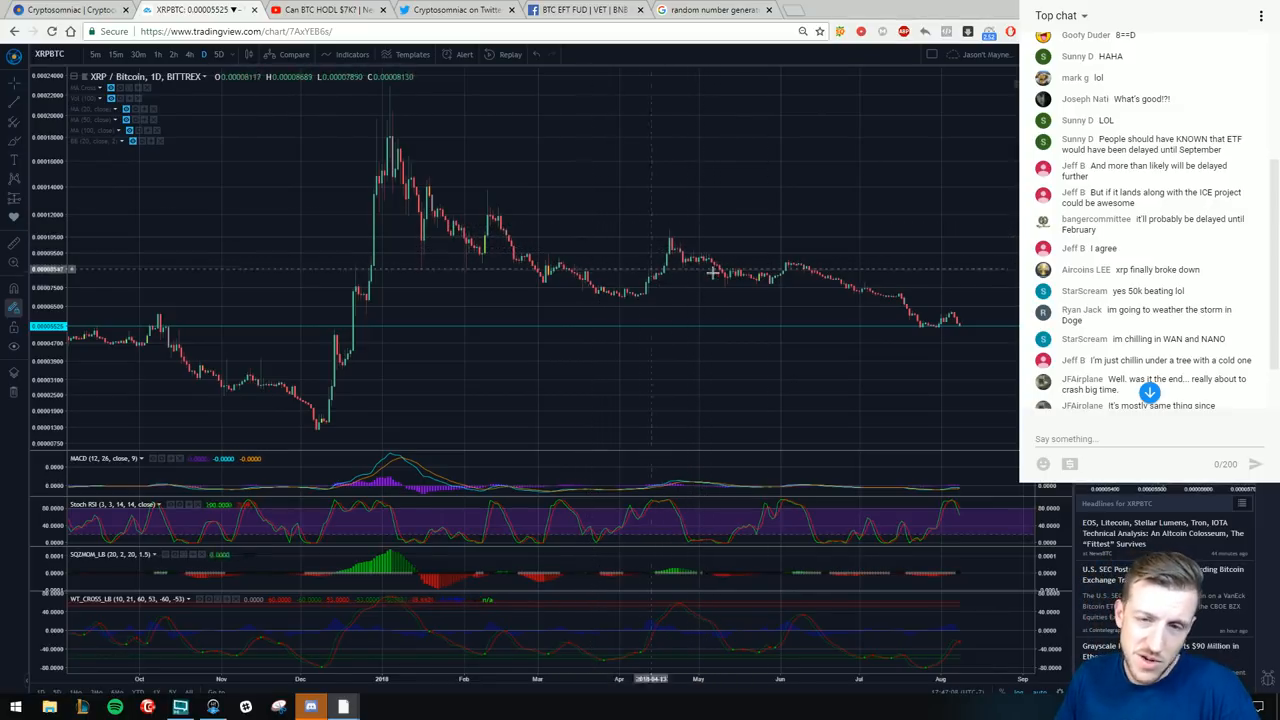
pyautogui.moveTo(664, 260)
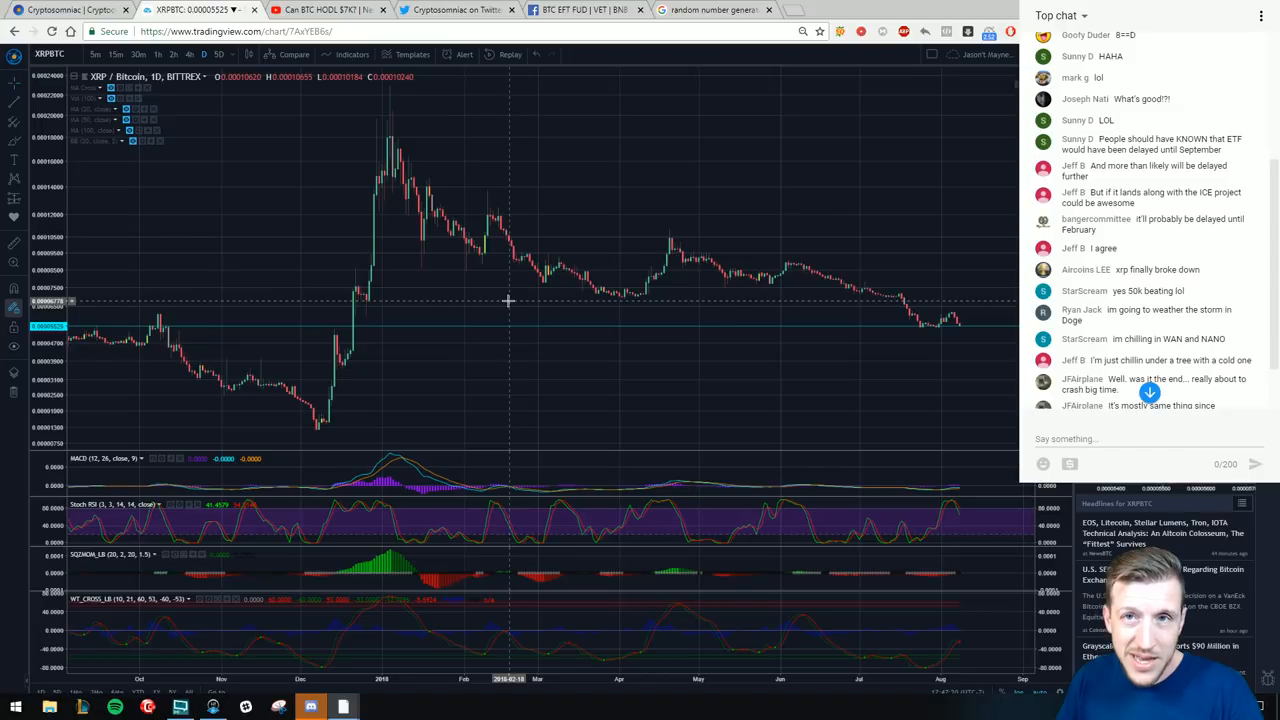
pyautogui.moveTo(462, 348)
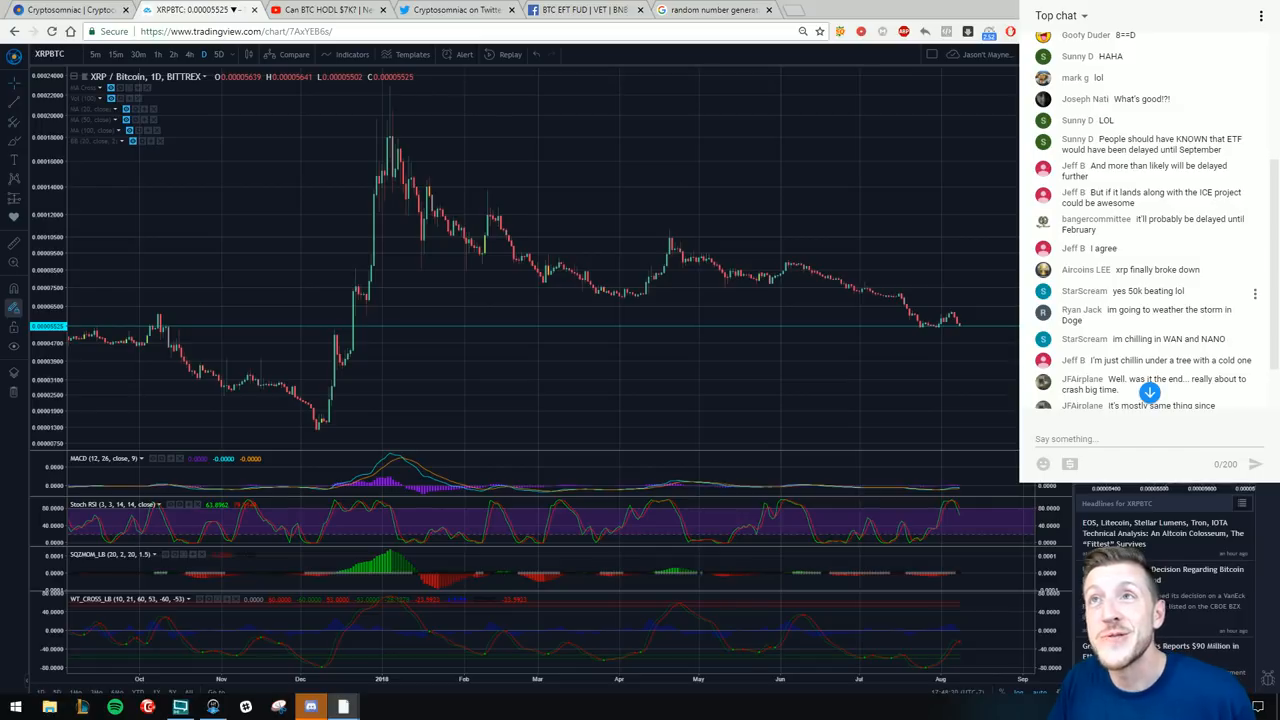
pyautogui.scroll(-3)
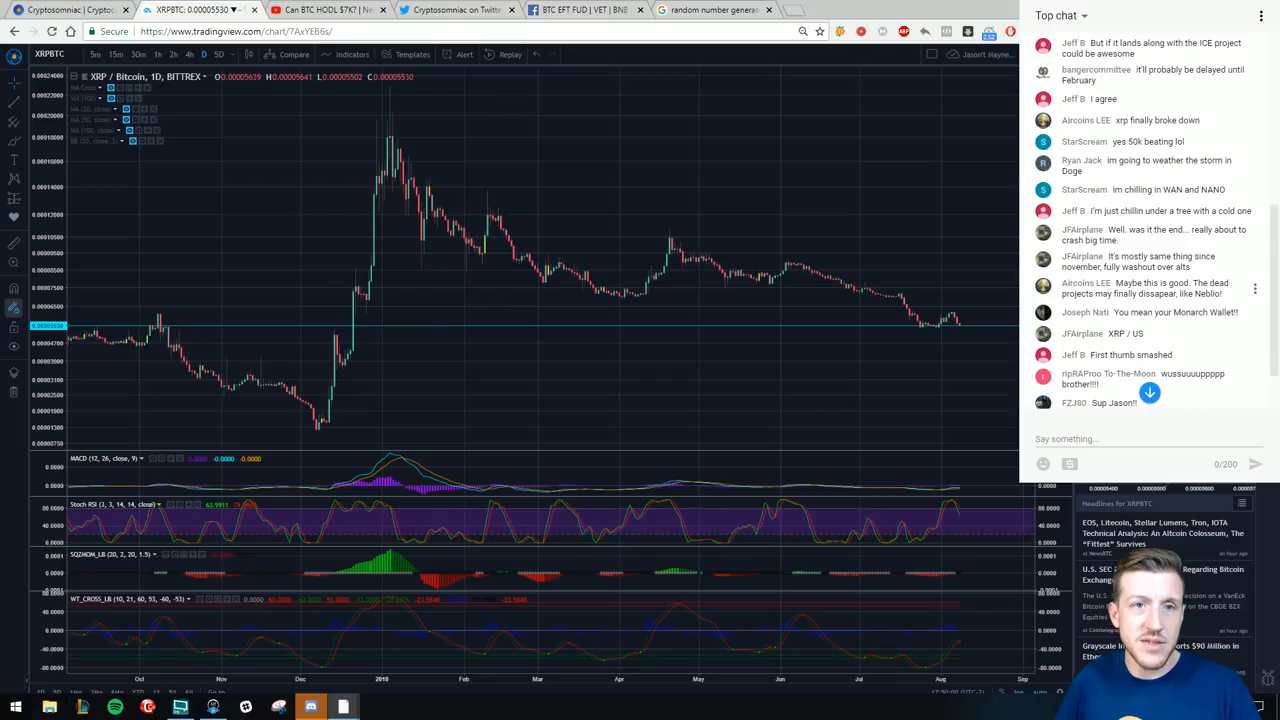
# - Switch to the Cryptosomniac tab showing the homepage's news ticker and price tracker
pyautogui.click(60, 12)
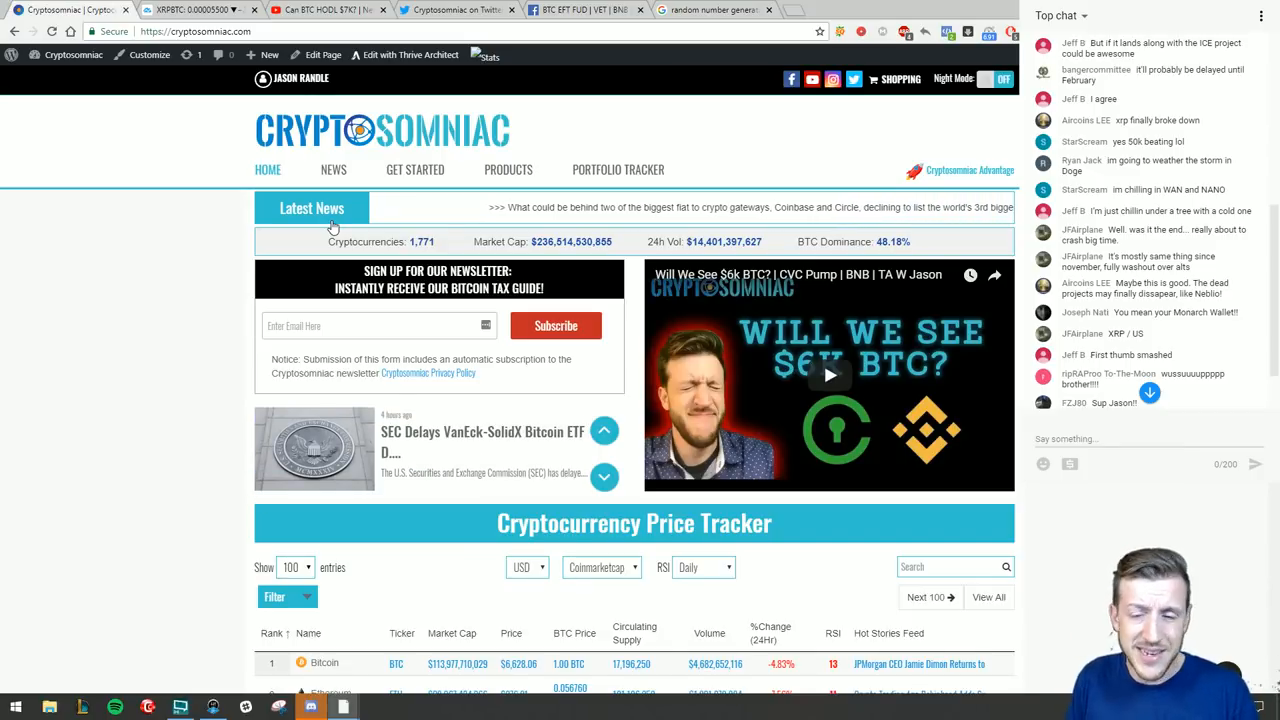
pyautogui.click(604, 476)
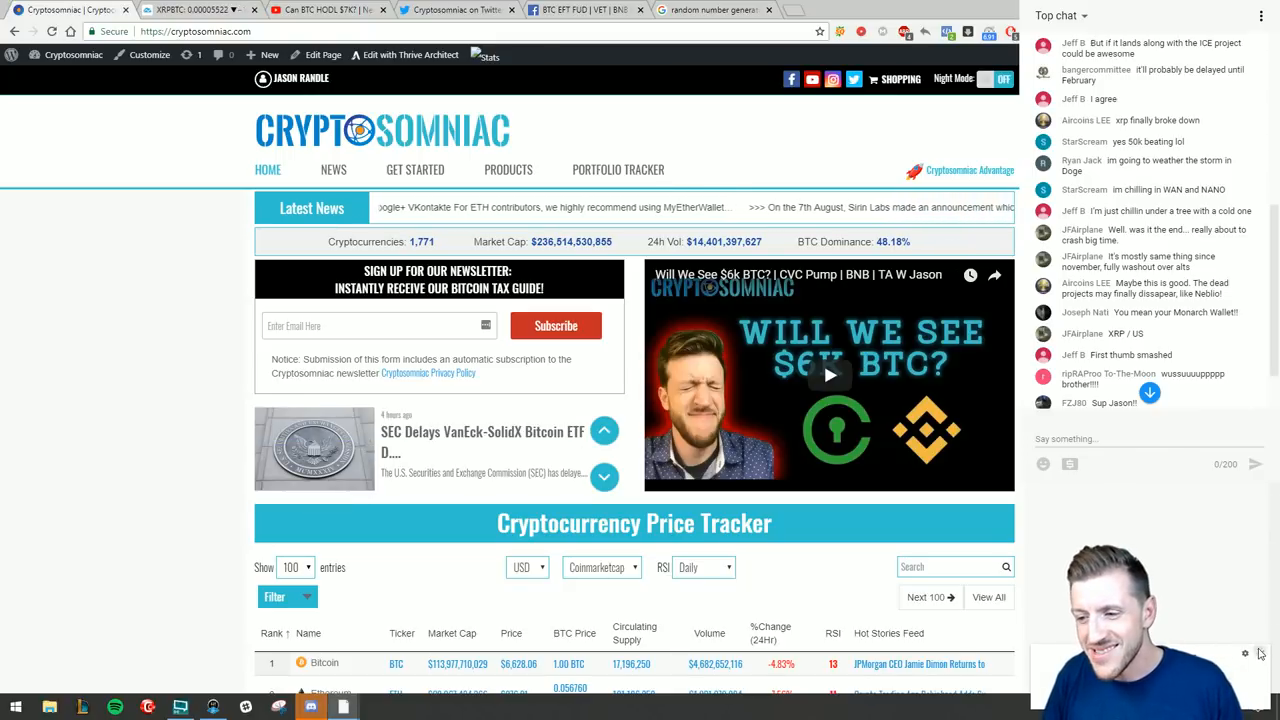
pyautogui.click(604, 476)
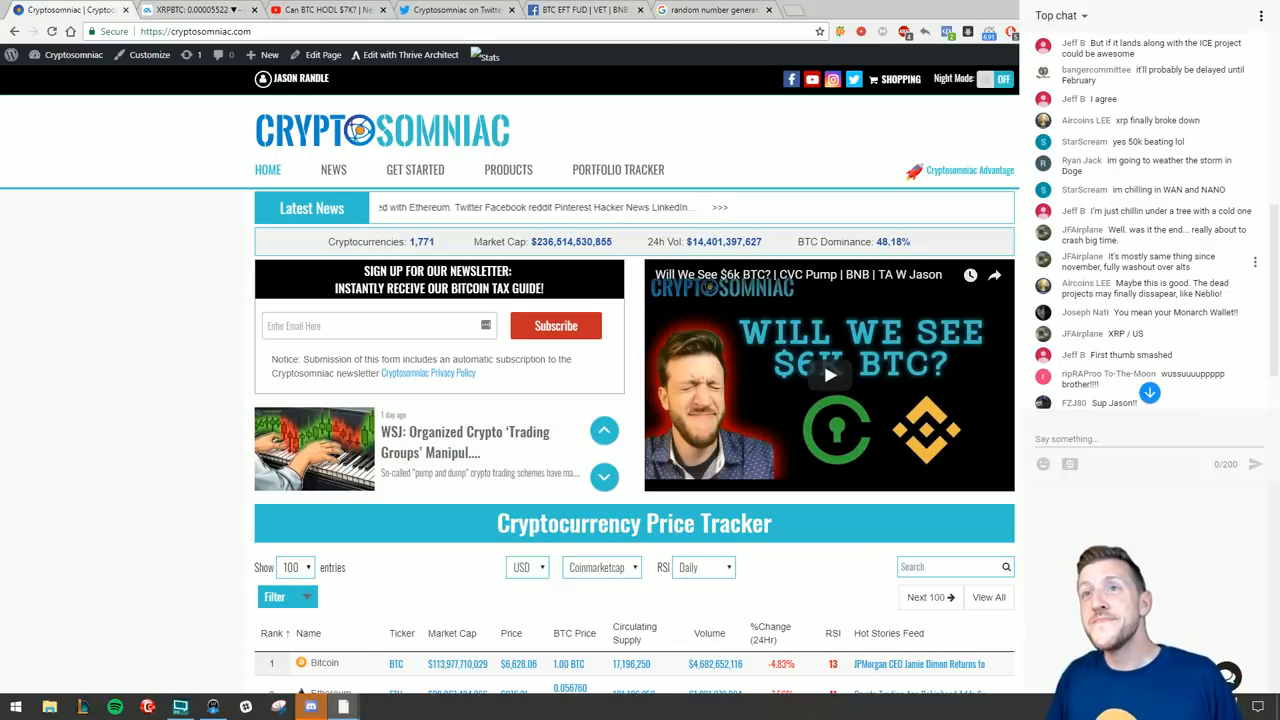
pyautogui.scroll(-3)
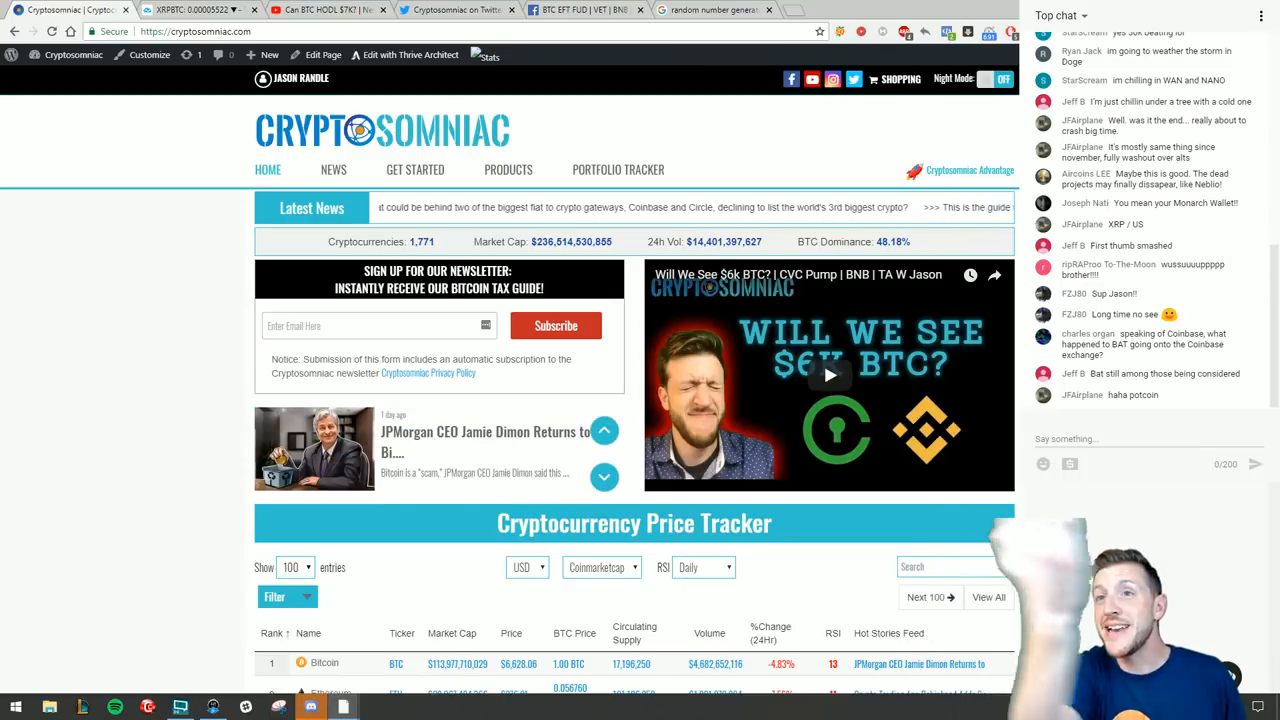
pyautogui.click(604, 476)
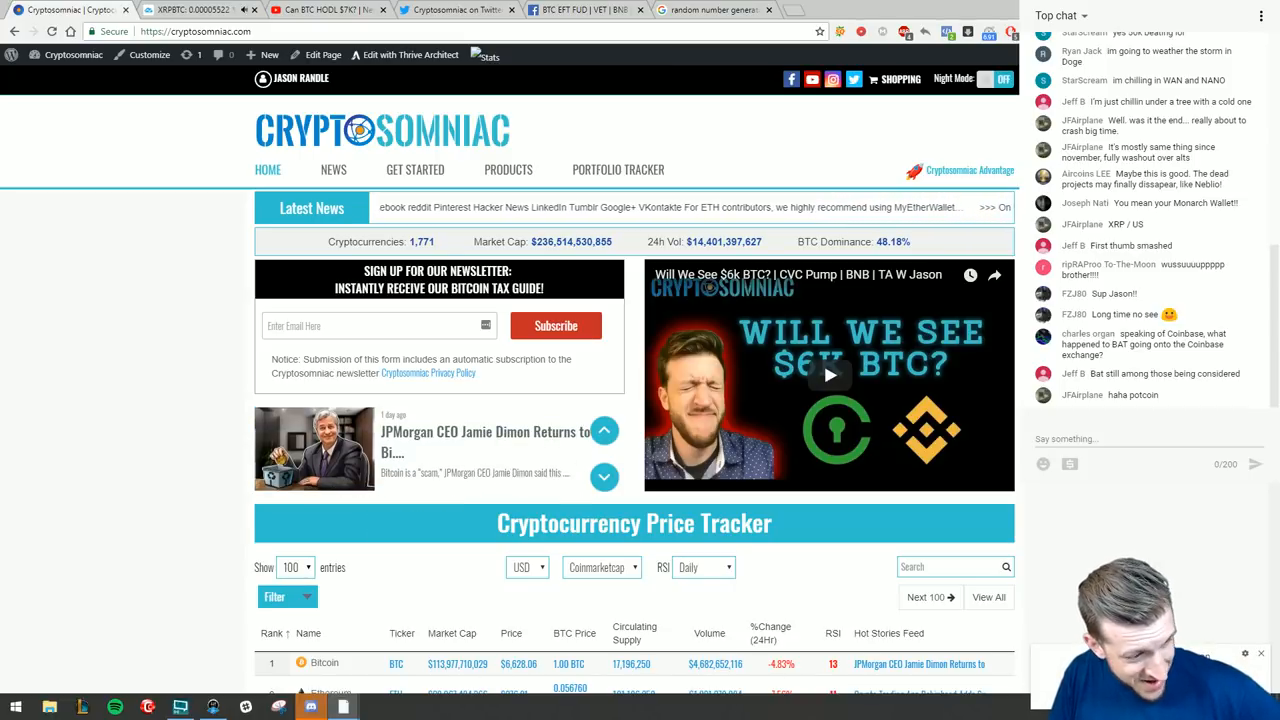
pyautogui.click(604, 478)
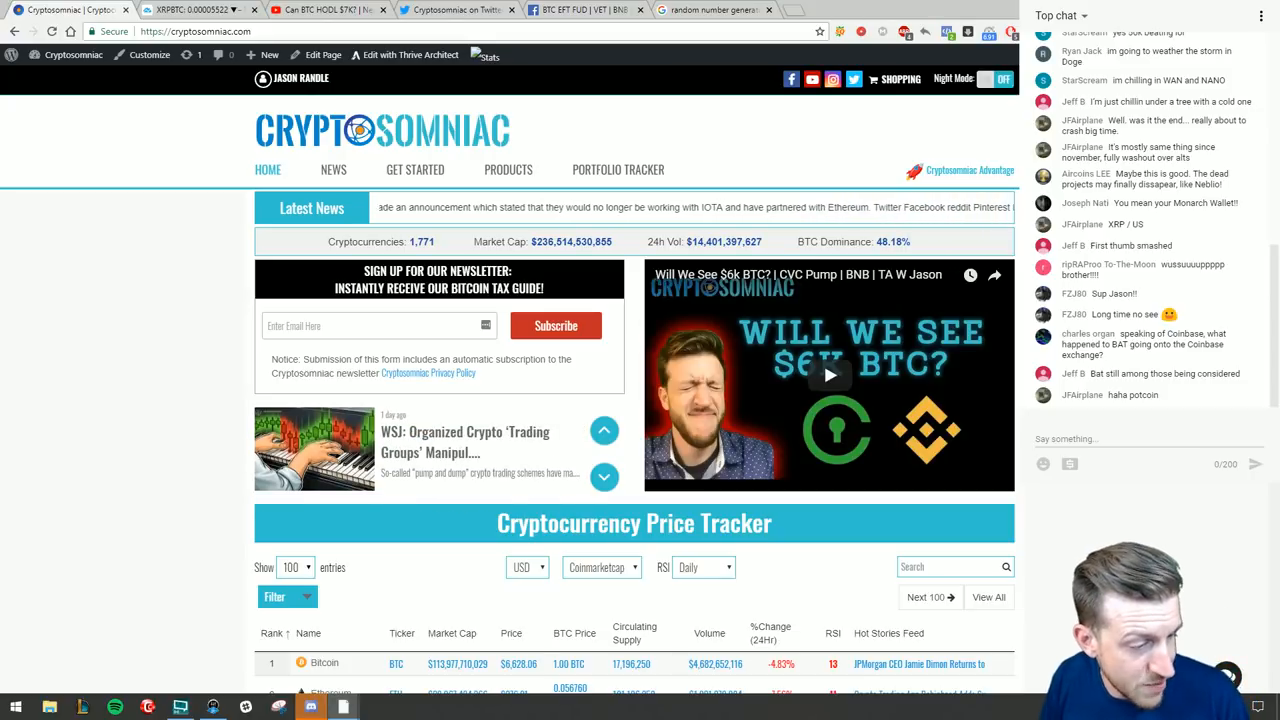
pyautogui.click(604, 476)
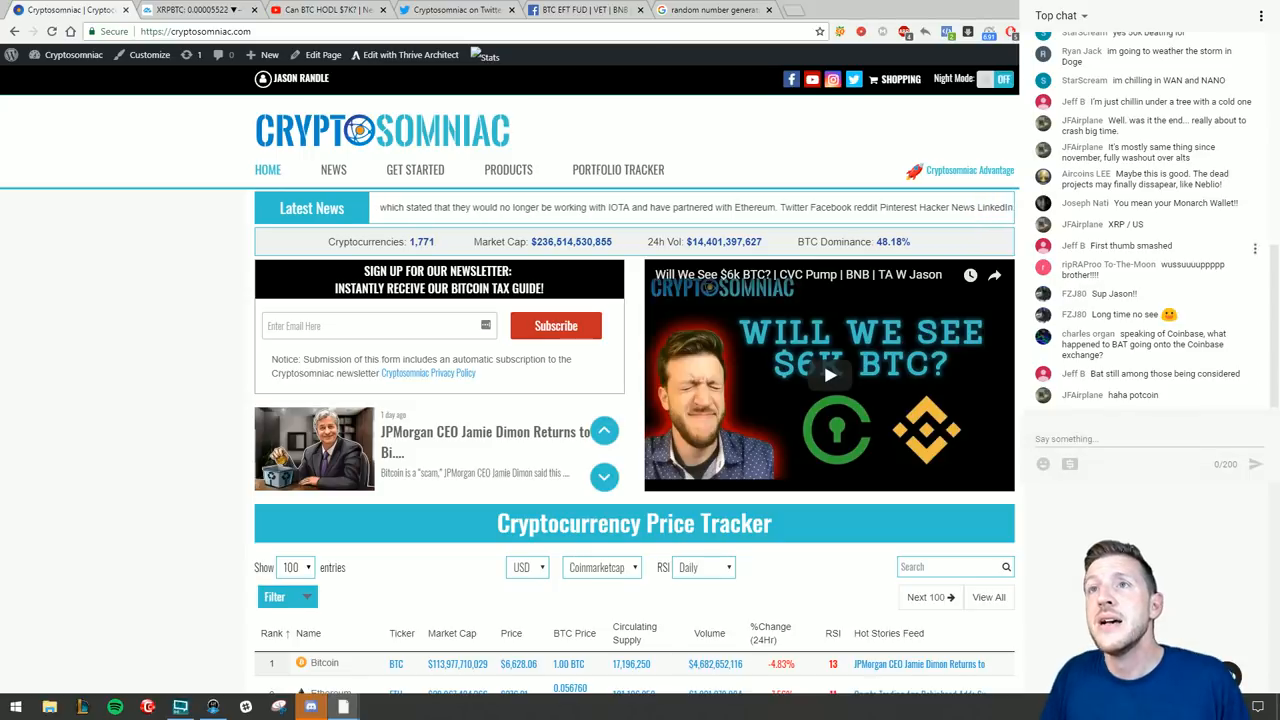
pyautogui.click(604, 476)
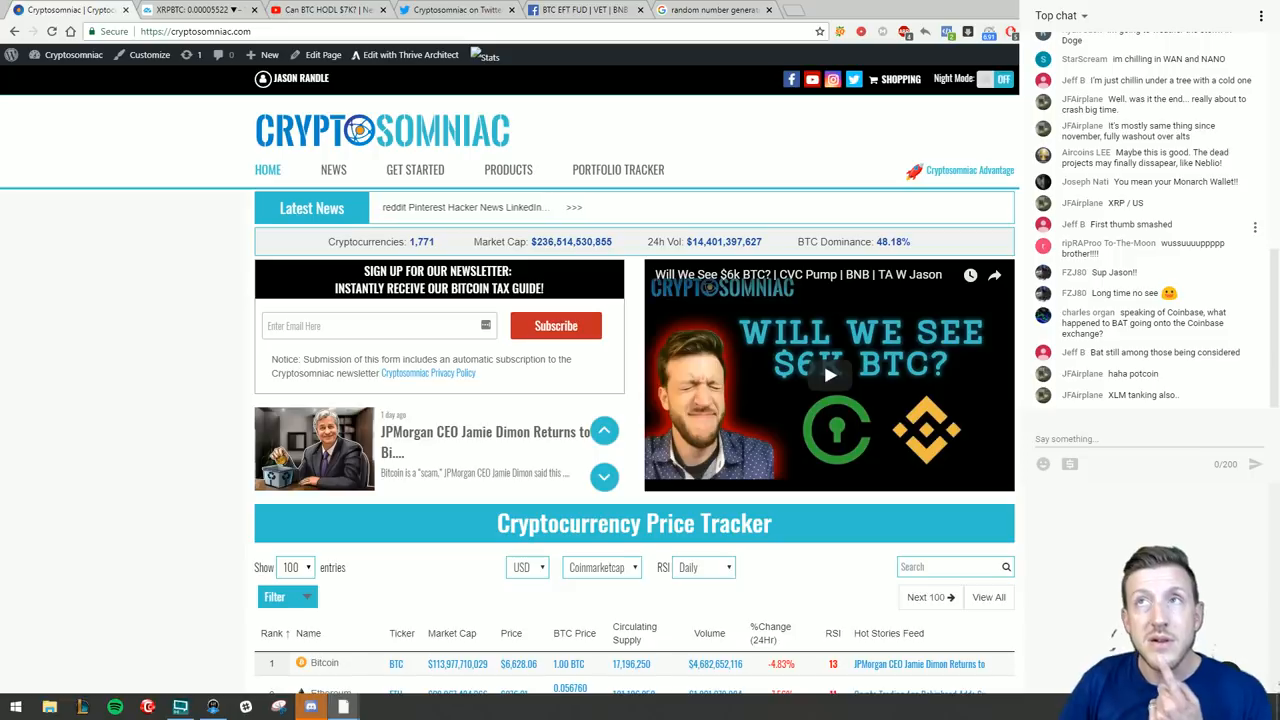
pyautogui.click(604, 476)
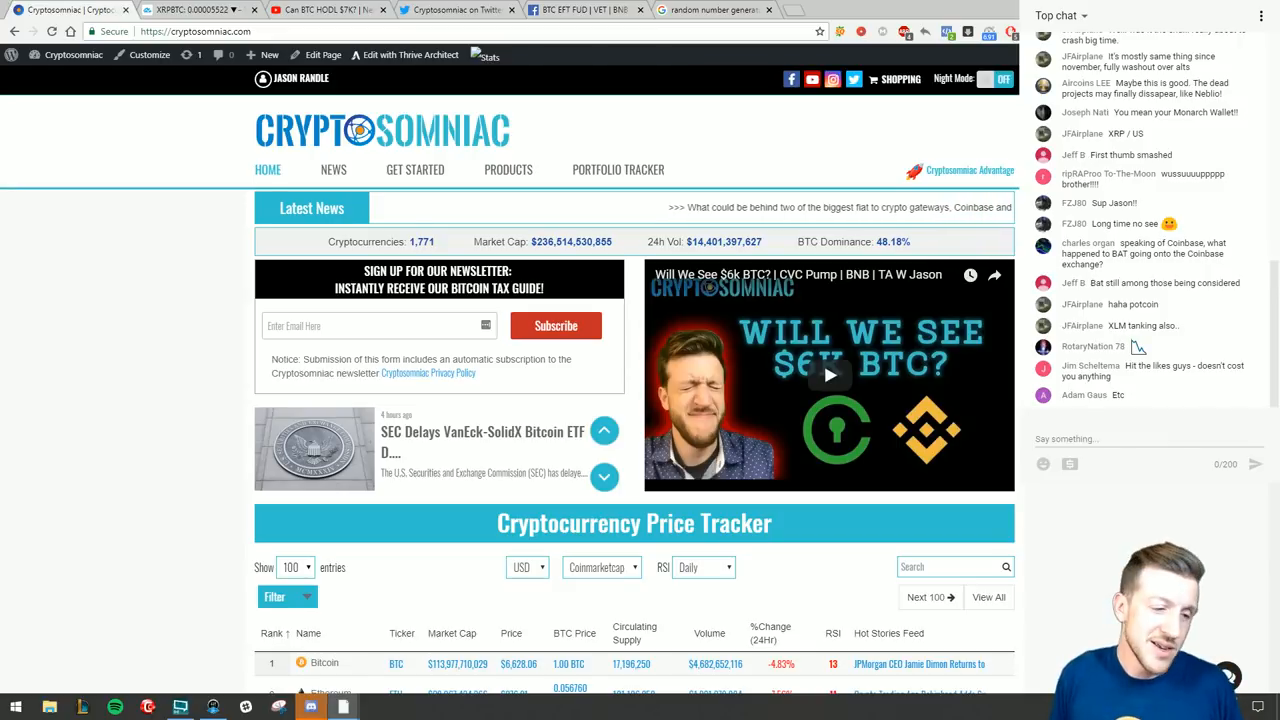
pyautogui.click(604, 476)
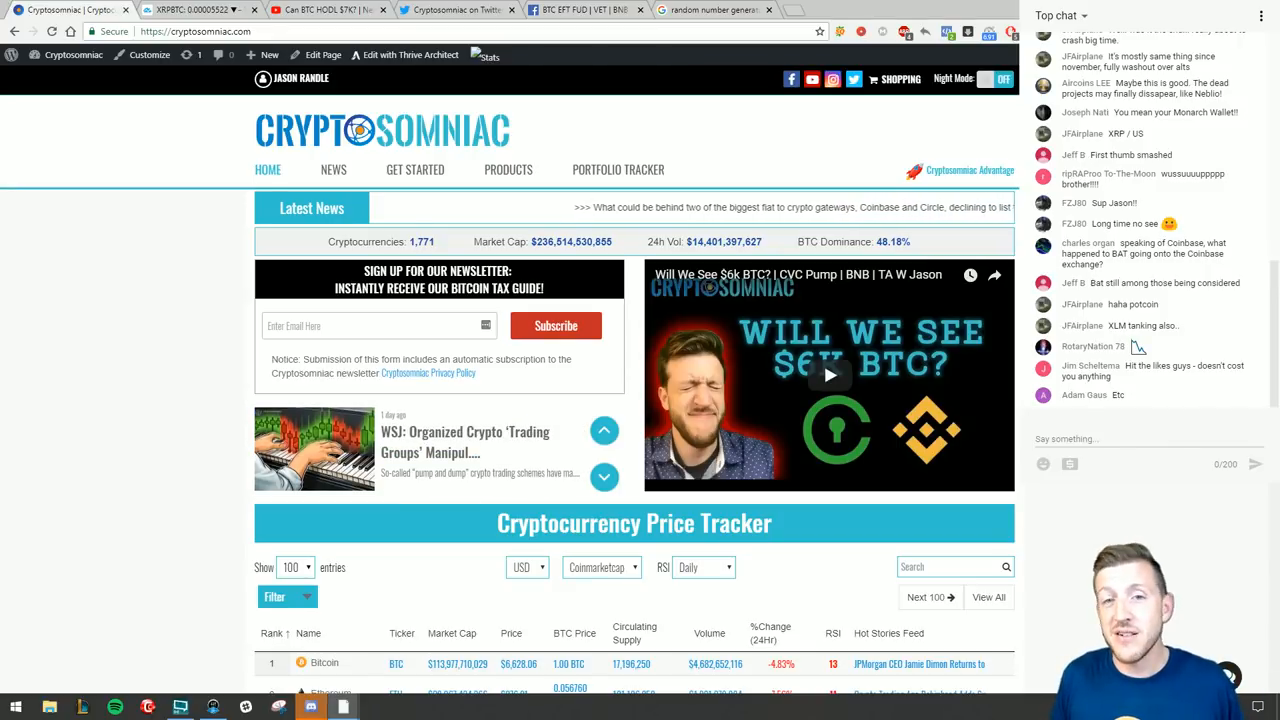
pyautogui.click(604, 476)
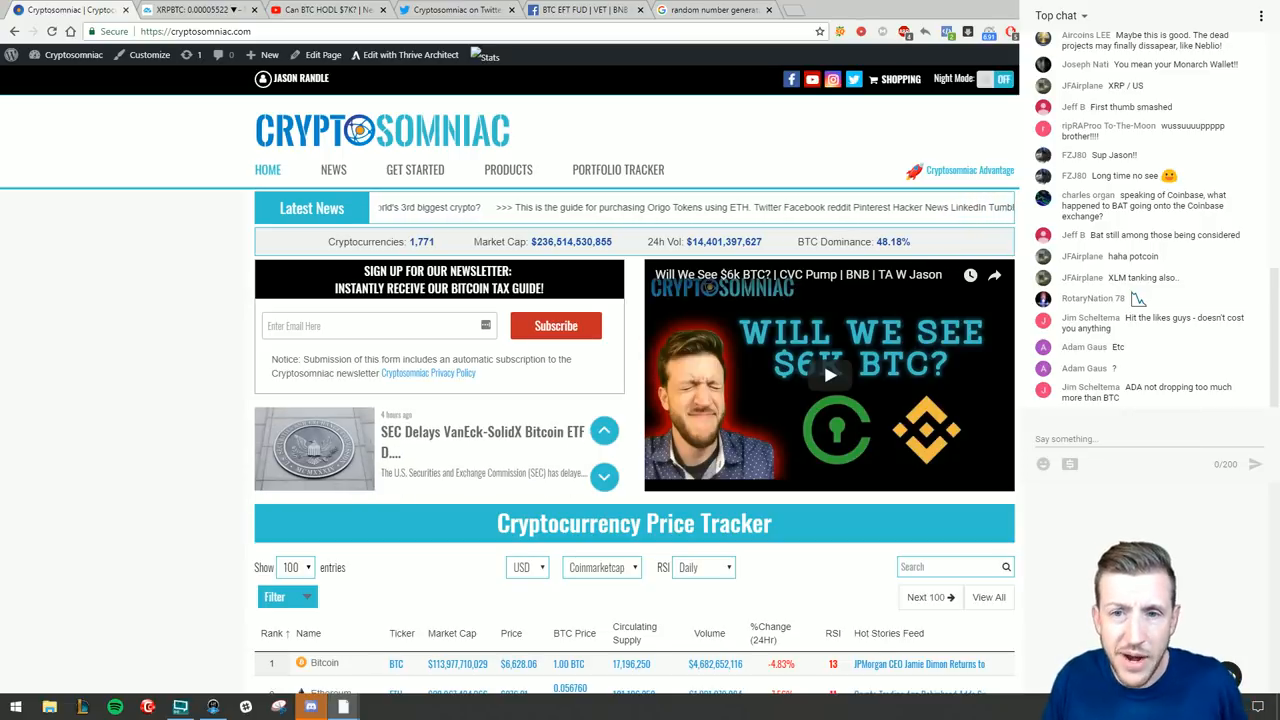
# - Switch back to the XRP/BTC daily Bittrex chart in TradingView
pyautogui.click(204, 10)
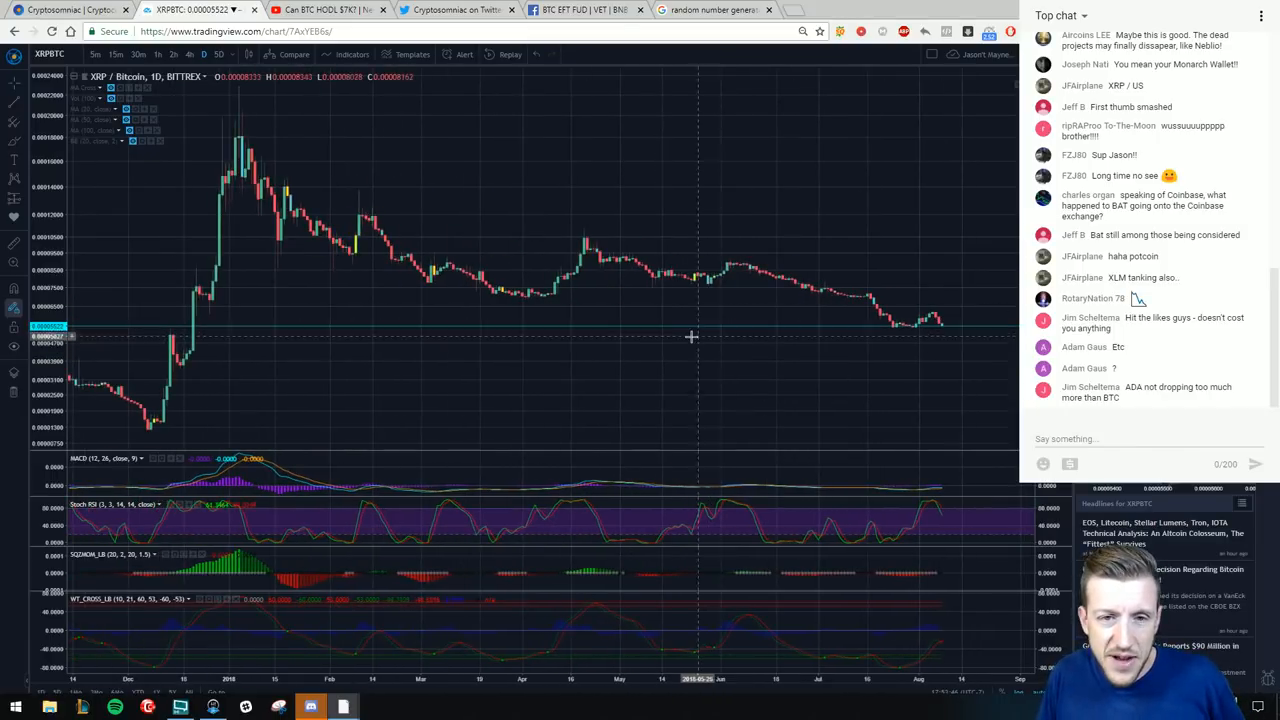
pyautogui.moveTo(684, 342)
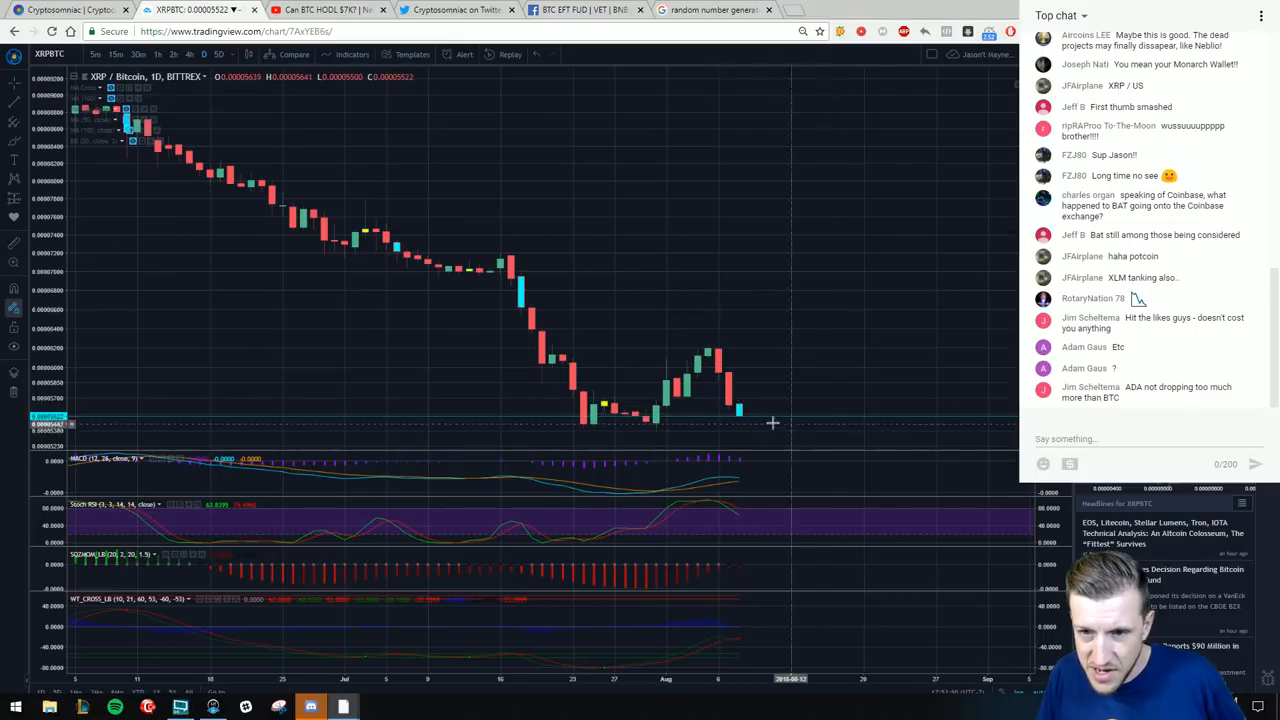
pyautogui.moveTo(828, 430)
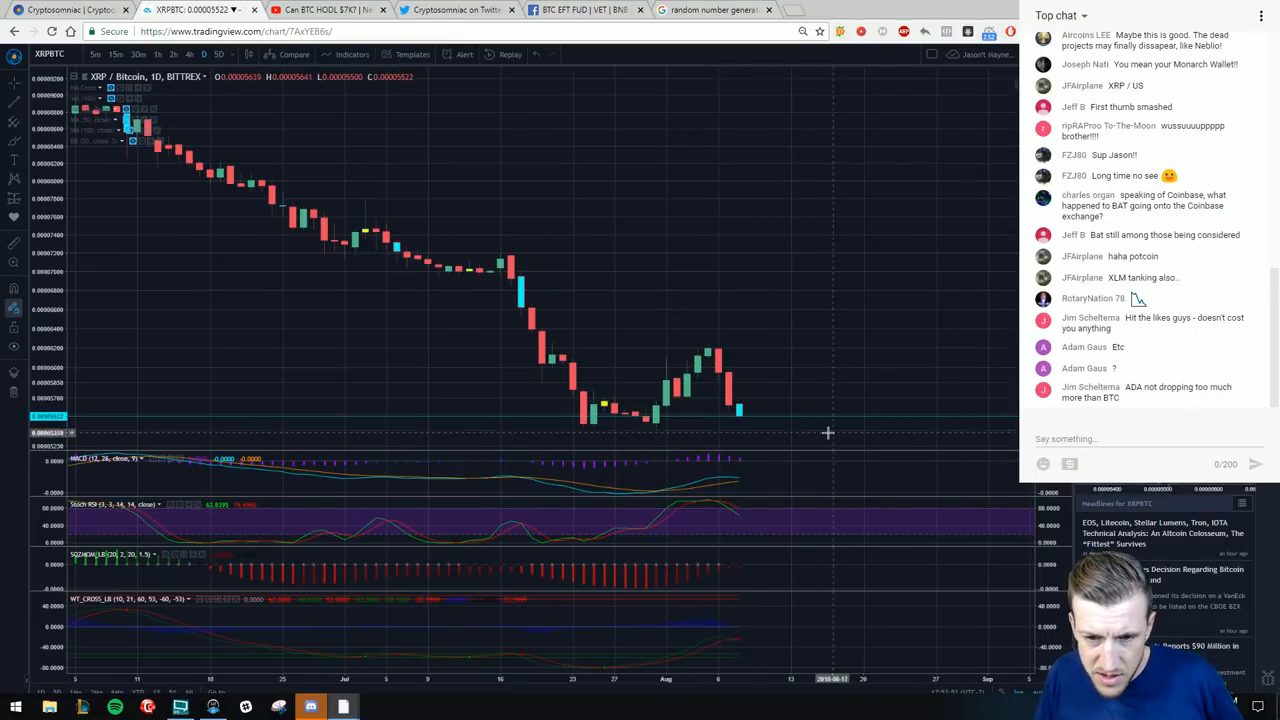
pyautogui.moveTo(580, 382)
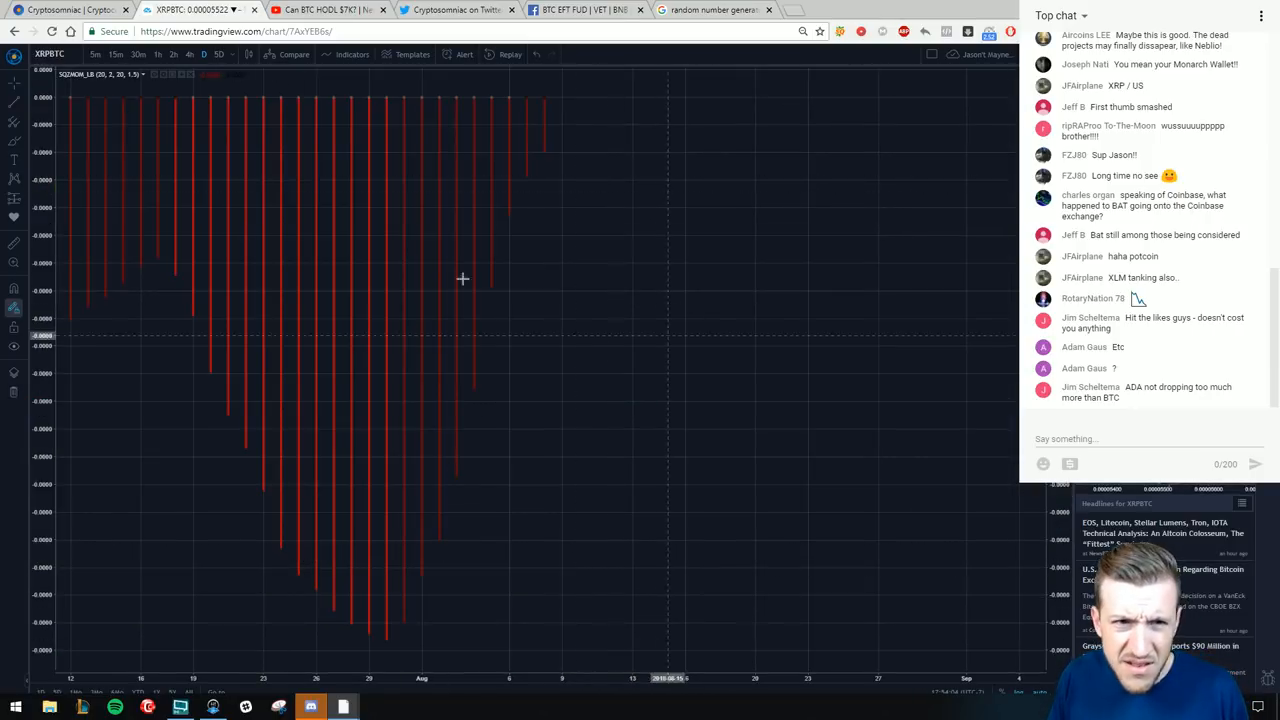
# - Restore the full XRP/BTC chart with all indicator panes after viewing Stoch RSI and MACD
pyautogui.click(190, 54)
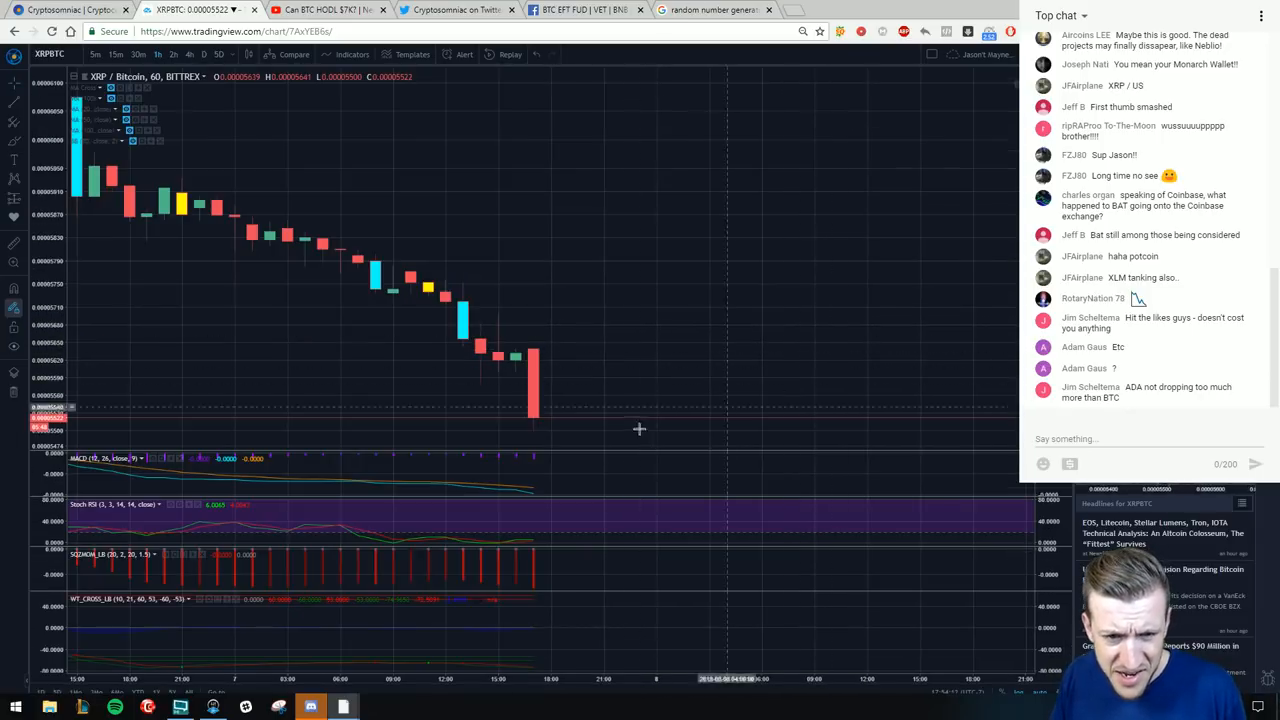
pyautogui.moveTo(572, 482)
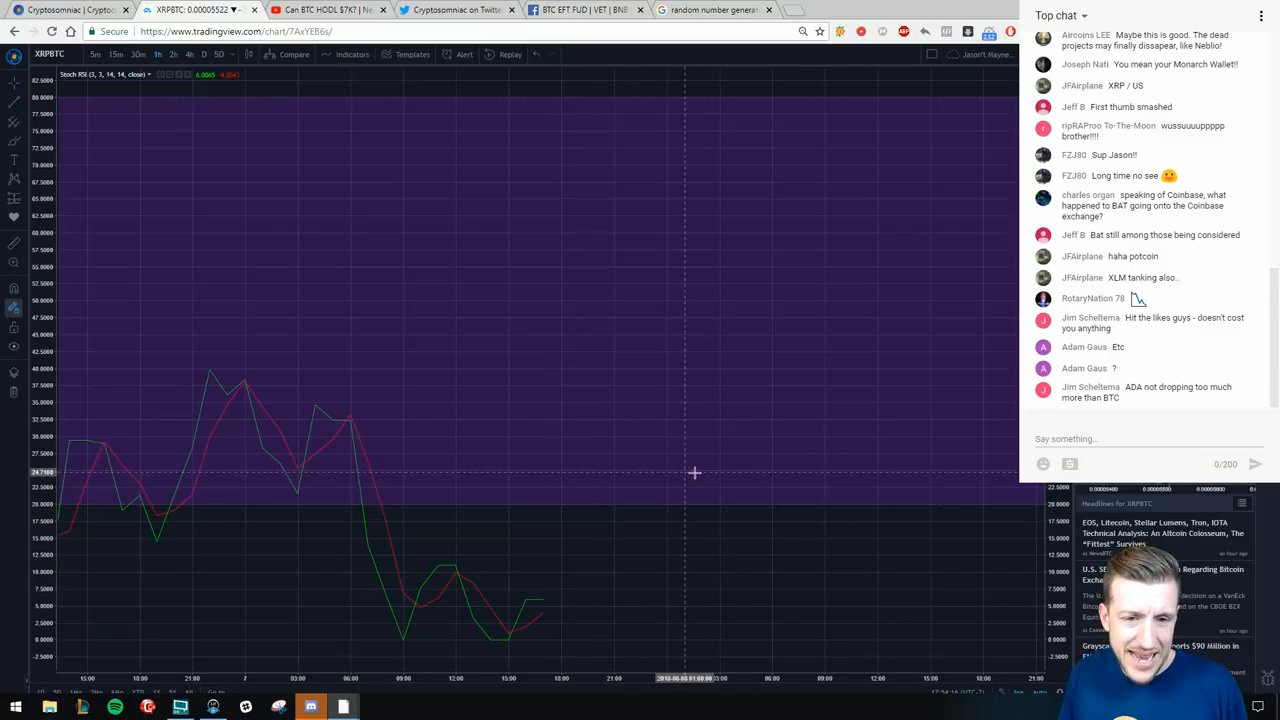
pyautogui.moveTo(730, 598)
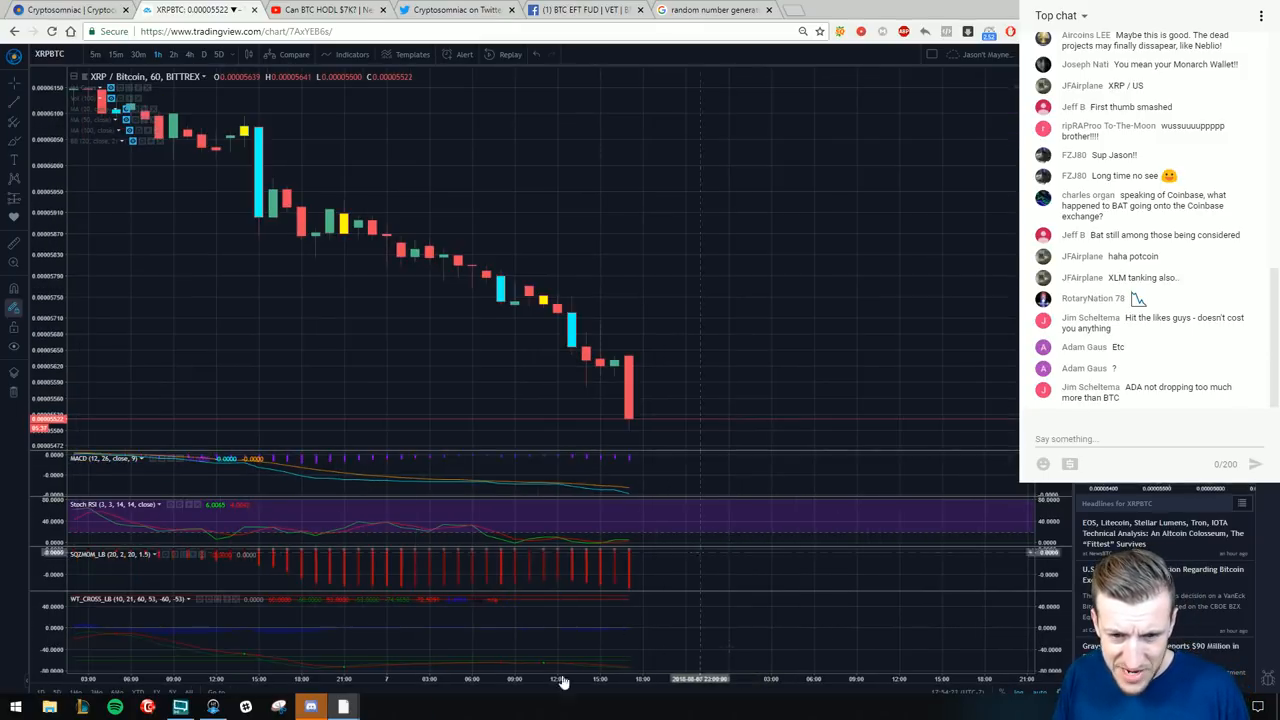
pyautogui.moveTo(364, 420)
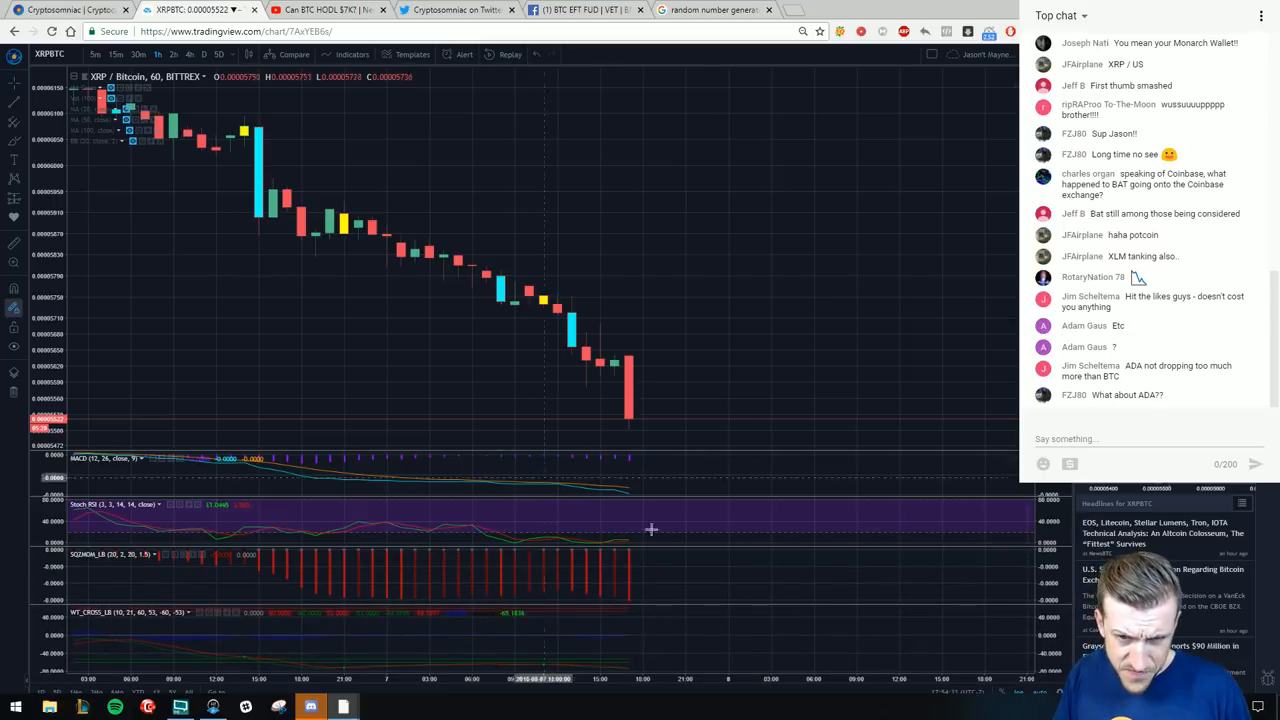
pyautogui.moveTo(668, 472)
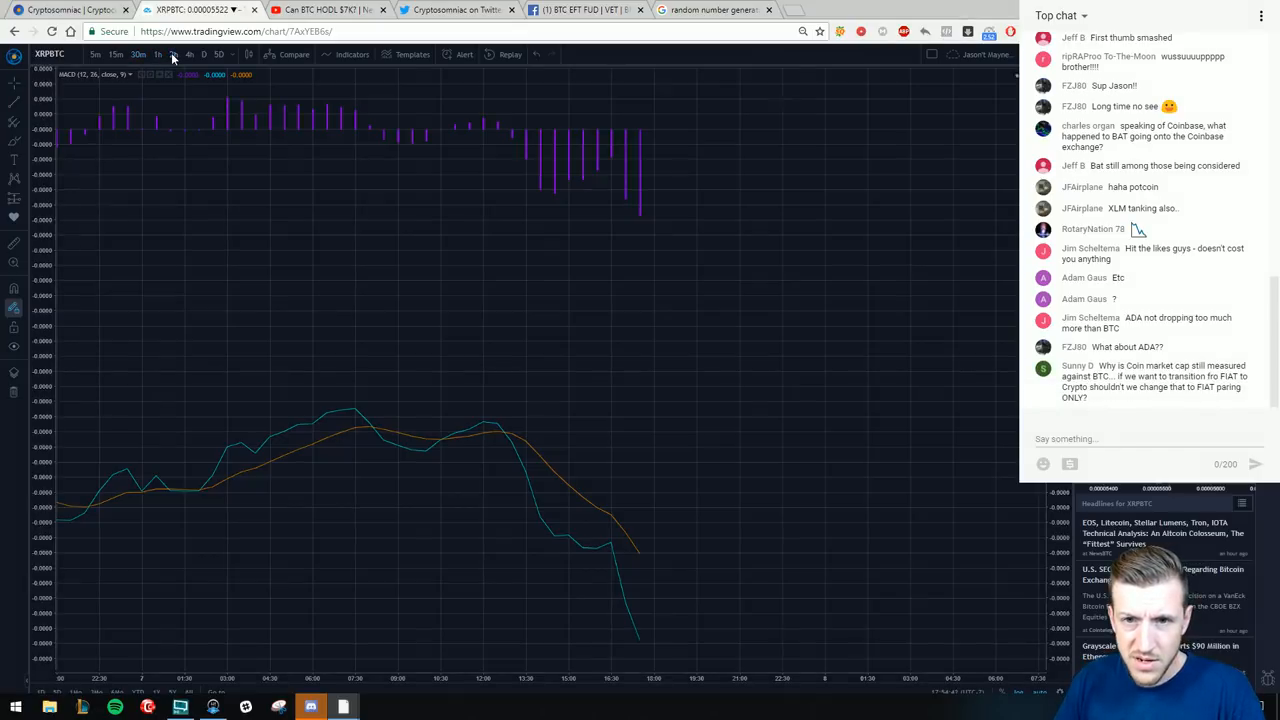
pyautogui.click(176, 54)
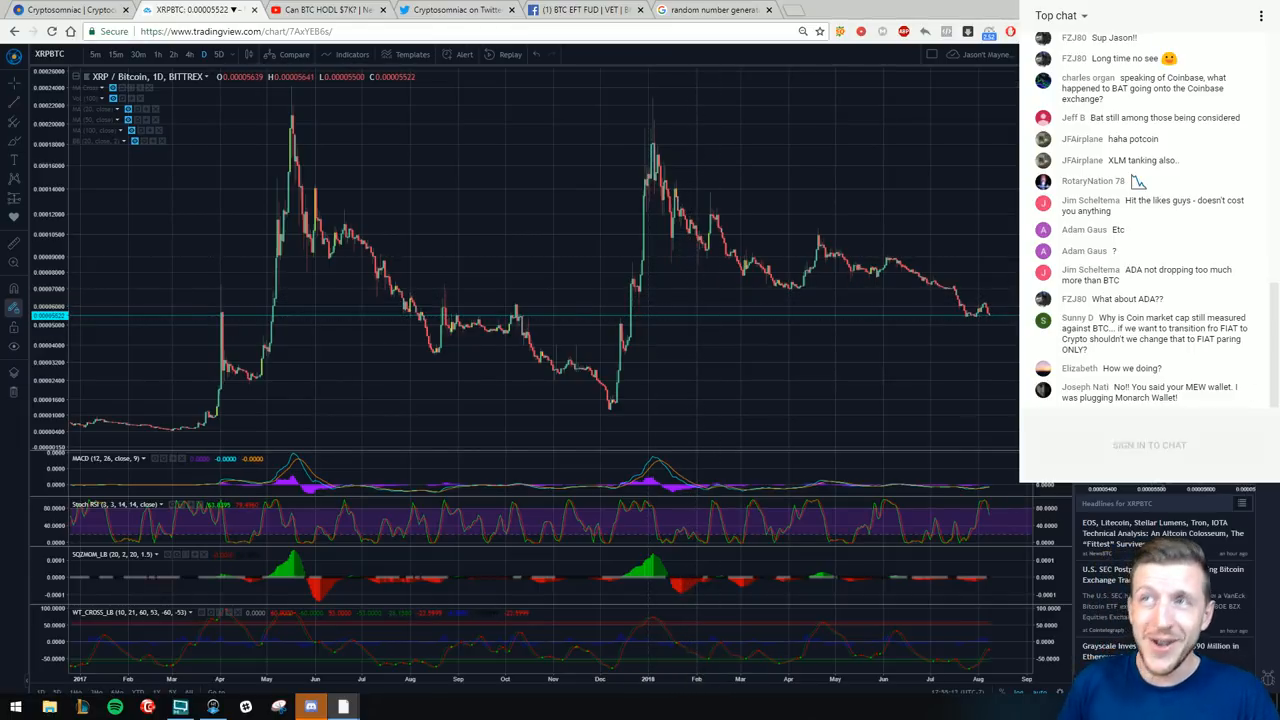
# - Review the XRP/BTC chart's full long-term price history on the daily timeframe
pyautogui.click(1144, 444)
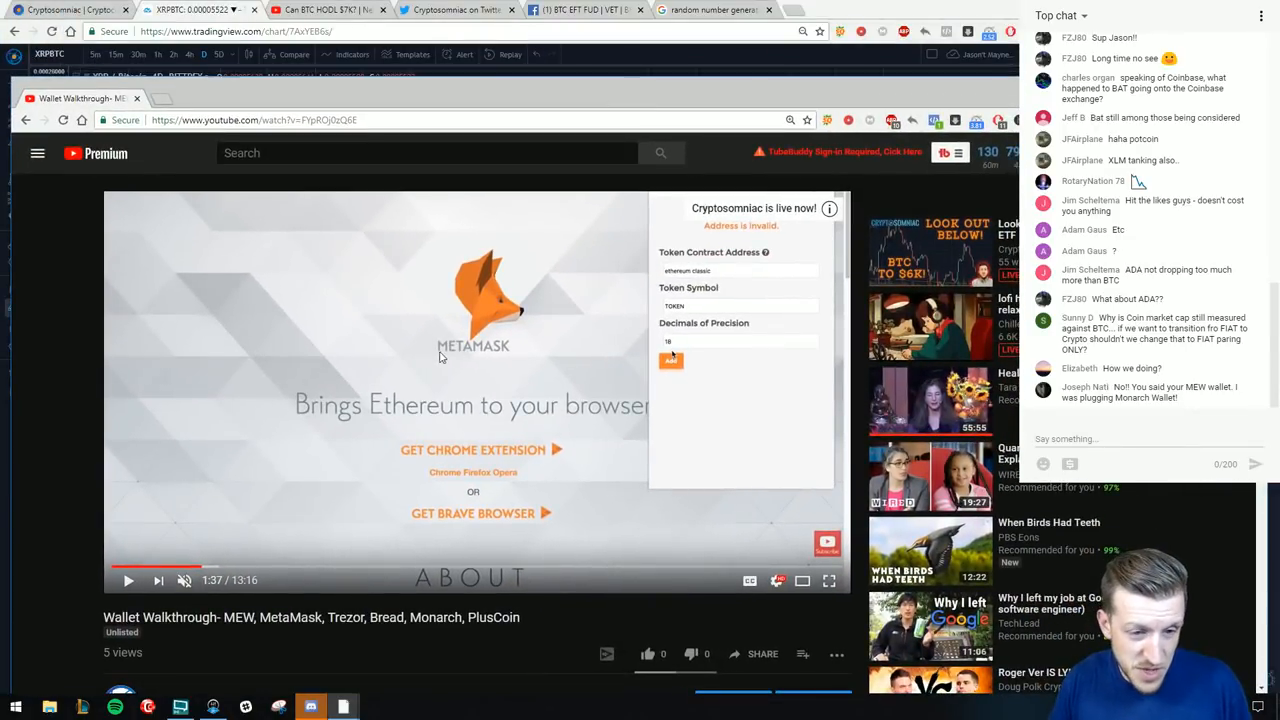
pyautogui.moveTo(204, 570)
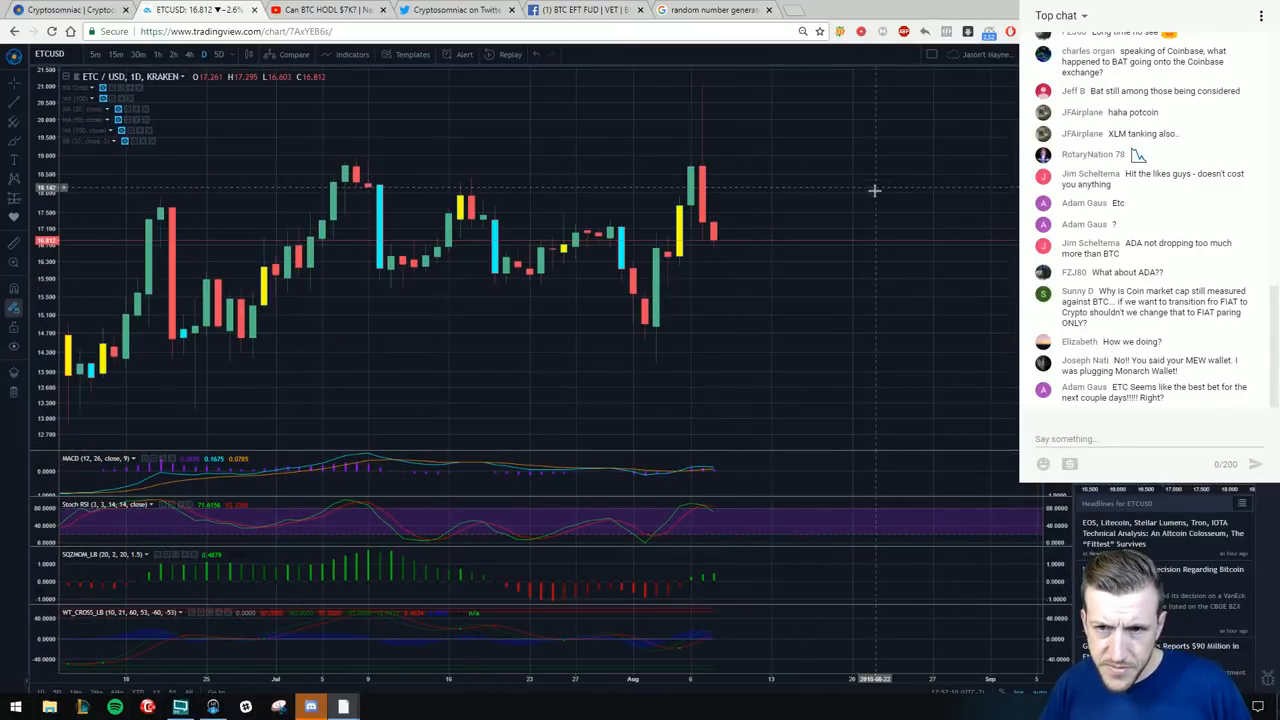
pyautogui.moveTo(872, 148)
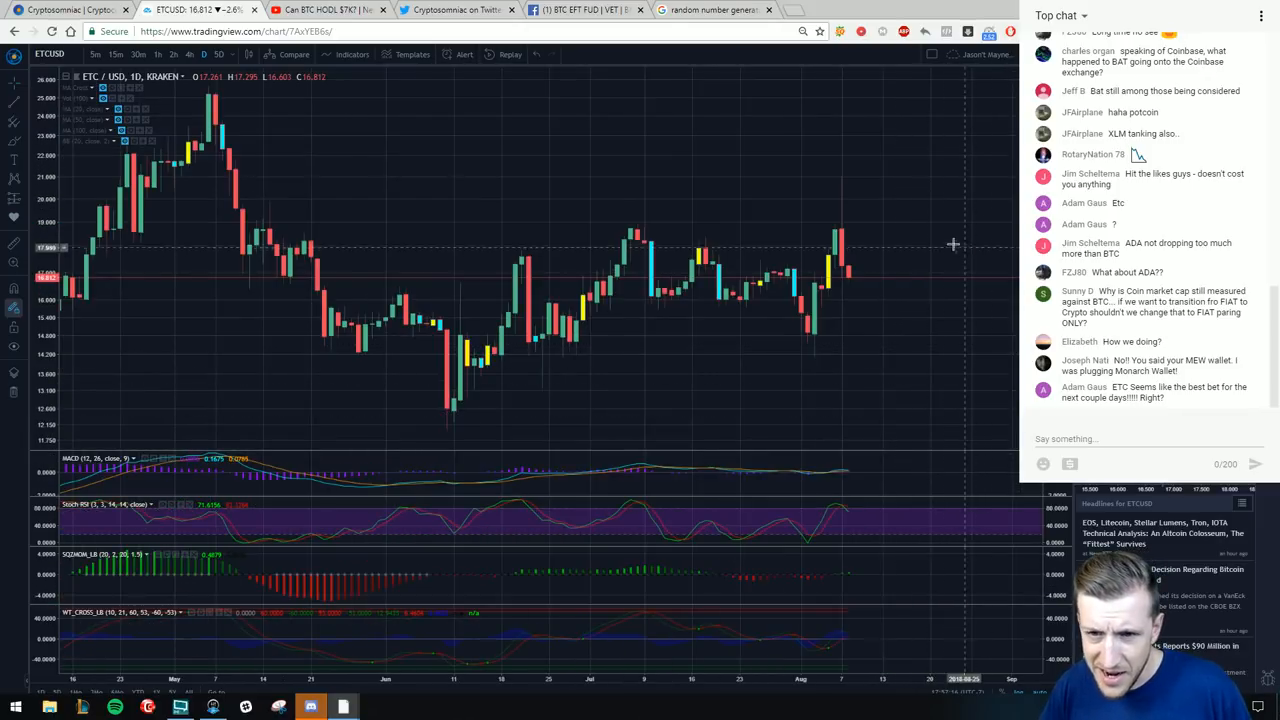
pyautogui.moveTo(942, 352)
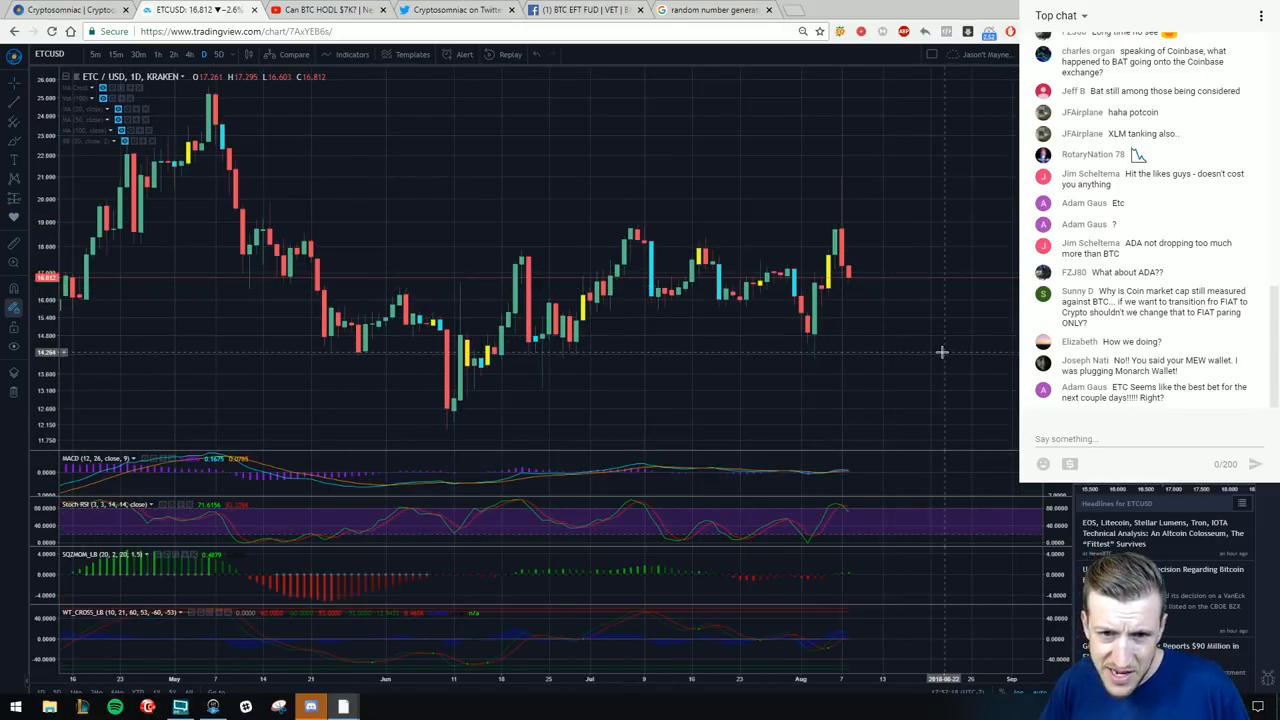
pyautogui.moveTo(968, 366)
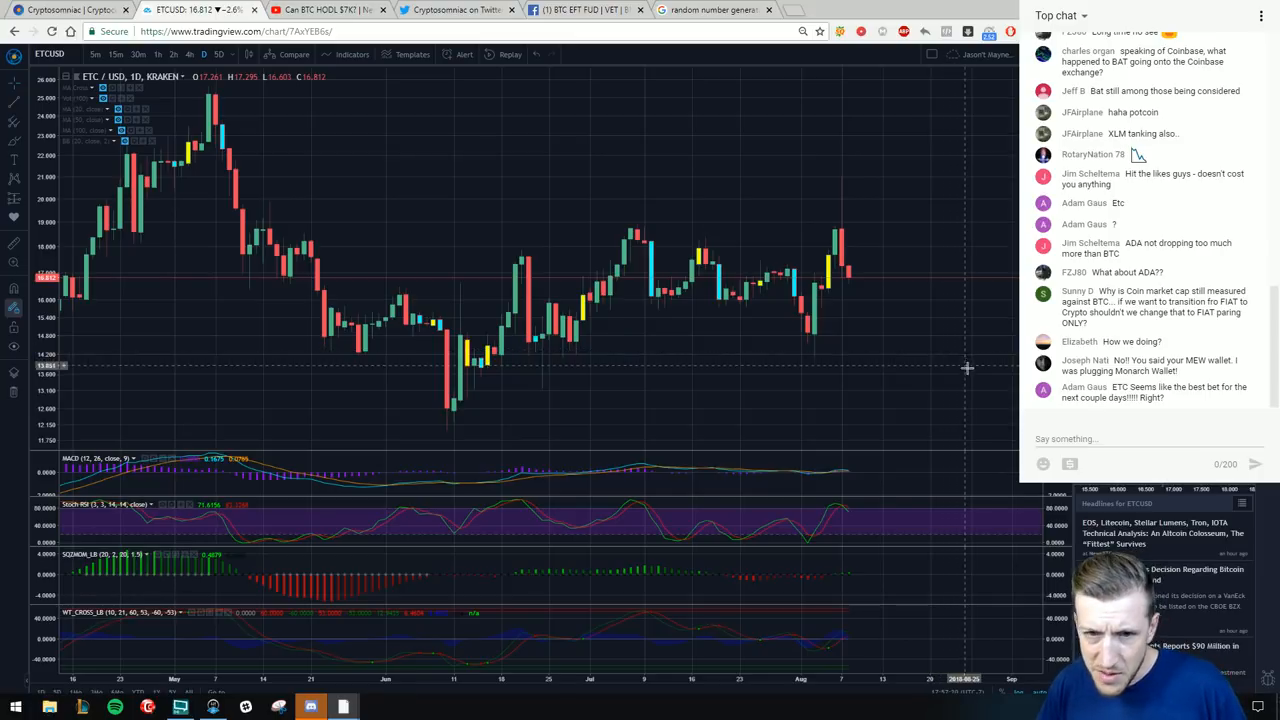
pyautogui.moveTo(972, 366)
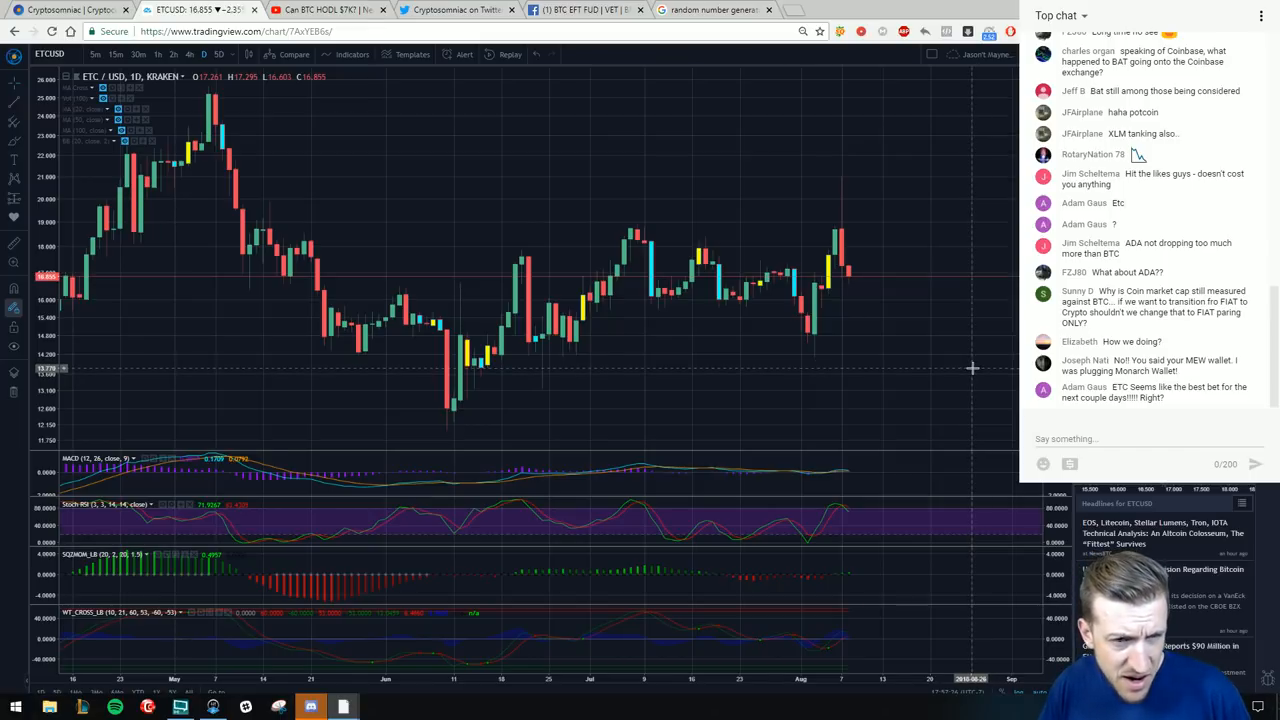
pyautogui.moveTo(976, 388)
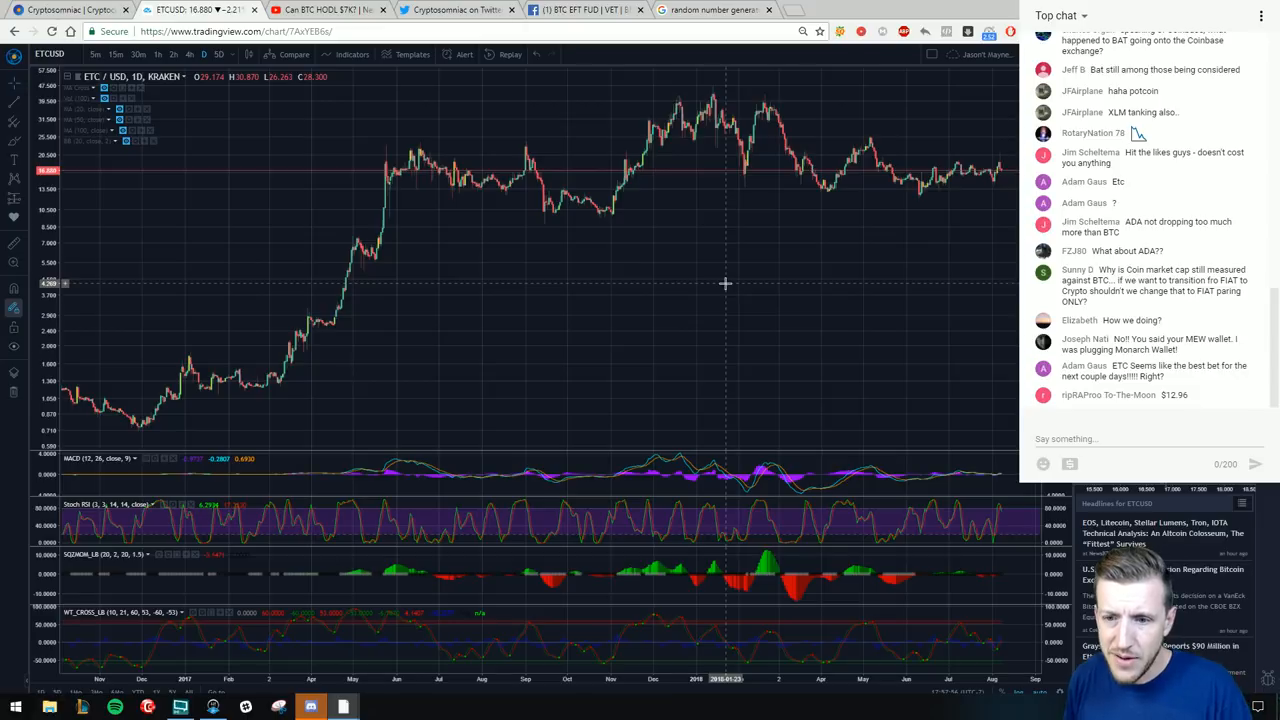
# - Zoom the ETC/USD daily chart onto the last few months' spike and pullback
pyautogui.scroll(-3)
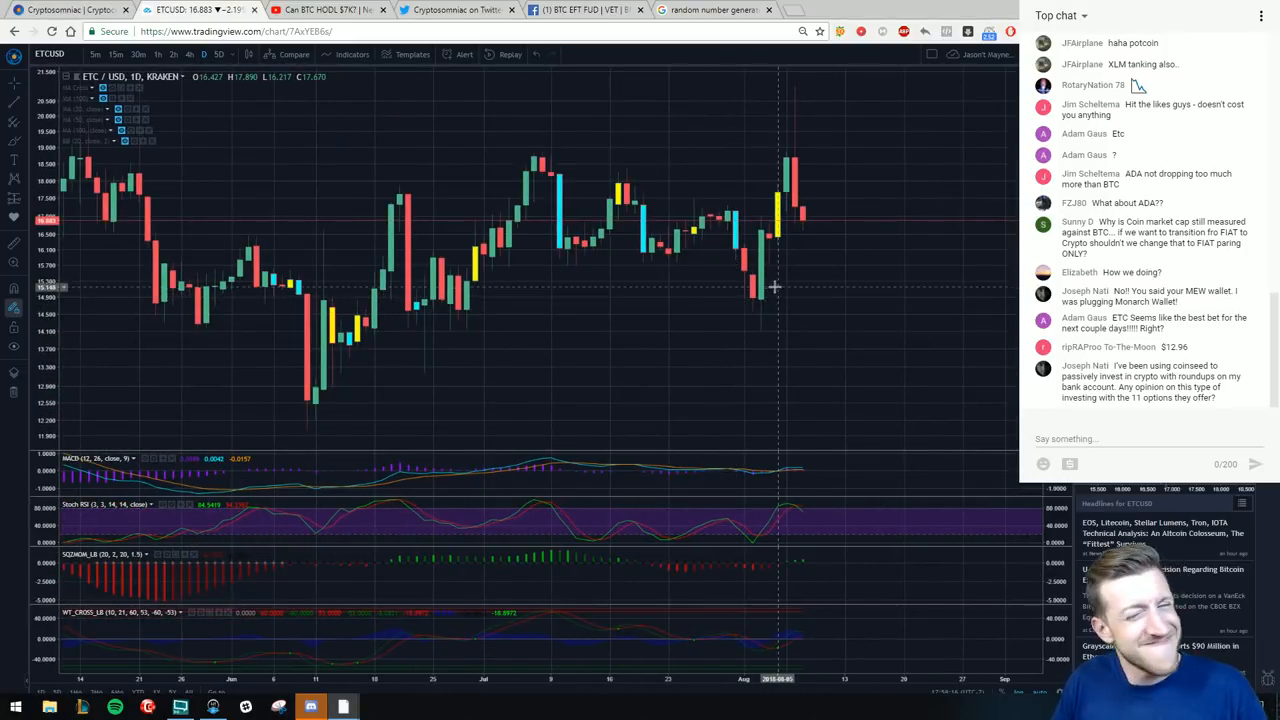
pyautogui.moveTo(768, 348)
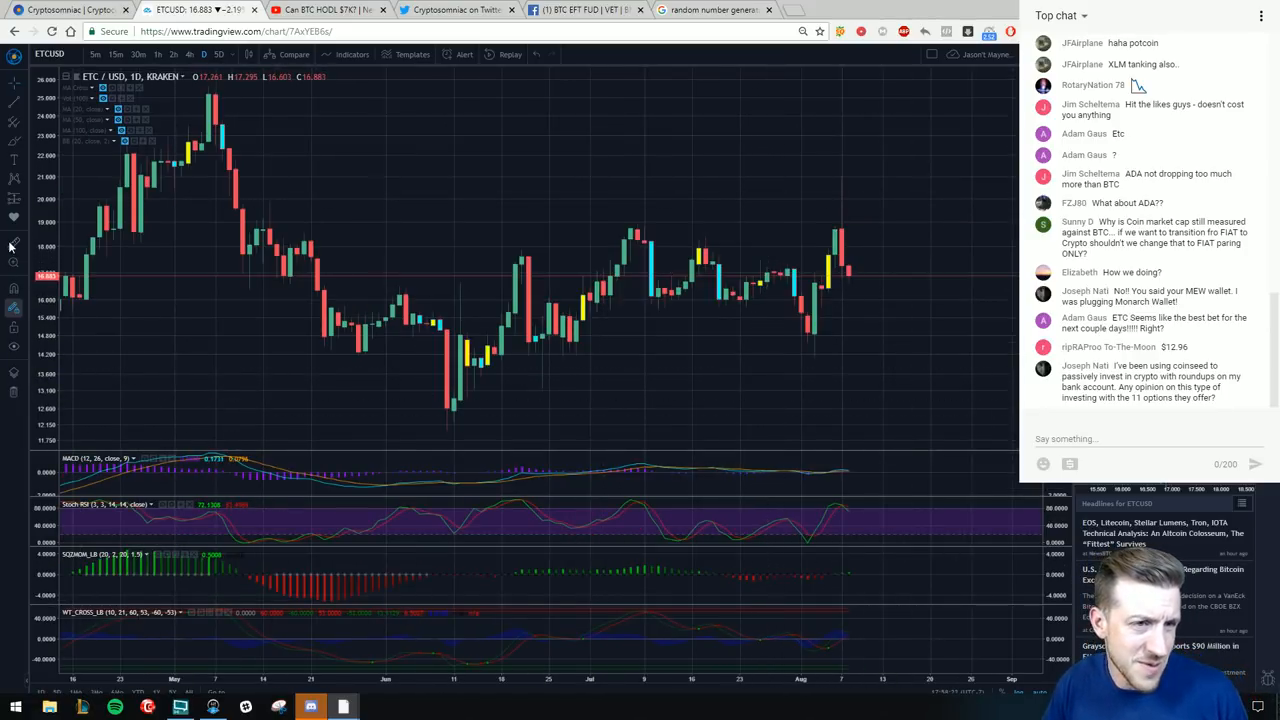
pyautogui.moveTo(868, 420)
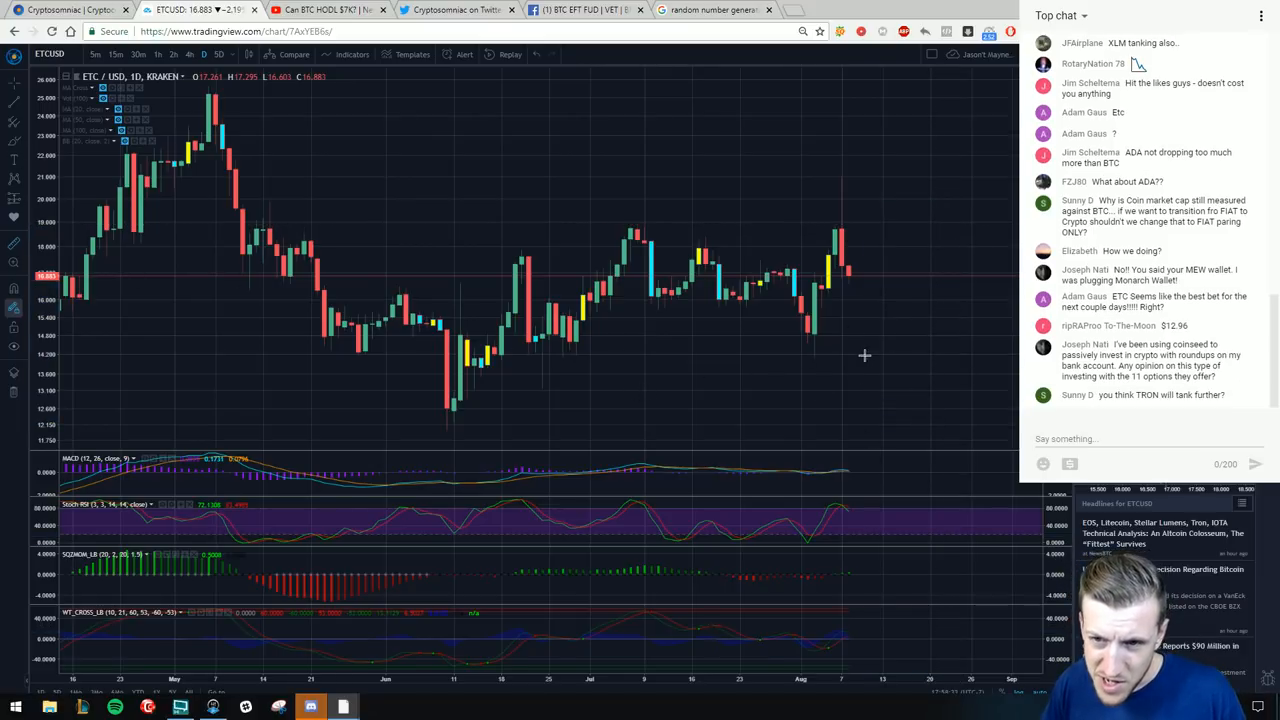
pyautogui.moveTo(842, 388)
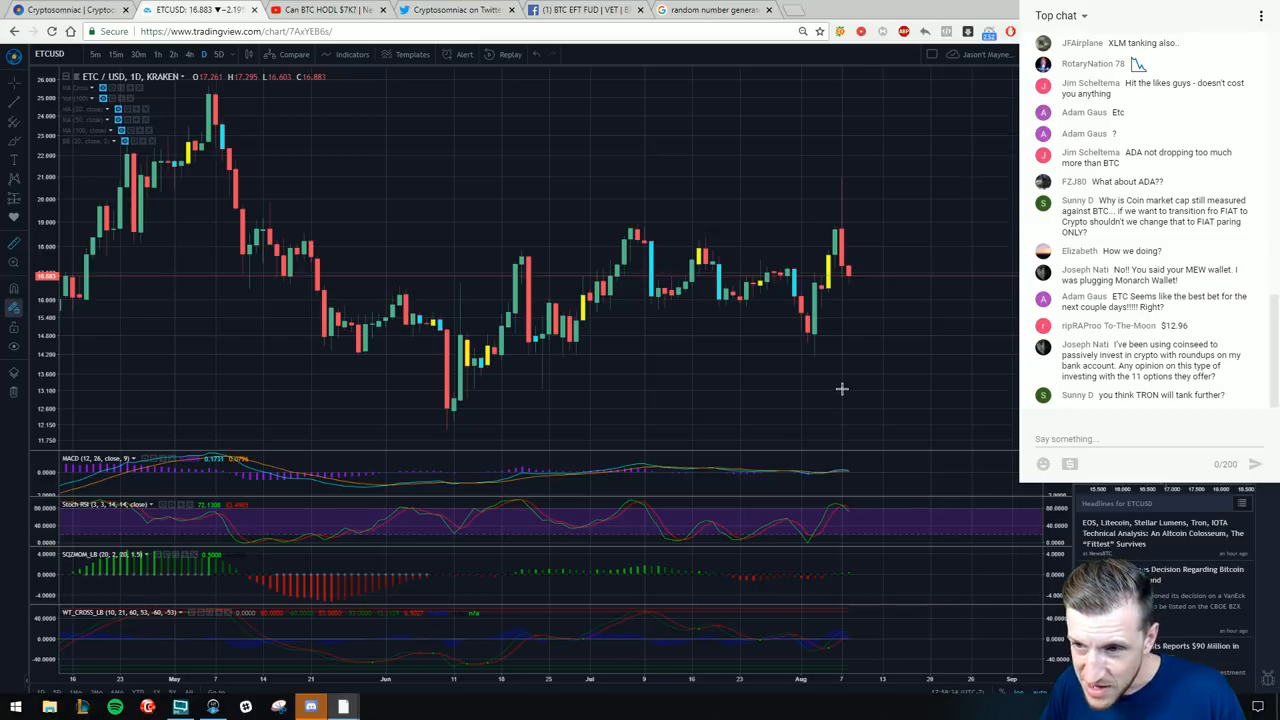
pyautogui.moveTo(816, 380)
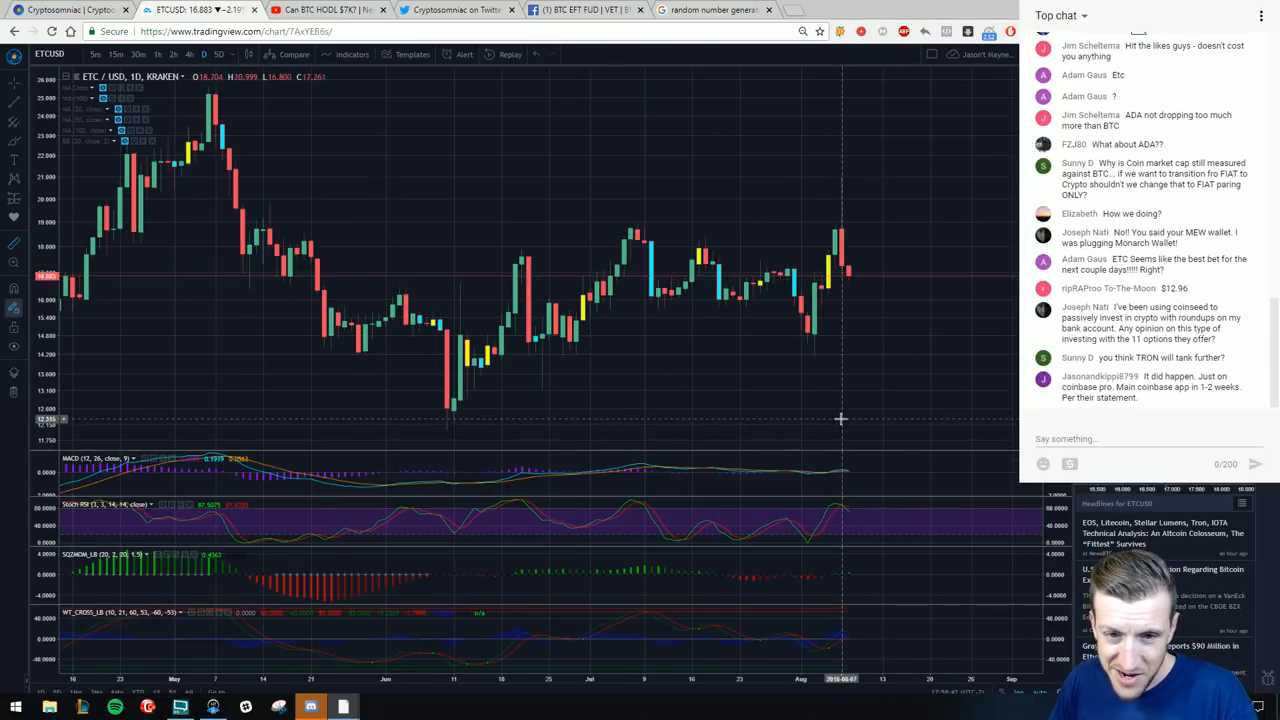
pyautogui.moveTo(850, 392)
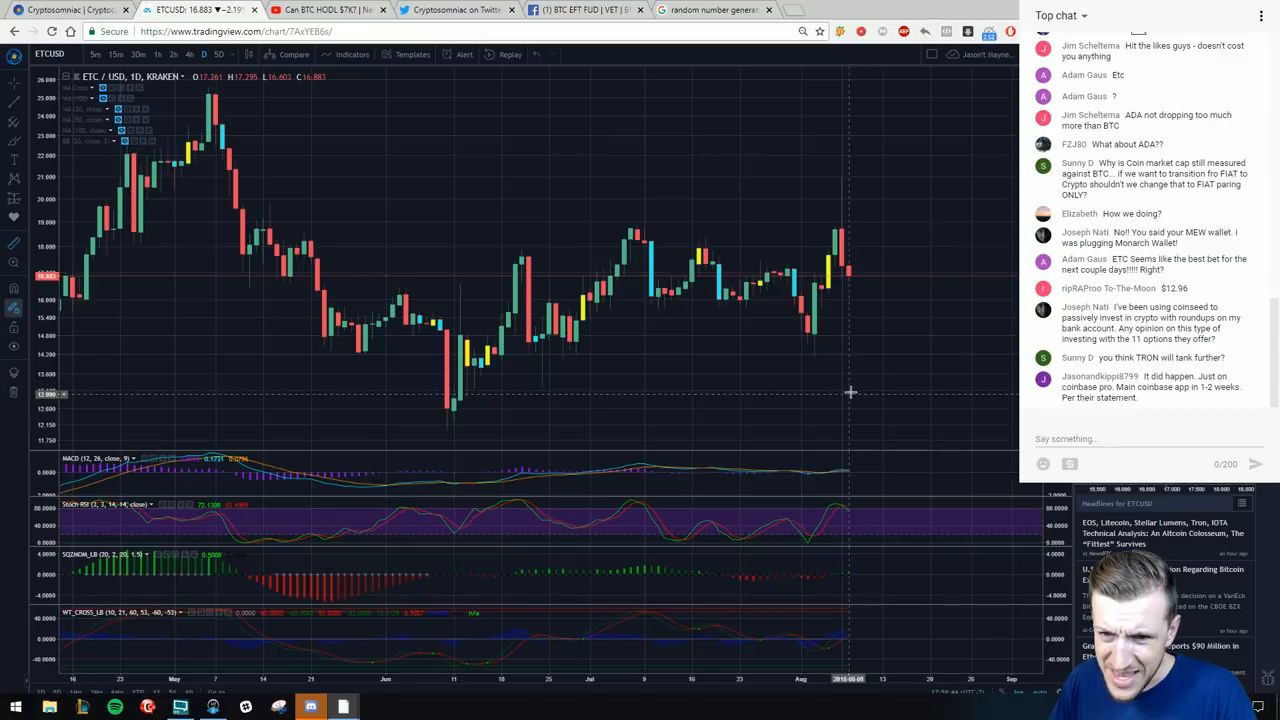
pyautogui.moveTo(870, 310)
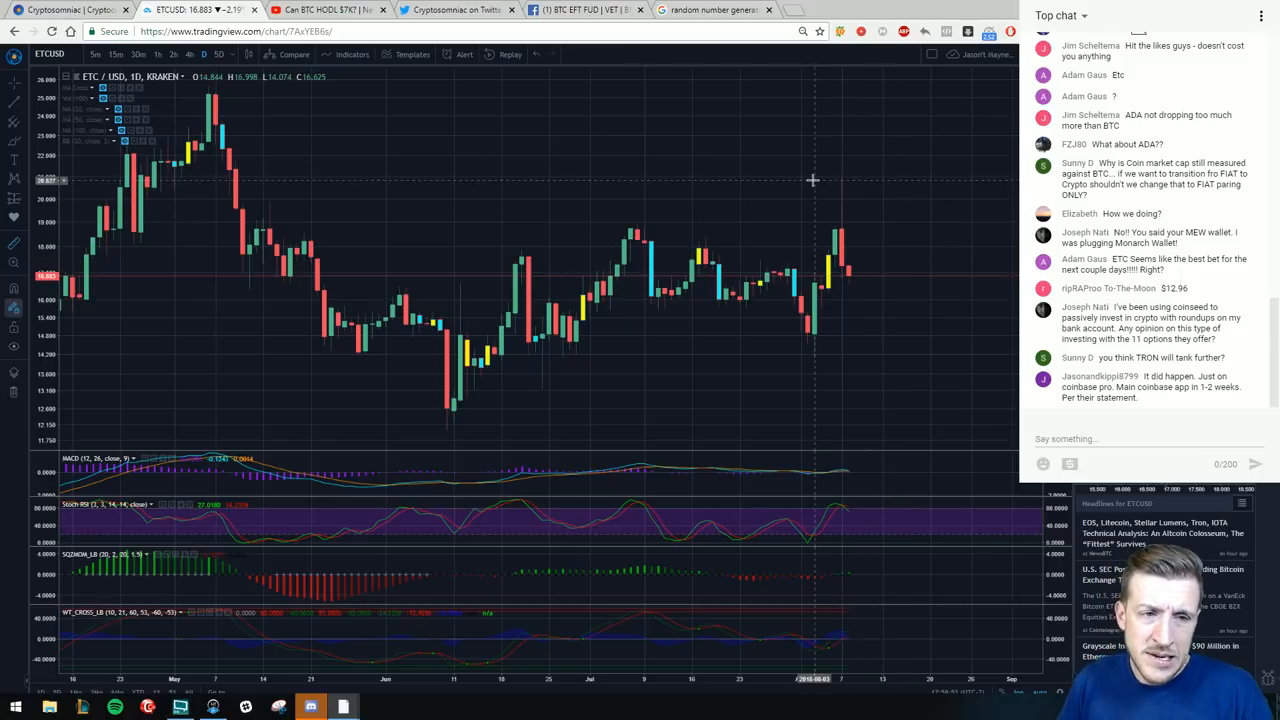
pyautogui.moveTo(932, 240)
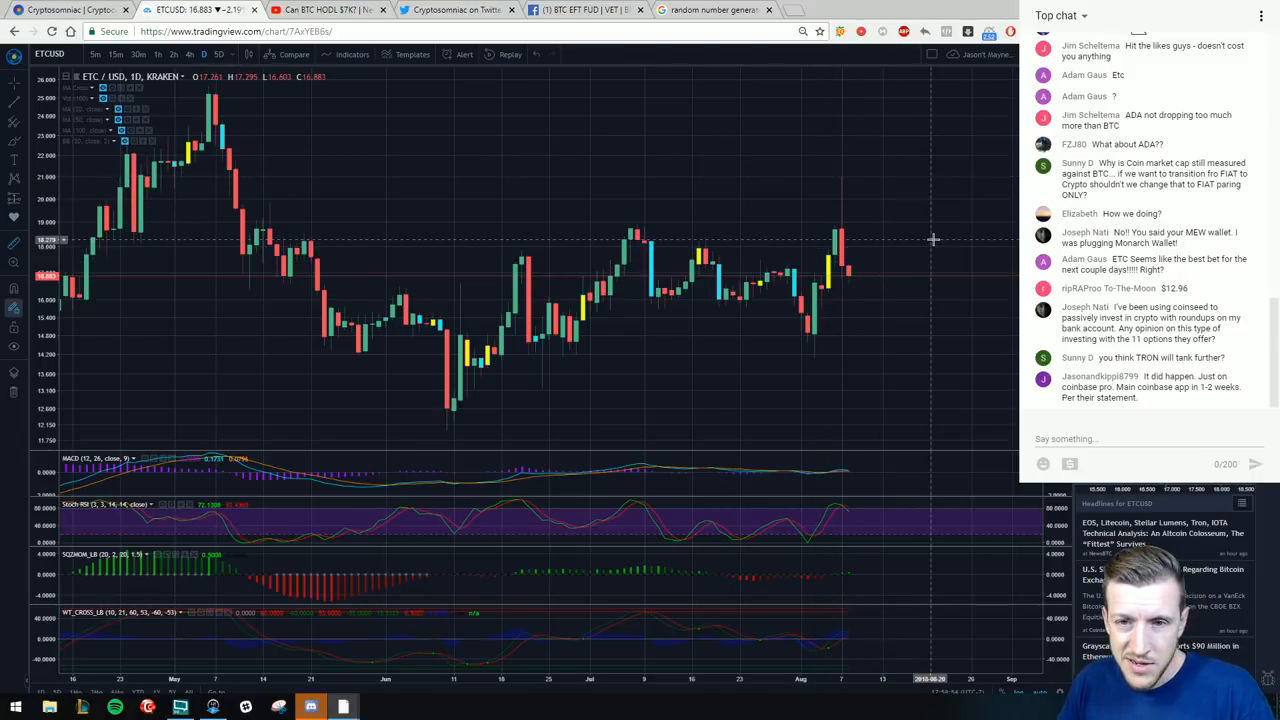
pyautogui.moveTo(882, 244)
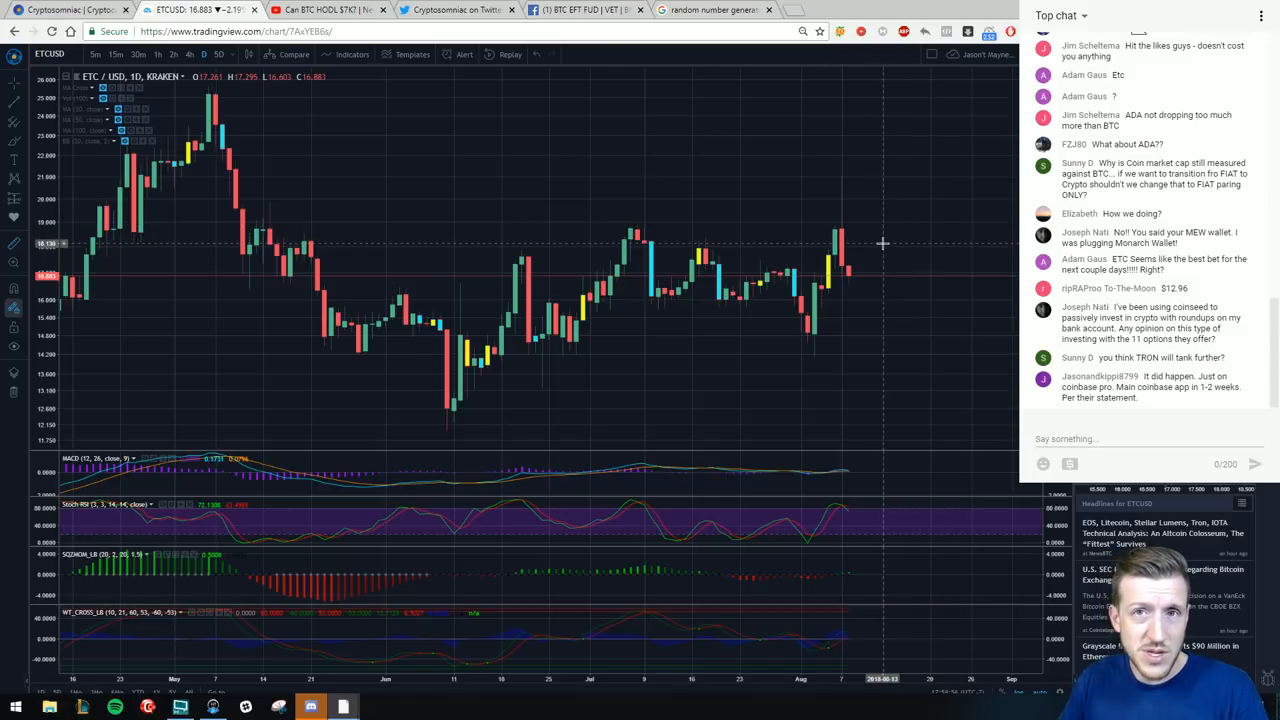
pyautogui.moveTo(876, 244)
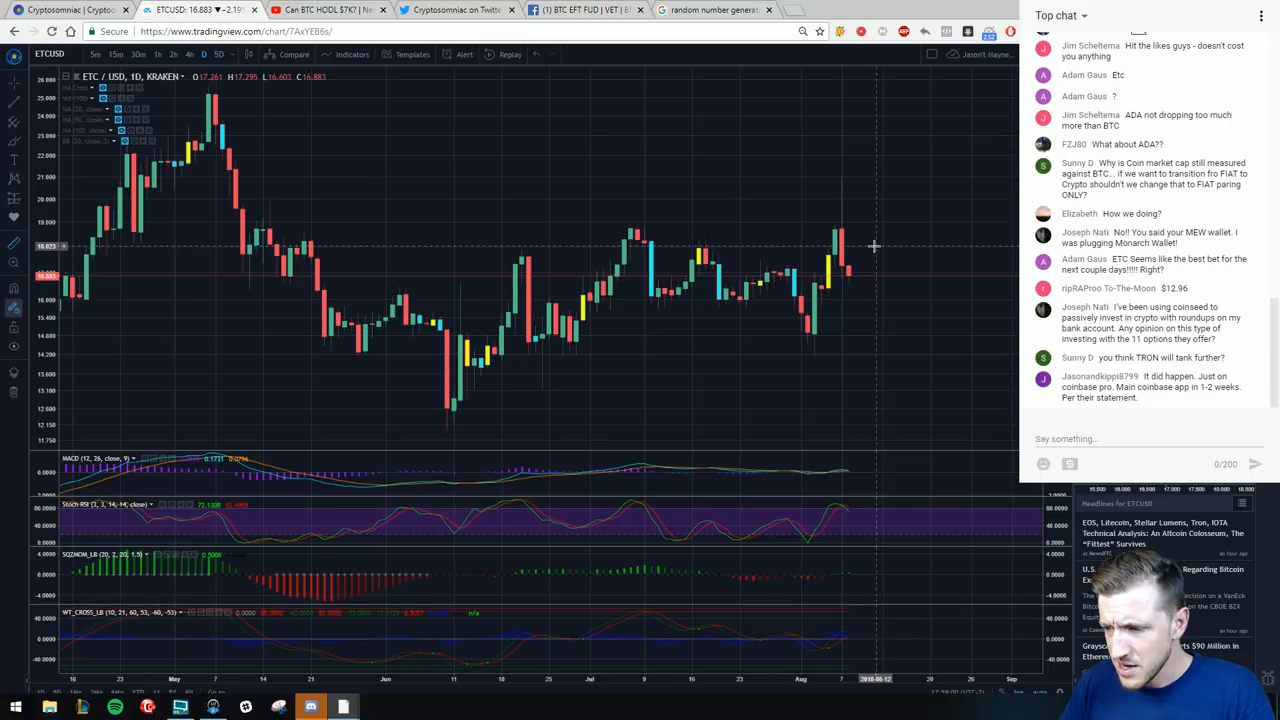
pyautogui.moveTo(858, 244)
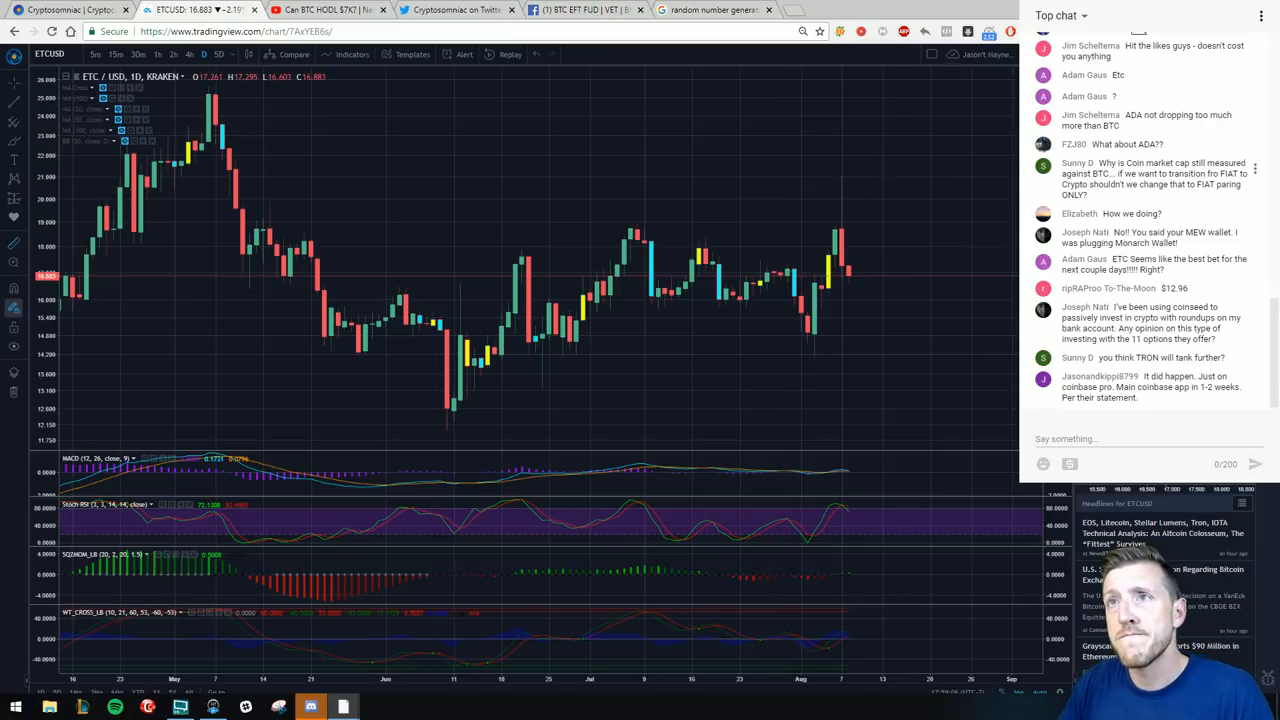
pyautogui.scroll(-3)
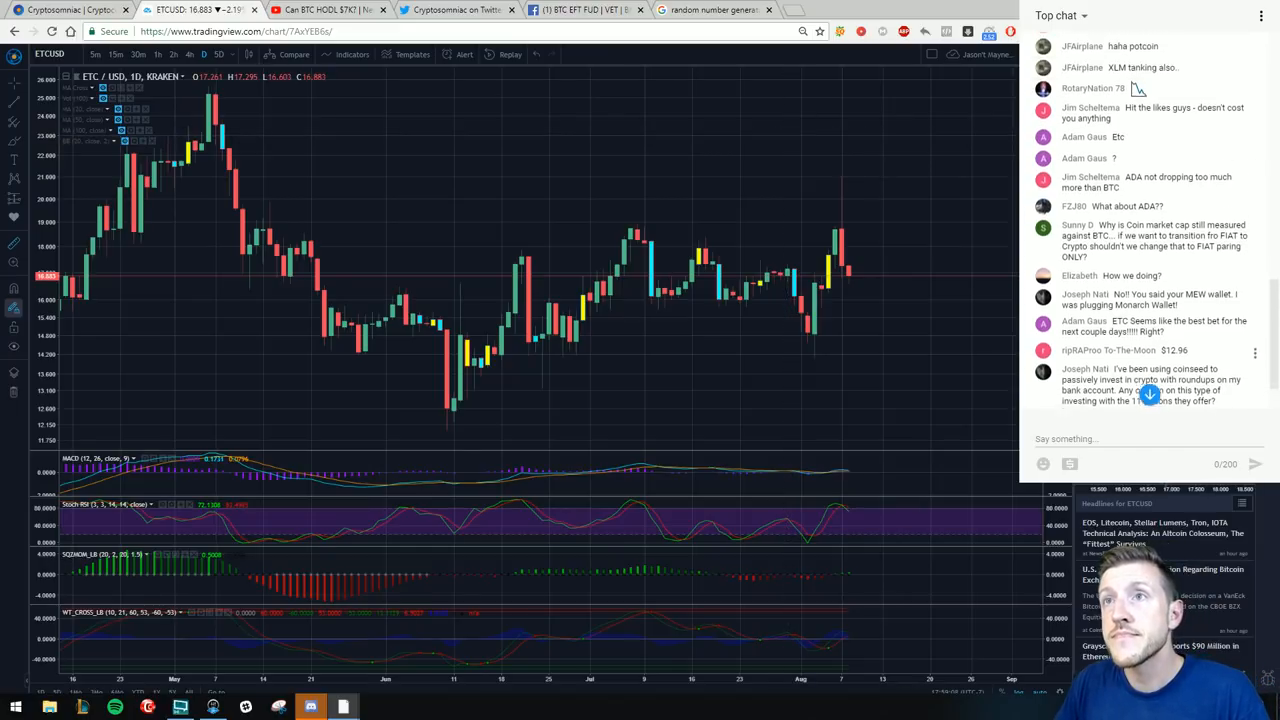
pyautogui.scroll(-3)
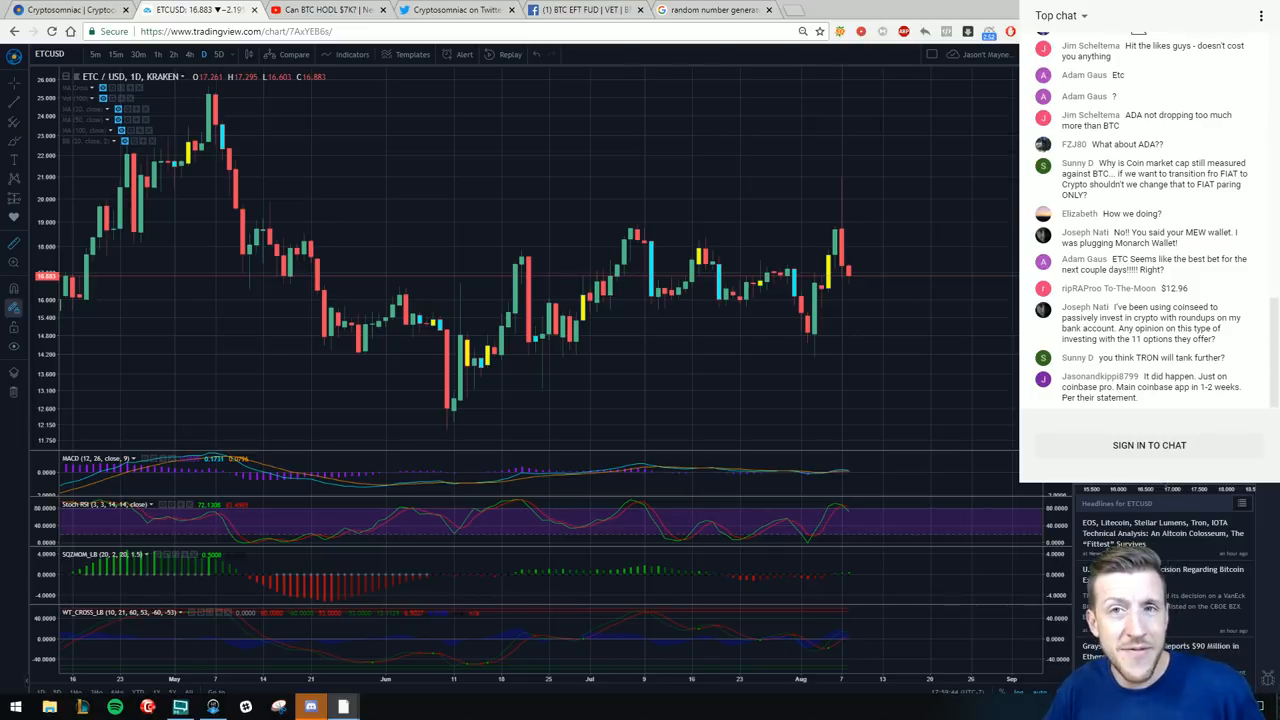
pyautogui.click(1152, 444)
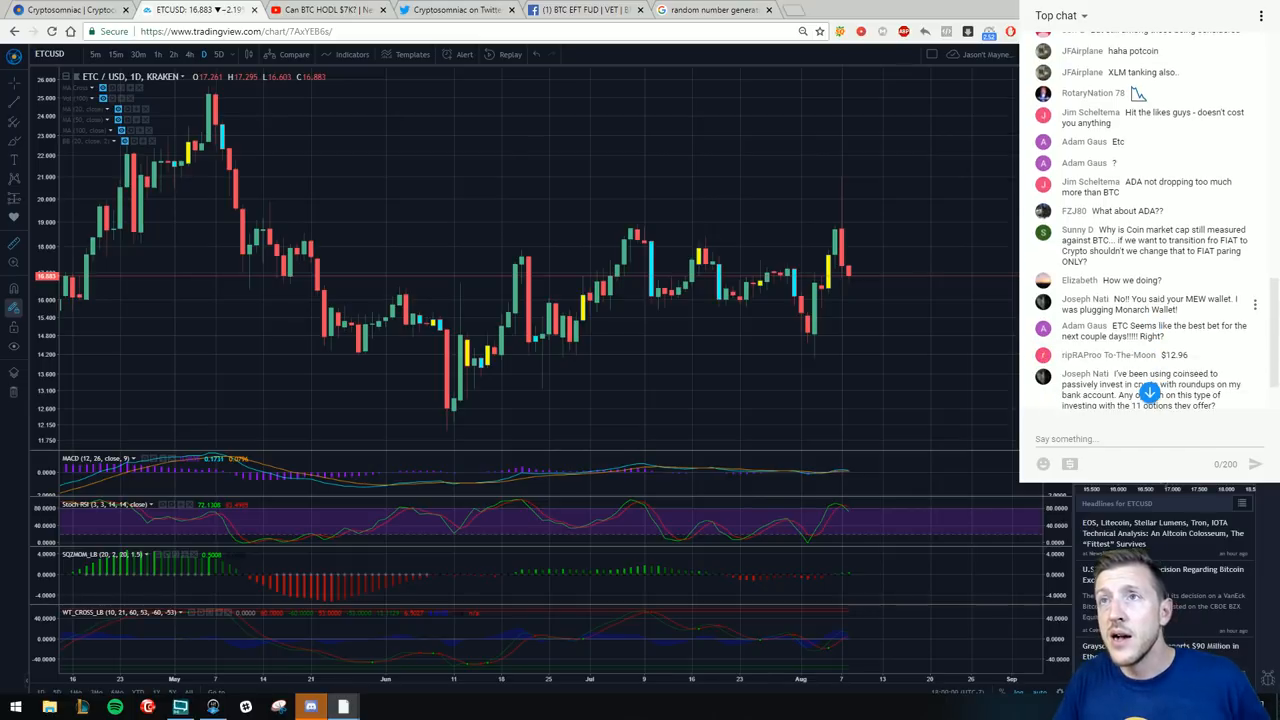
pyautogui.scroll(-3)
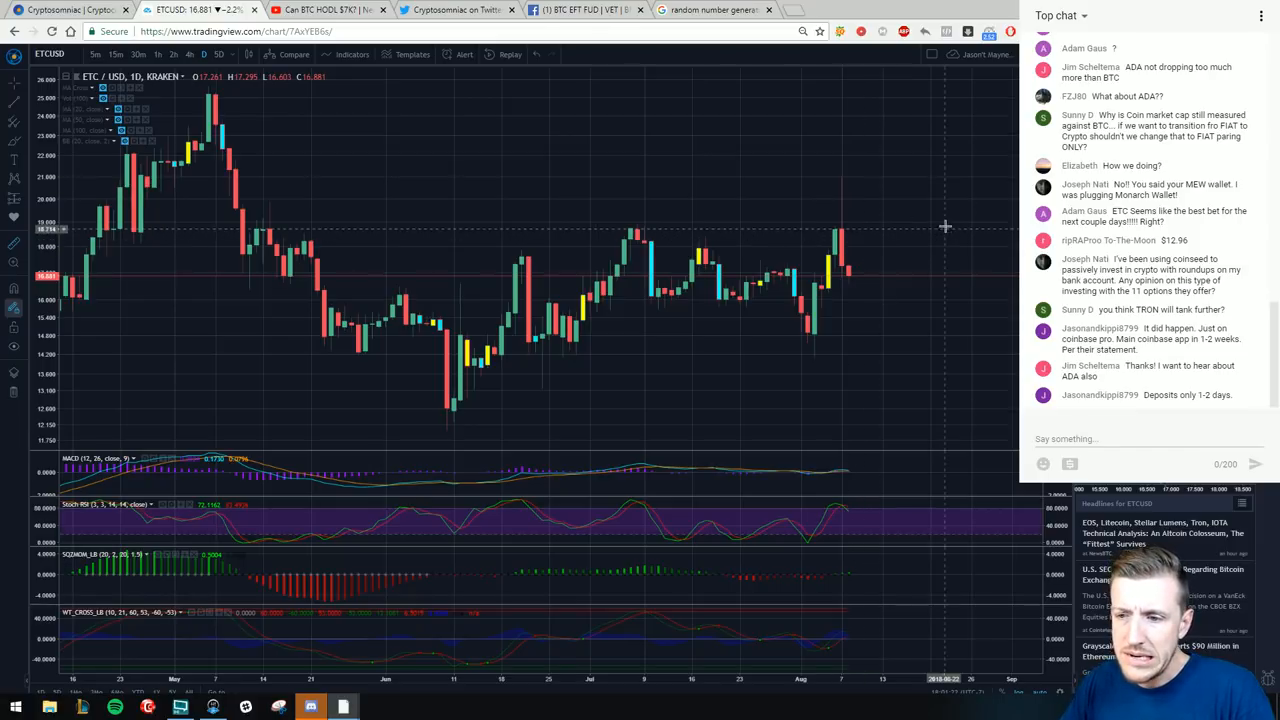
pyautogui.moveTo(916, 220)
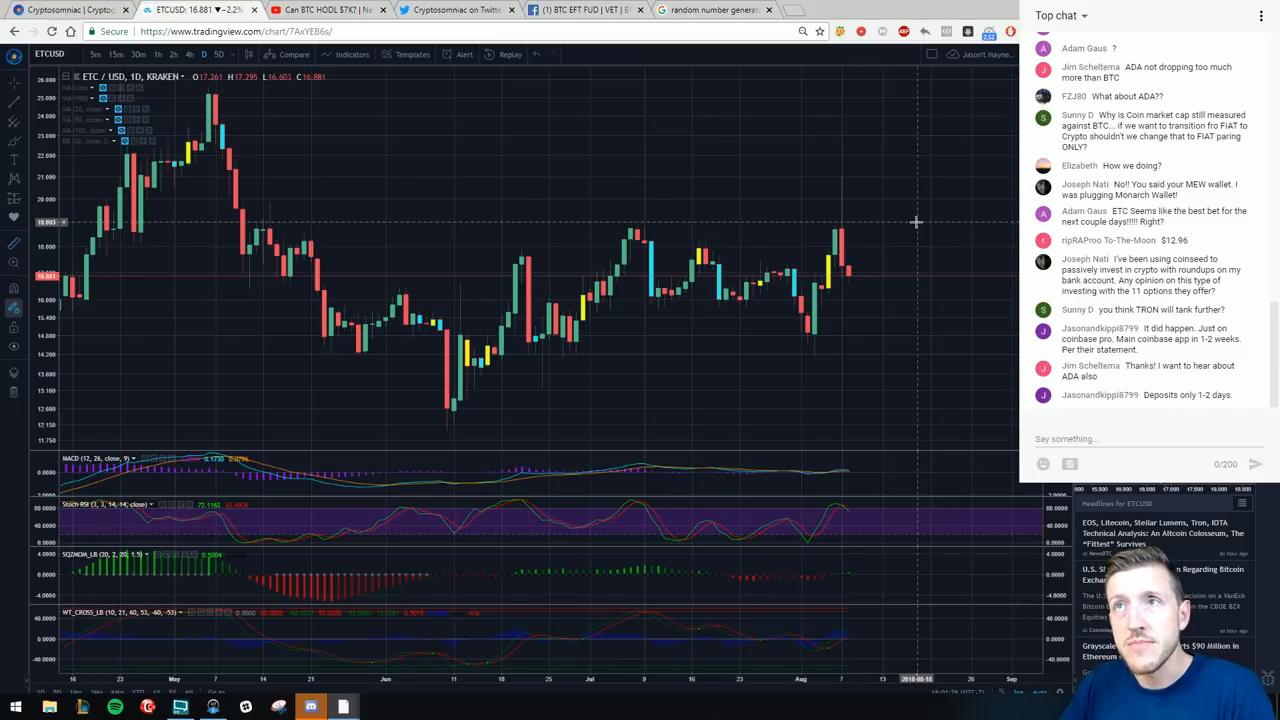
pyautogui.scroll(-3)
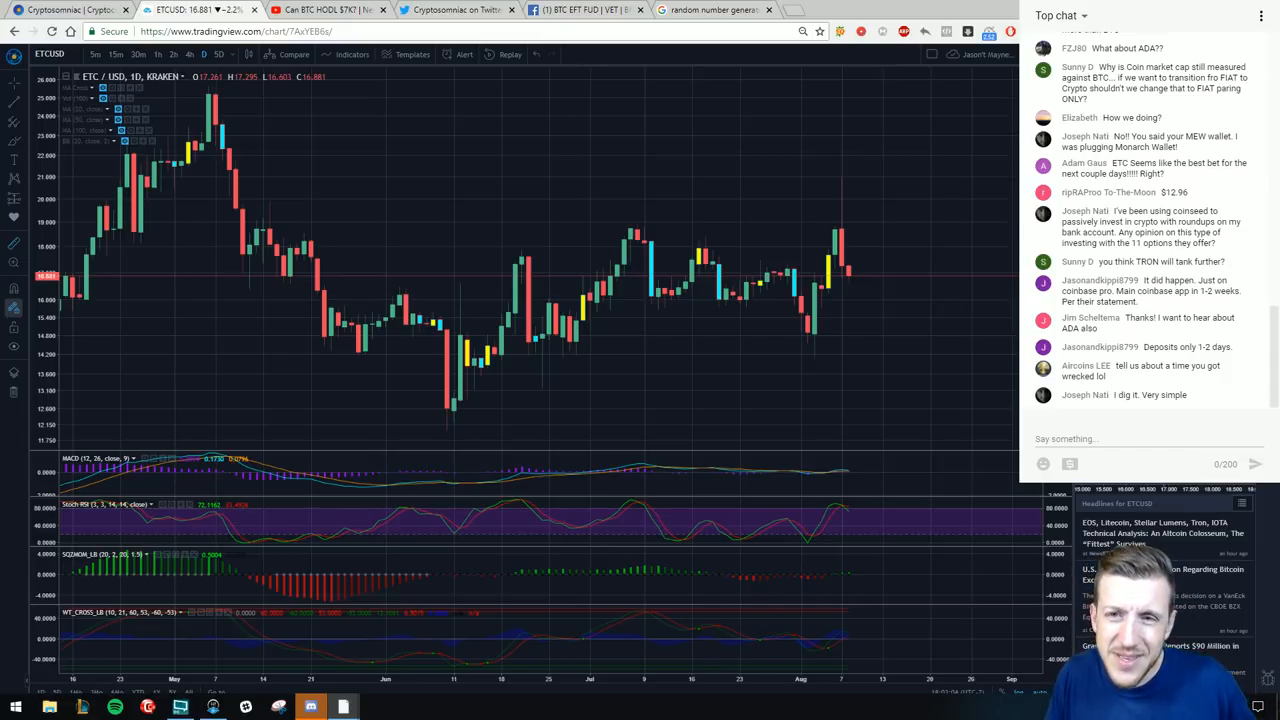
pyautogui.moveTo(988, 192)
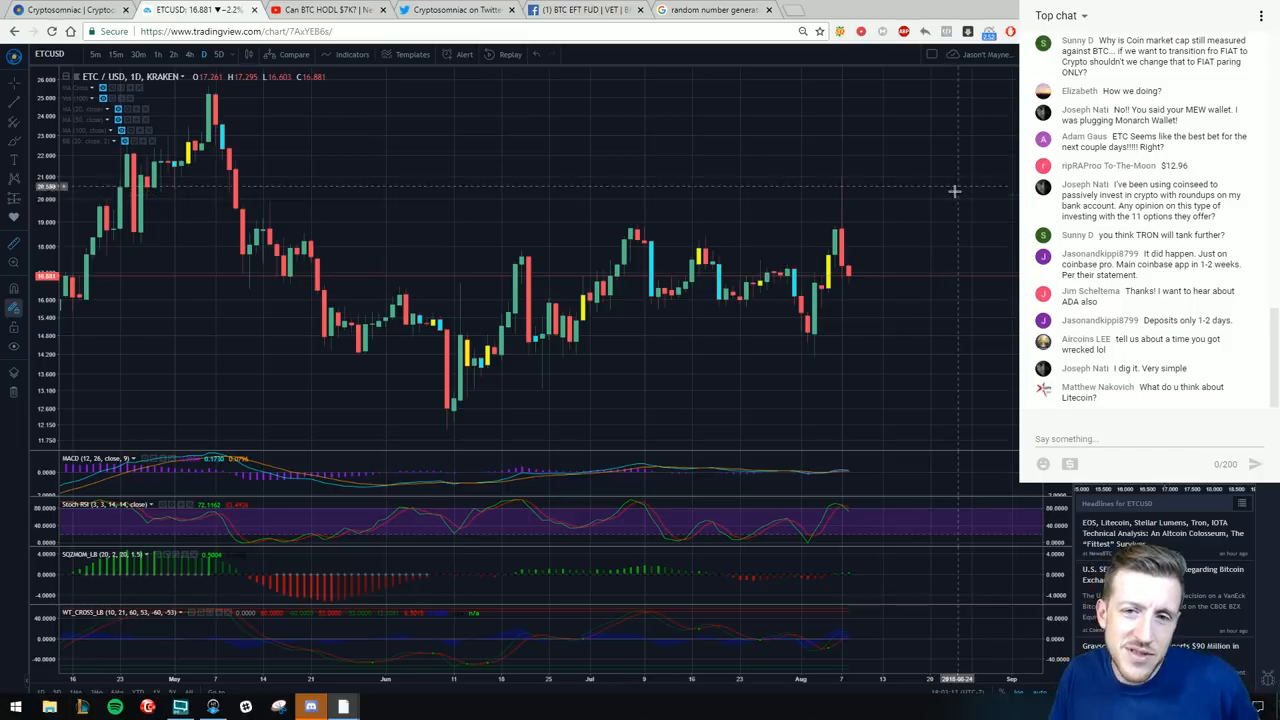
pyautogui.moveTo(928, 238)
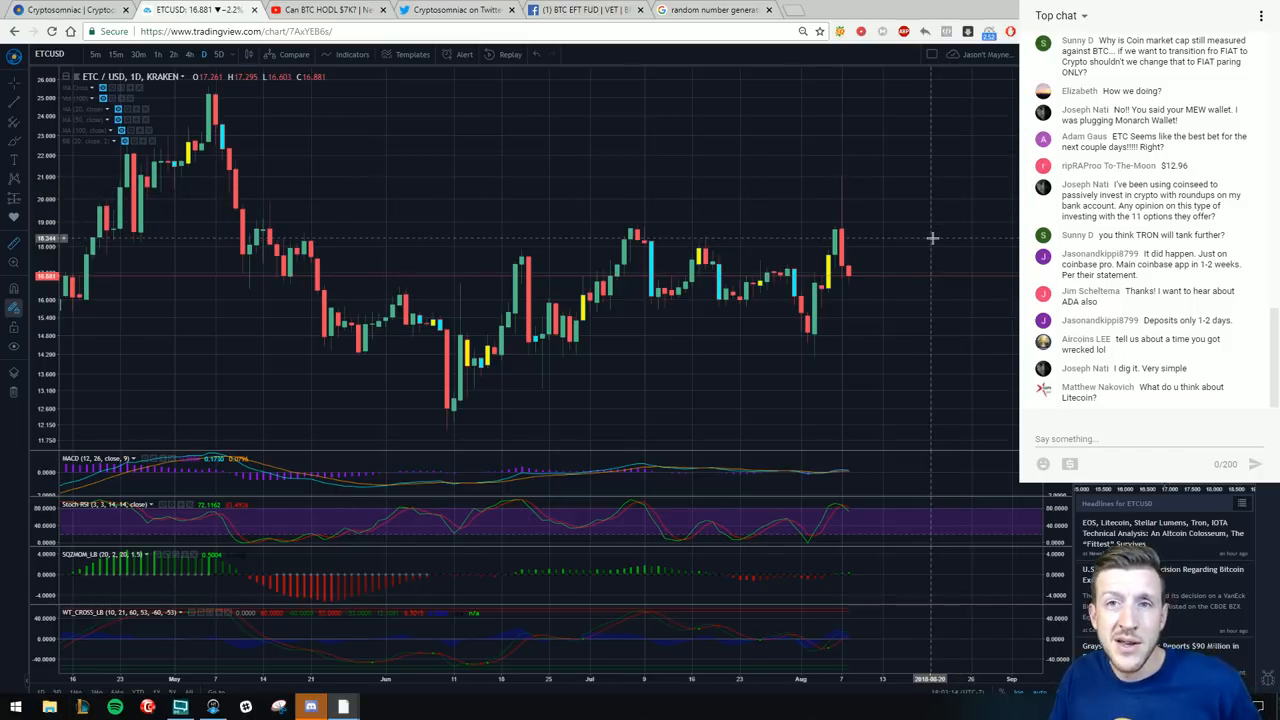
pyautogui.moveTo(826, 260)
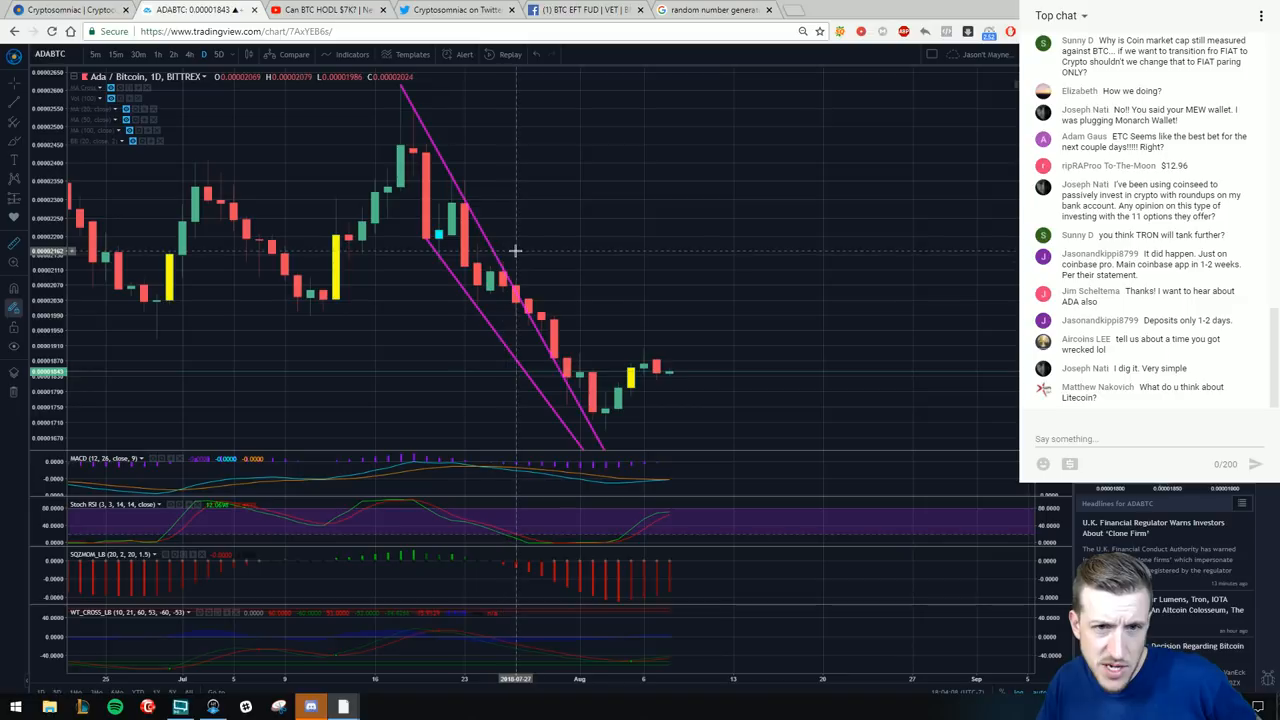
pyautogui.moveTo(792, 252)
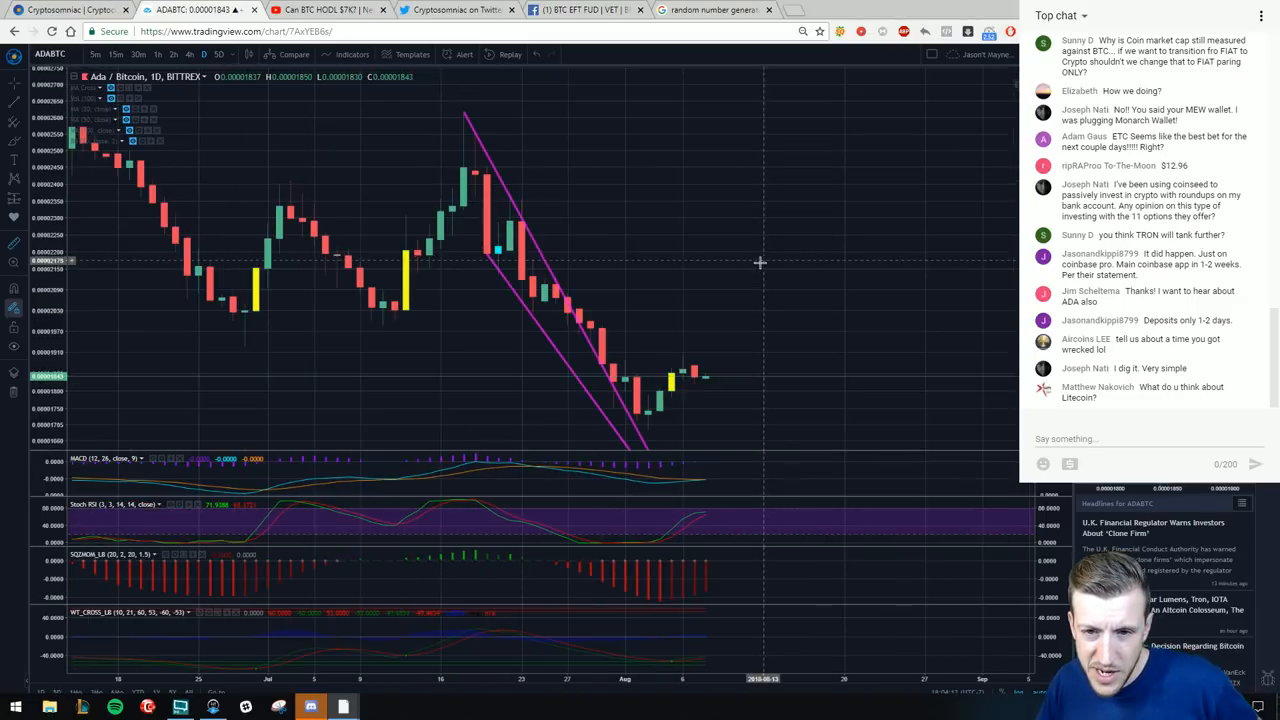
pyautogui.moveTo(676, 332)
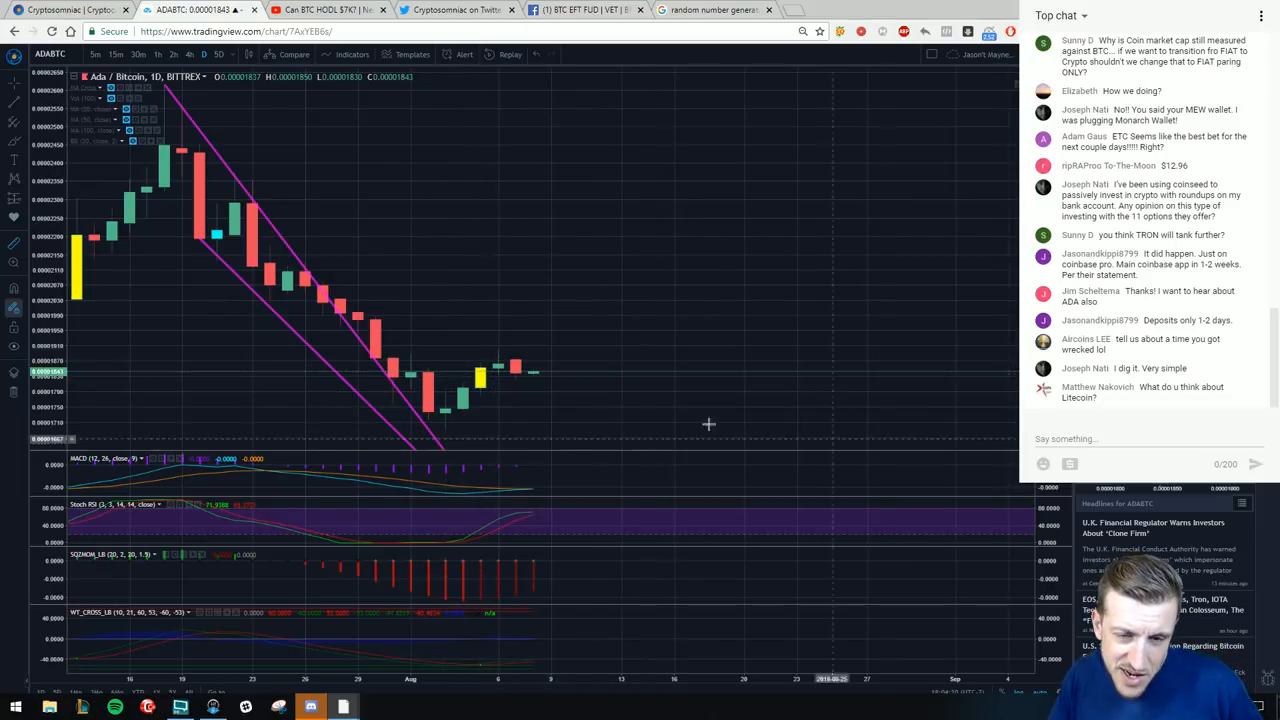
pyautogui.moveTo(584, 414)
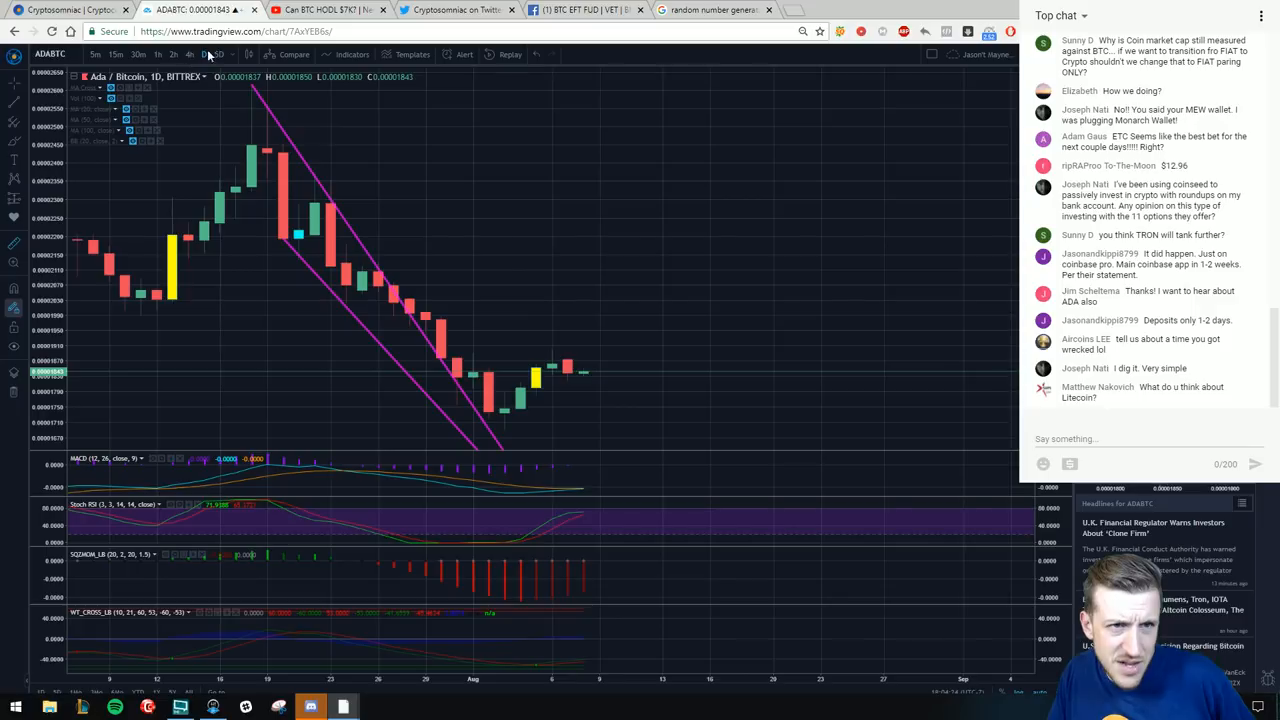
# - Switch the ADA/BTC chart from daily to 4-hour candles
pyautogui.click(204, 54)
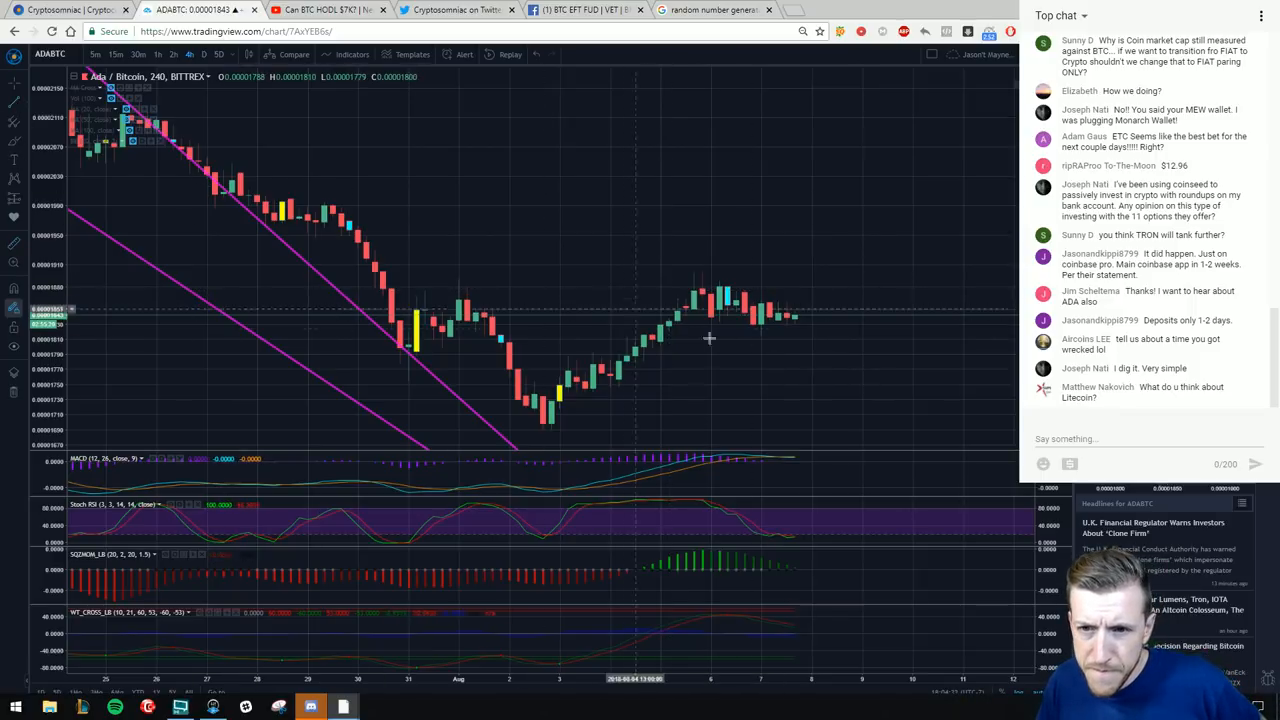
# - Draw a flat support line under the recent ADA/BTC 4-hour candles to complete the triangle
pyautogui.moveTo(710, 336); pyautogui.dragTo(810, 324)
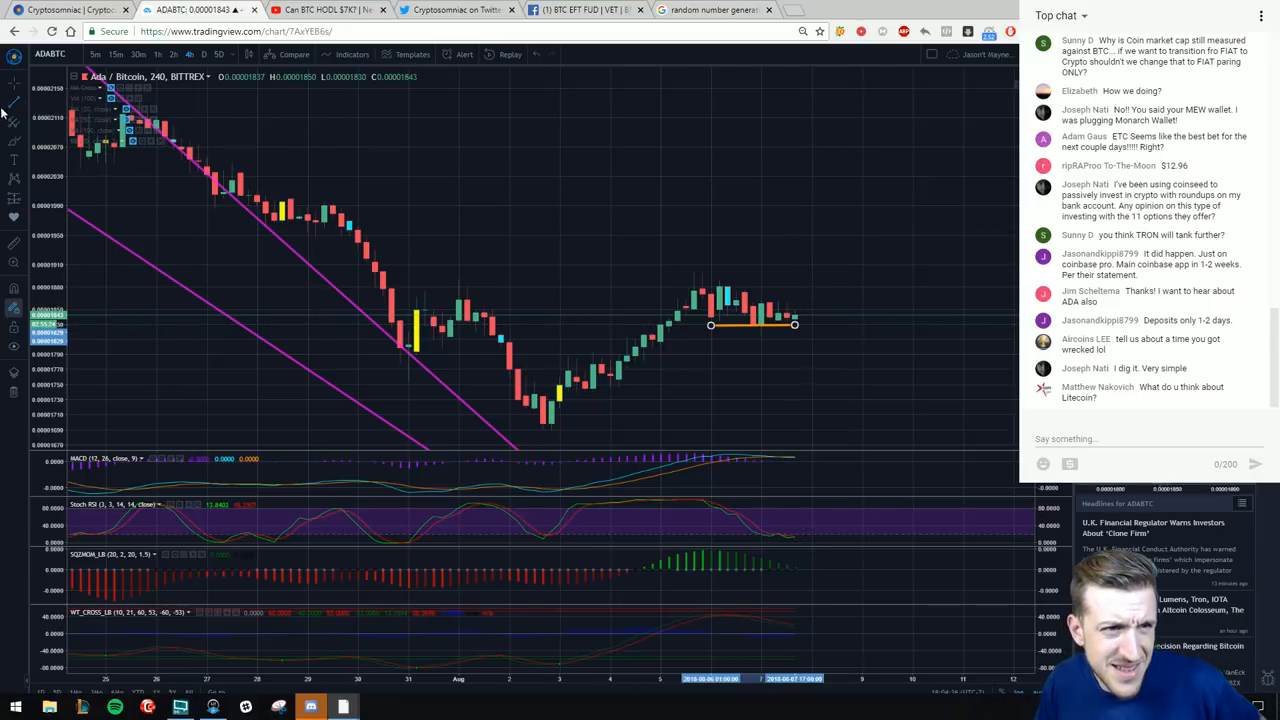
pyautogui.click(12, 78)
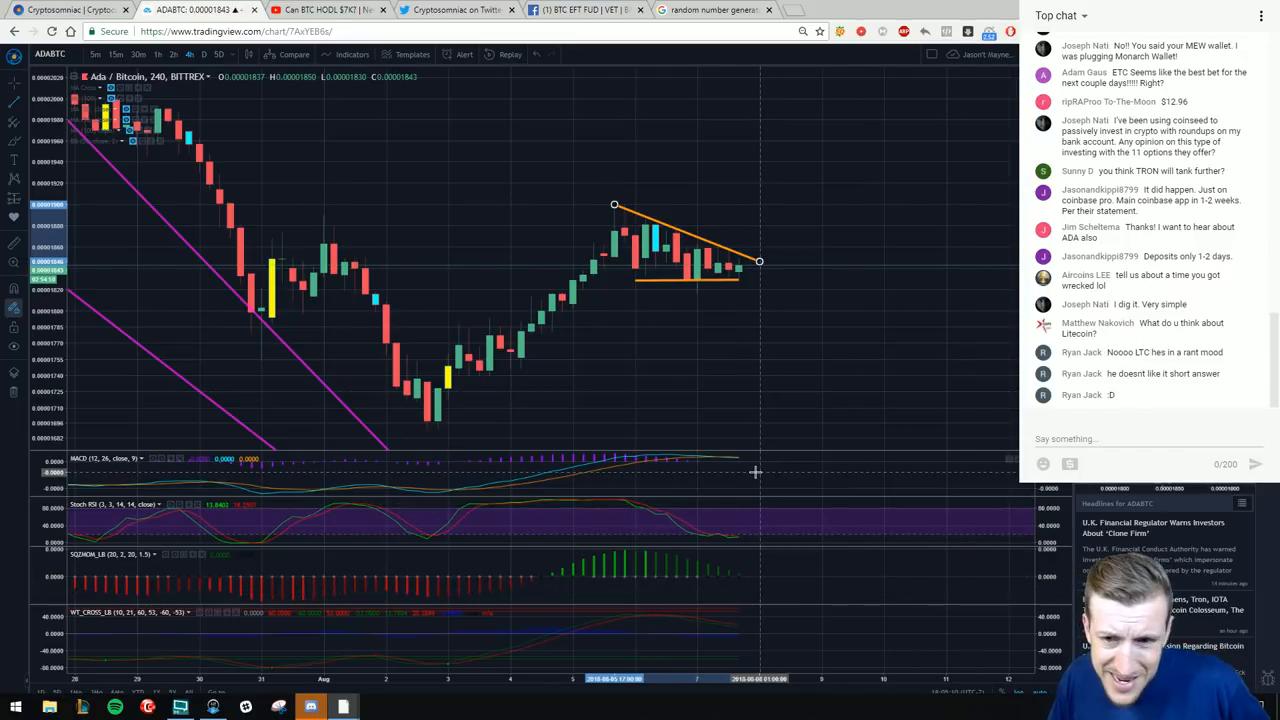
pyautogui.moveTo(292, 144)
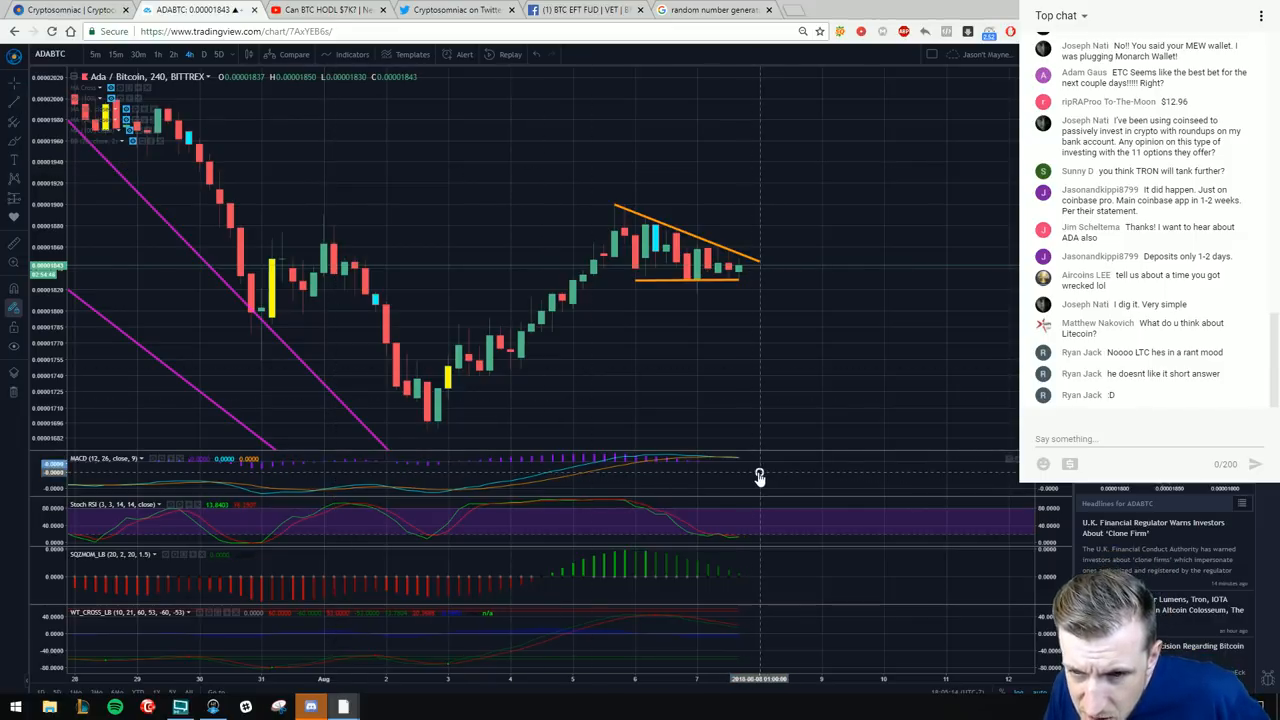
# - Maximize the MACD pane and view it on an intraday timeframe
pyautogui.rightClick(760, 472)
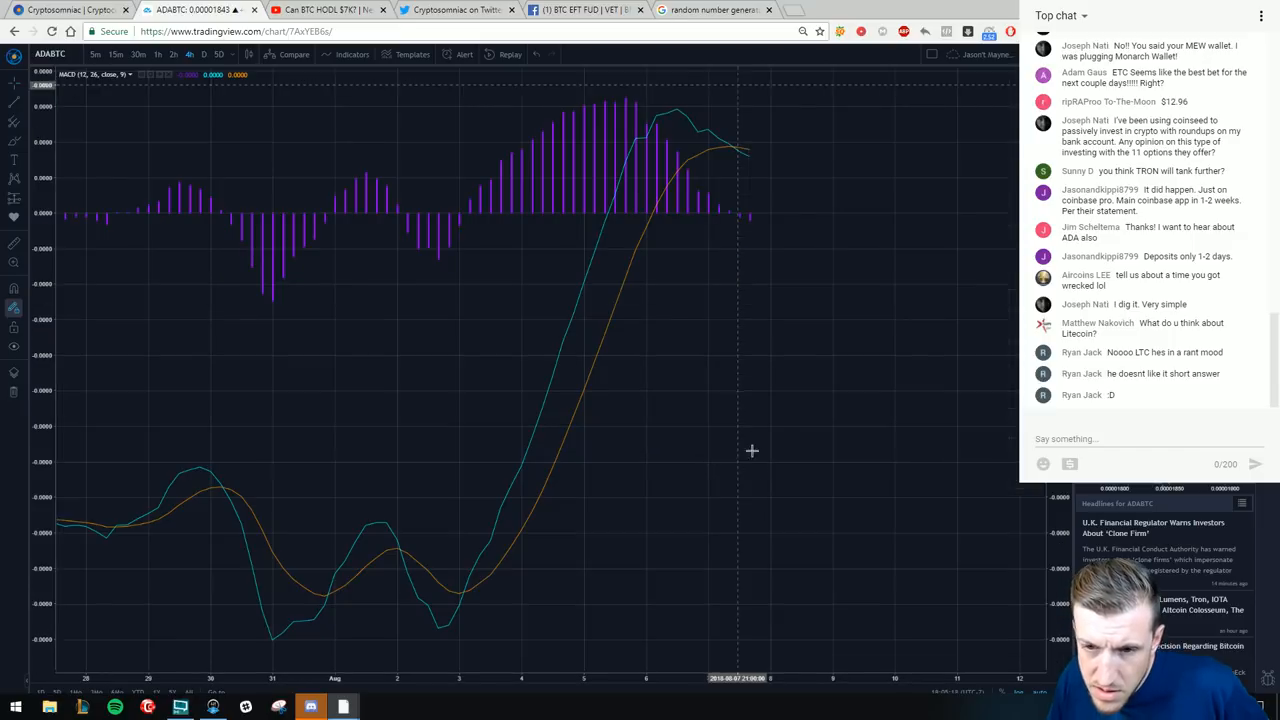
pyautogui.moveTo(822, 234)
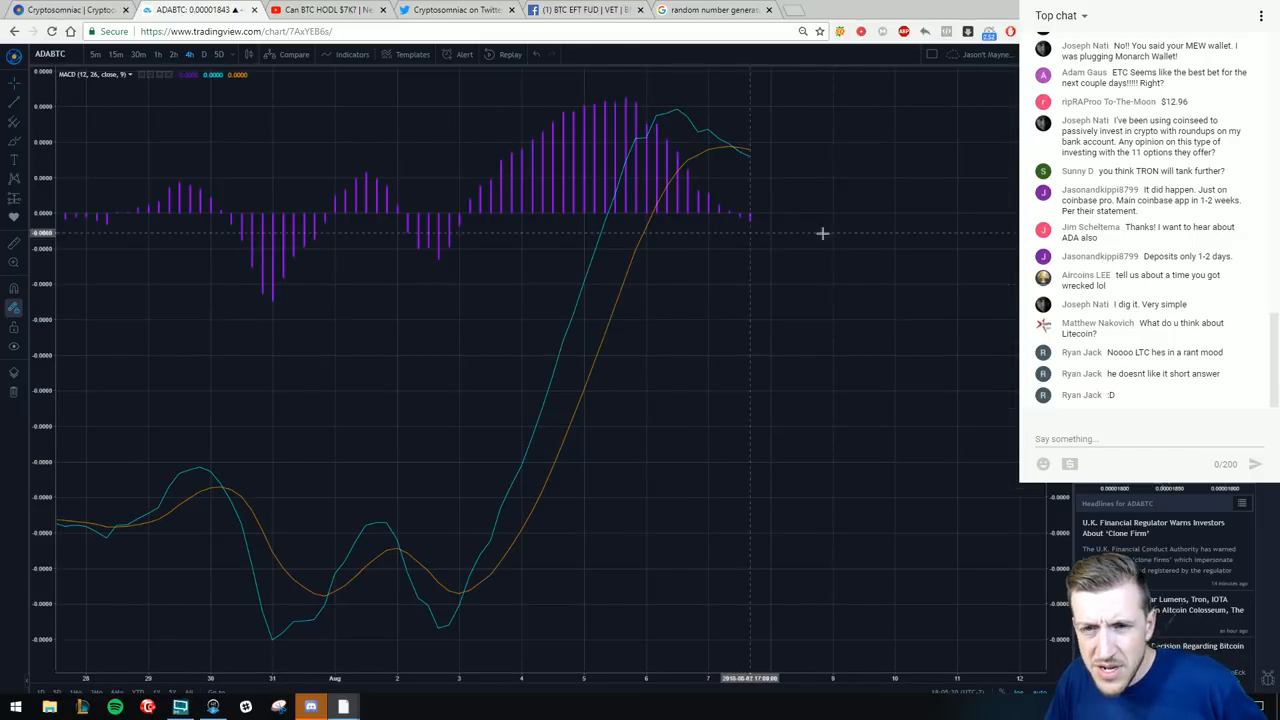
pyautogui.moveTo(704, 224)
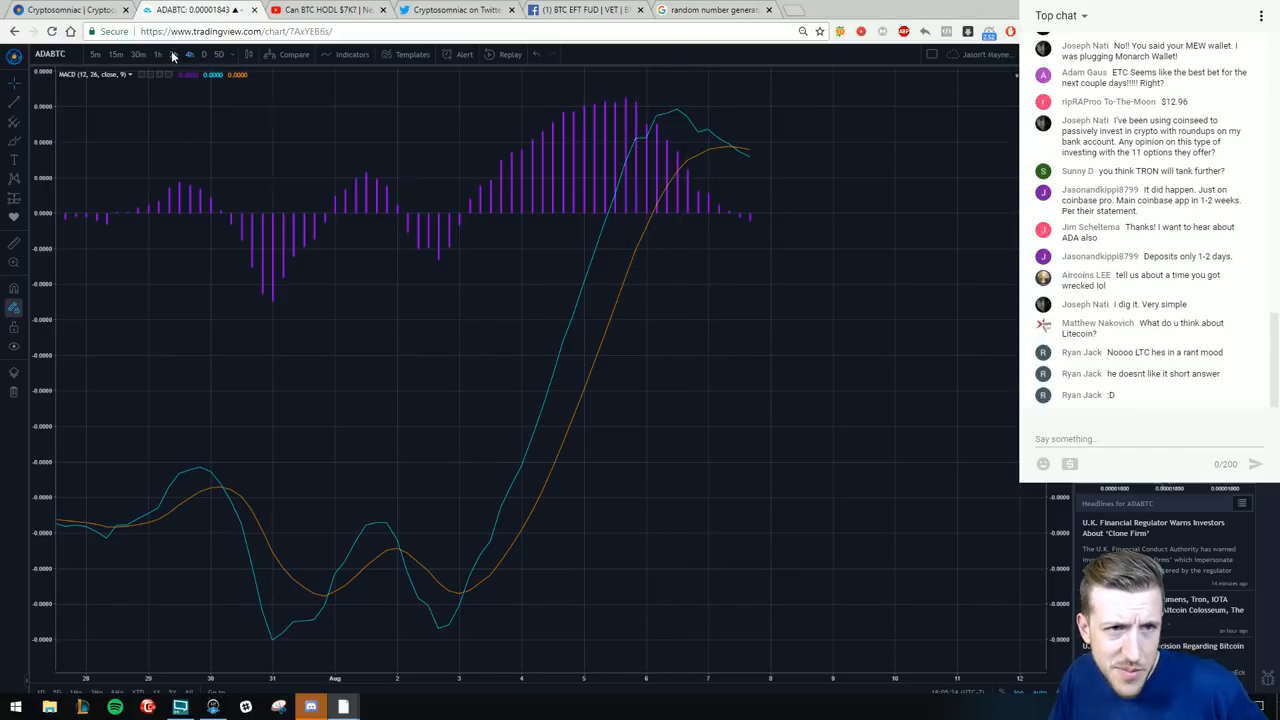
pyautogui.click(172, 54)
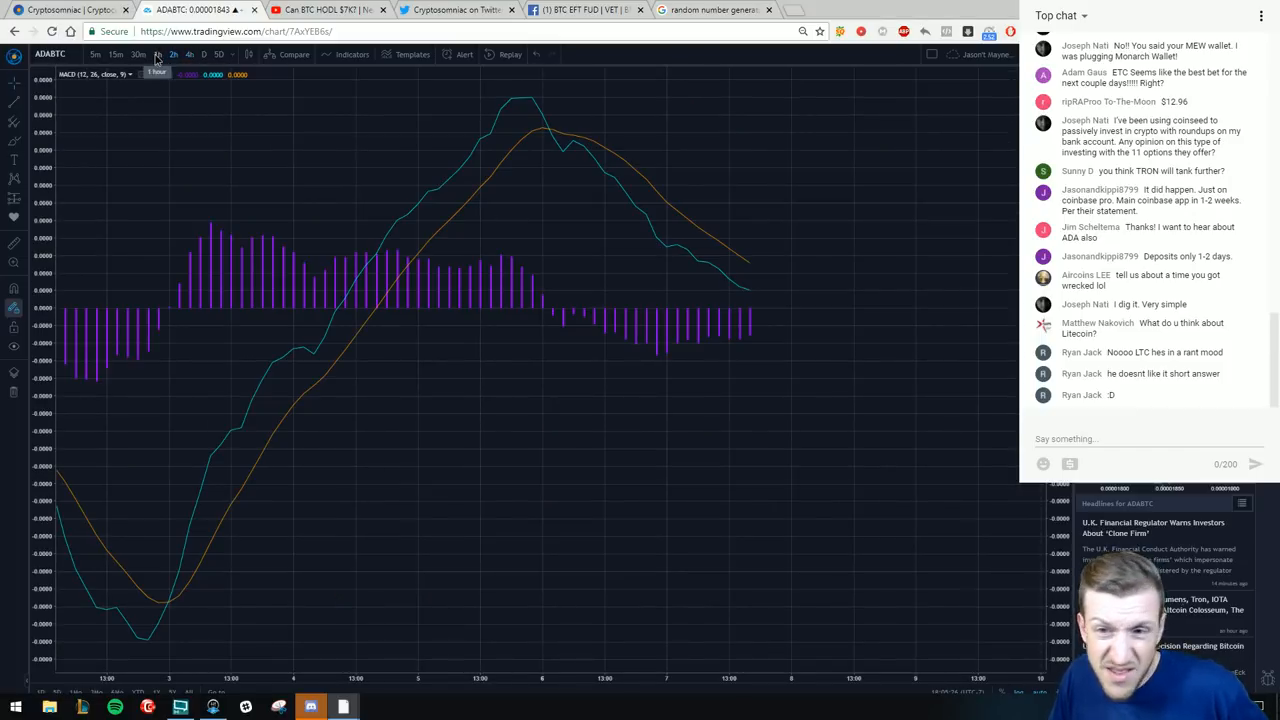
pyautogui.click(158, 56)
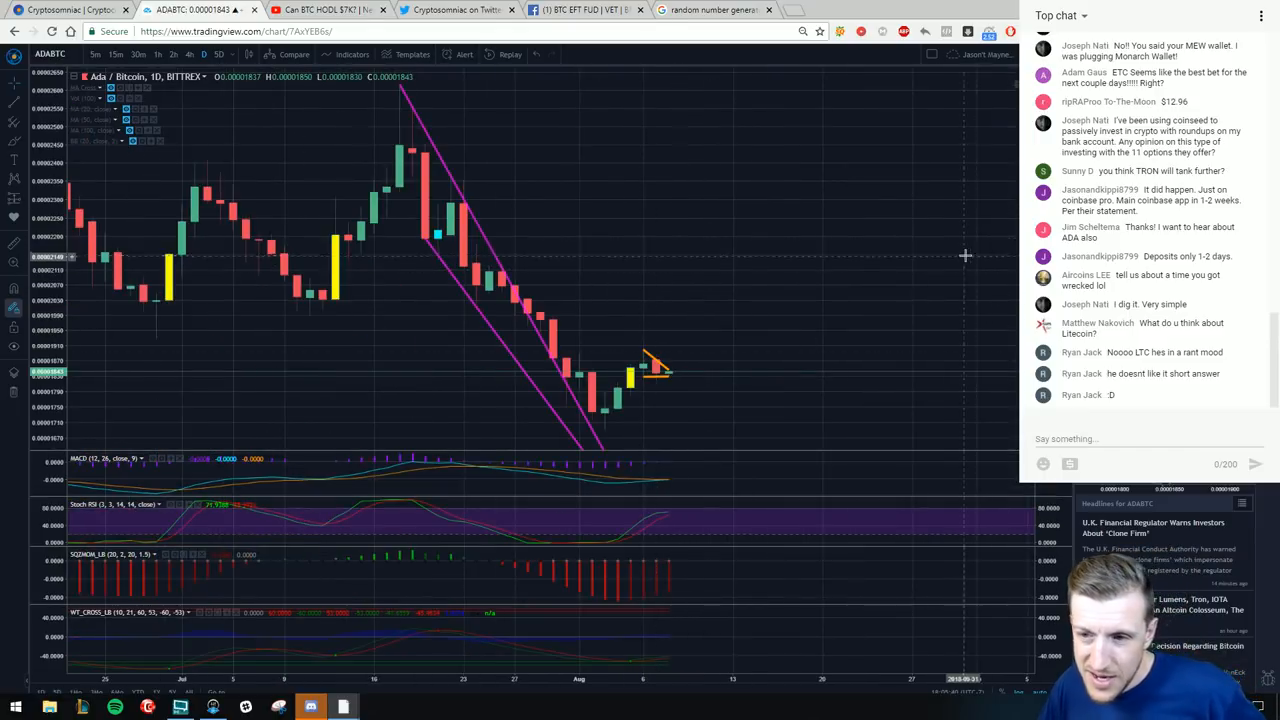
pyautogui.moveTo(920, 428)
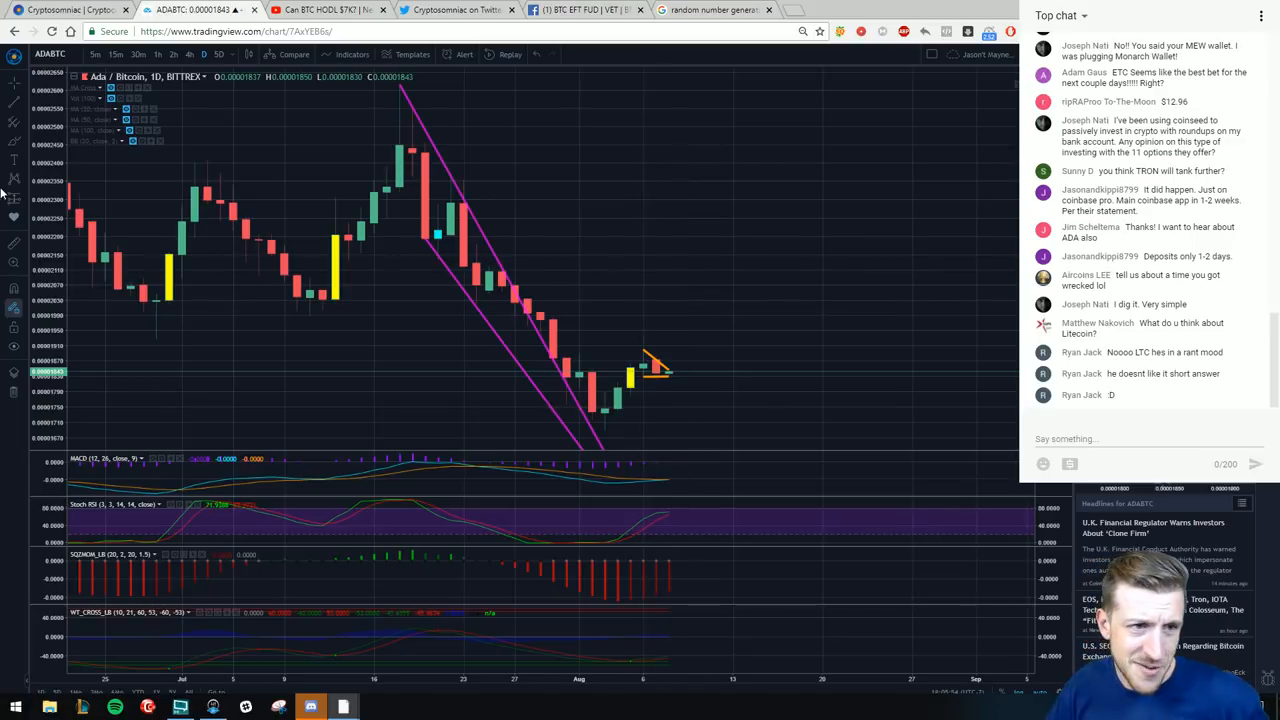
pyautogui.moveTo(588, 408)
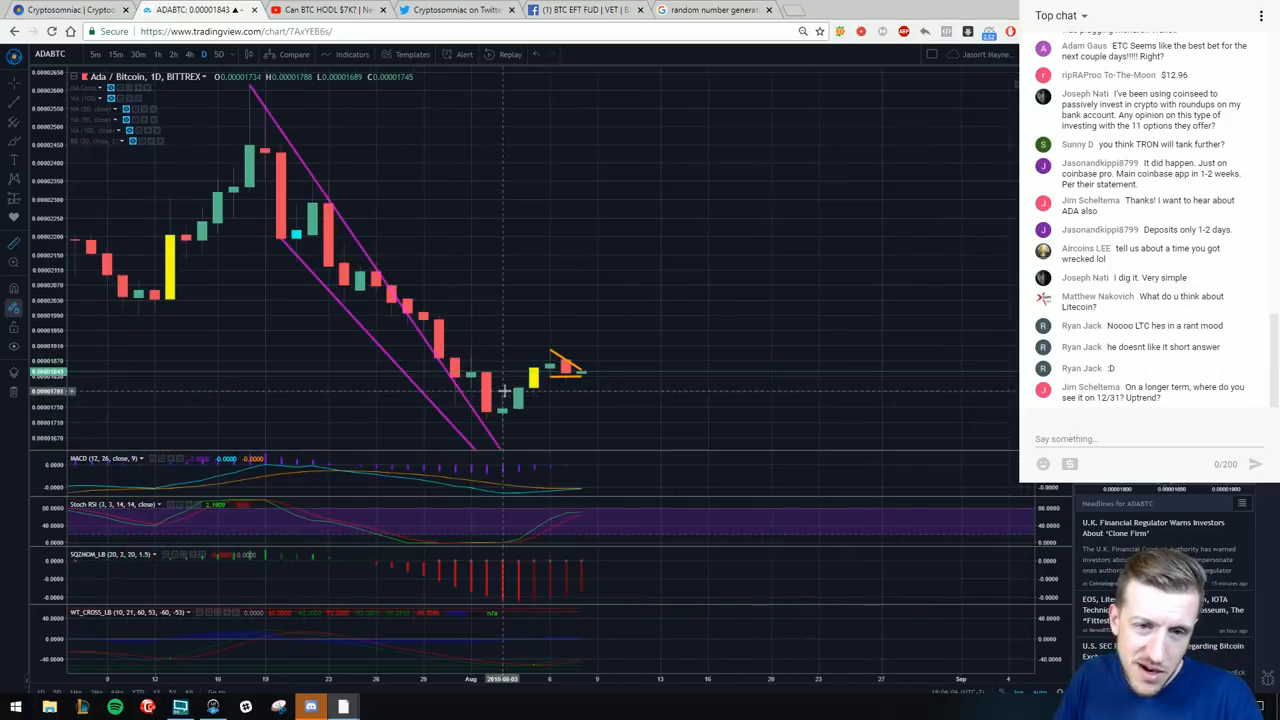
pyautogui.moveTo(648, 300)
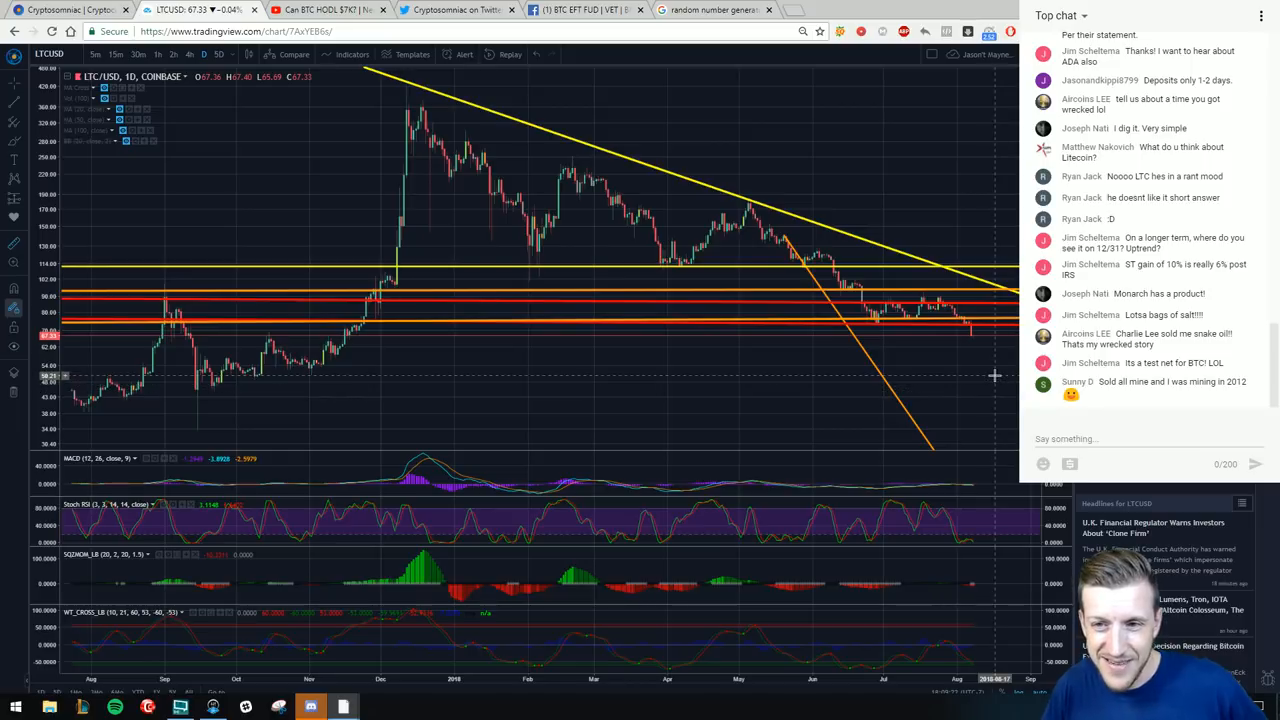
pyautogui.moveTo(978, 386)
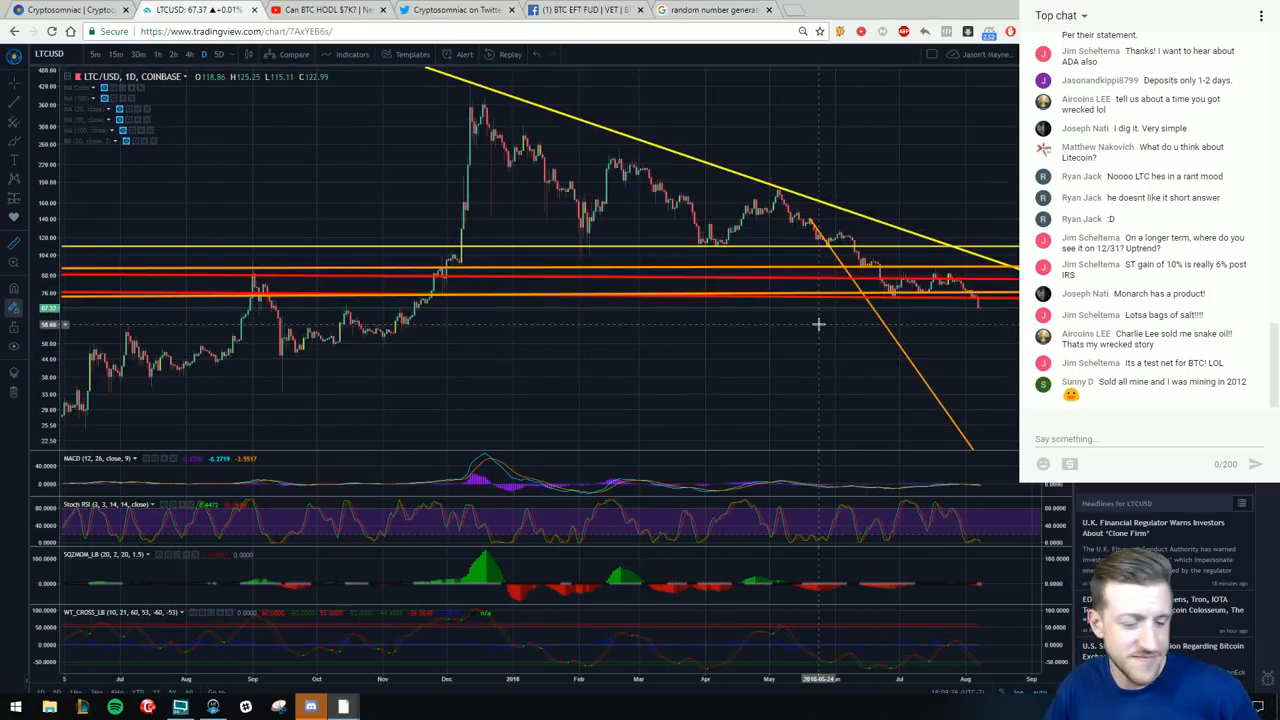
pyautogui.moveTo(824, 320)
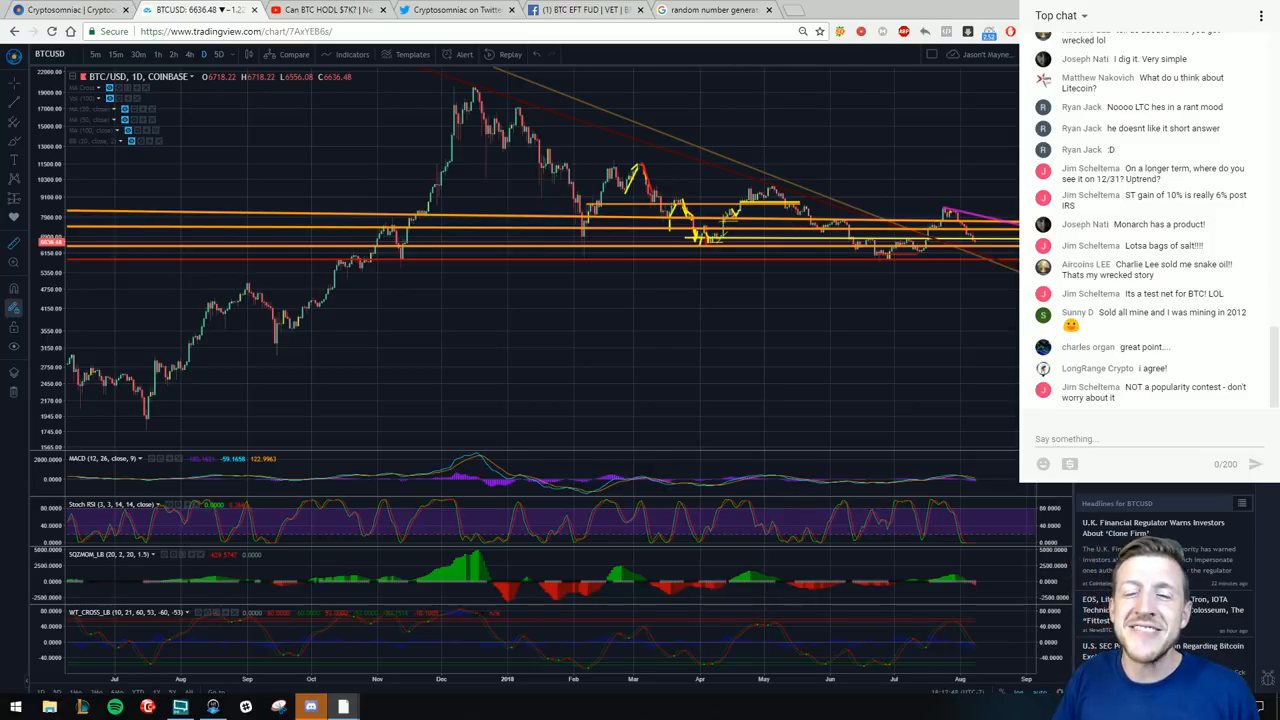
pyautogui.moveTo(524, 376)
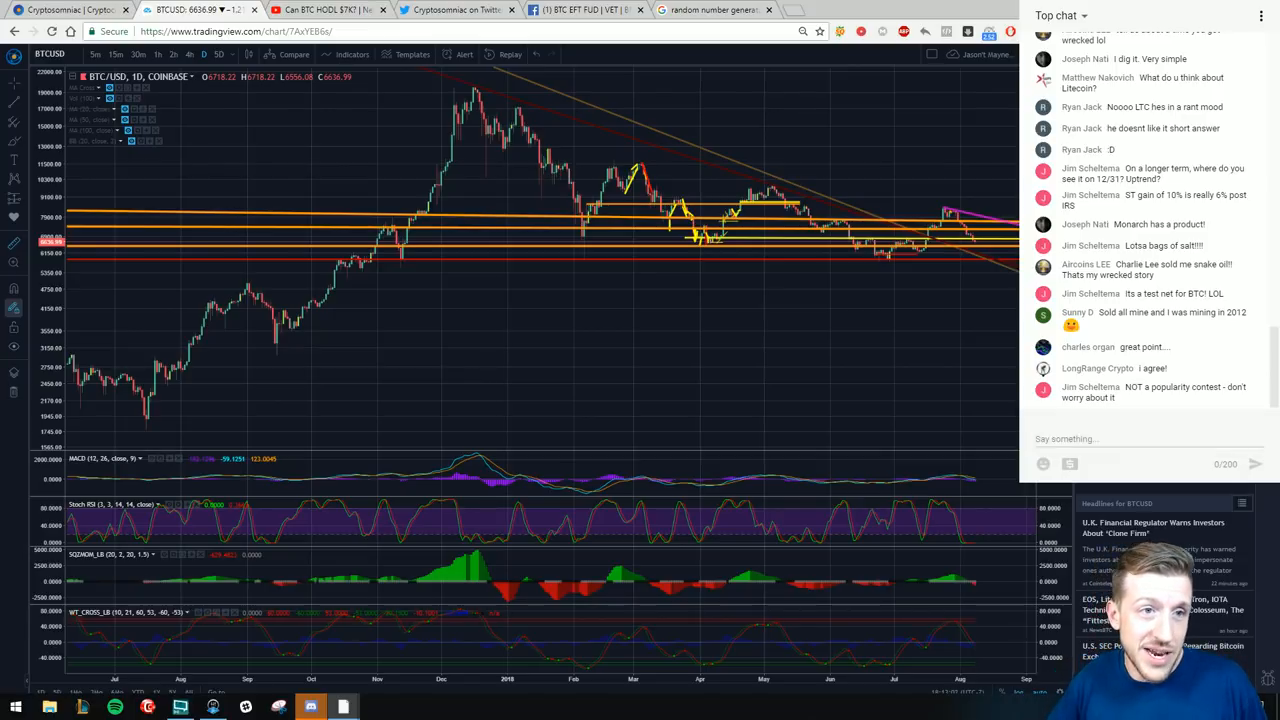
# - Switch to the Cryptosomniac My Account page and scroll to the Flash Report newsletters list
pyautogui.click(60, 16)
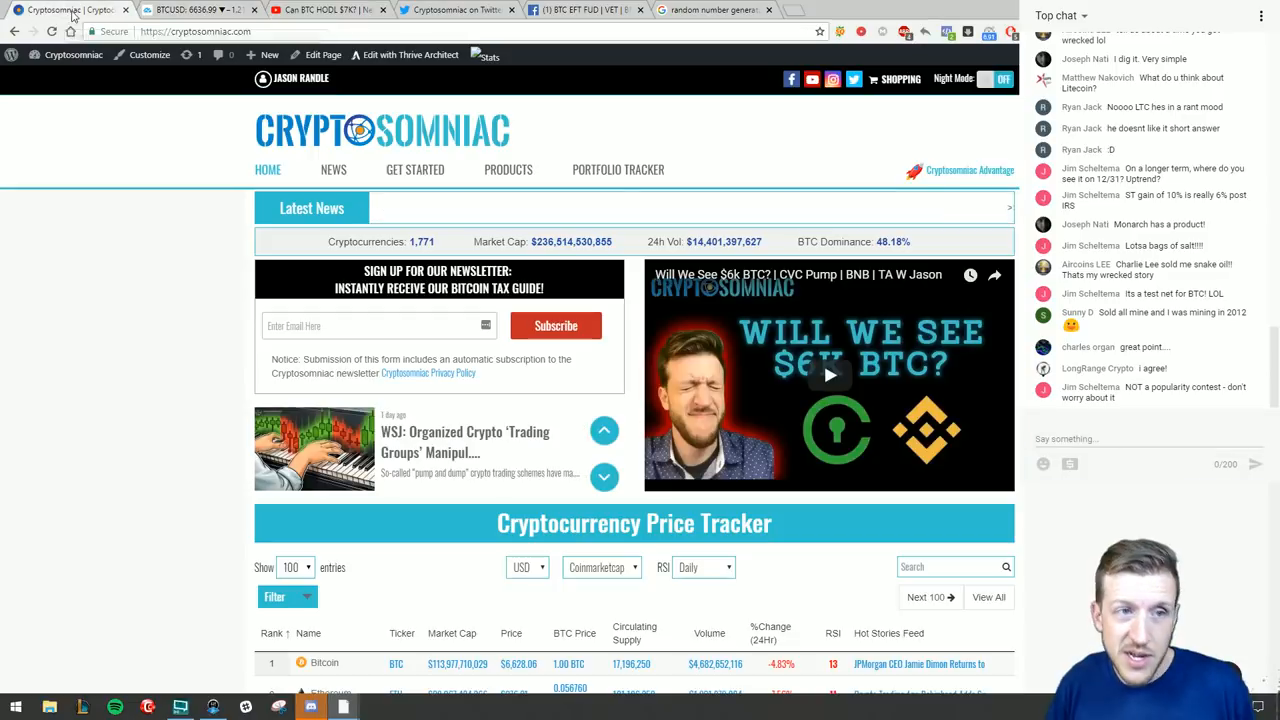
pyautogui.scroll(-3)
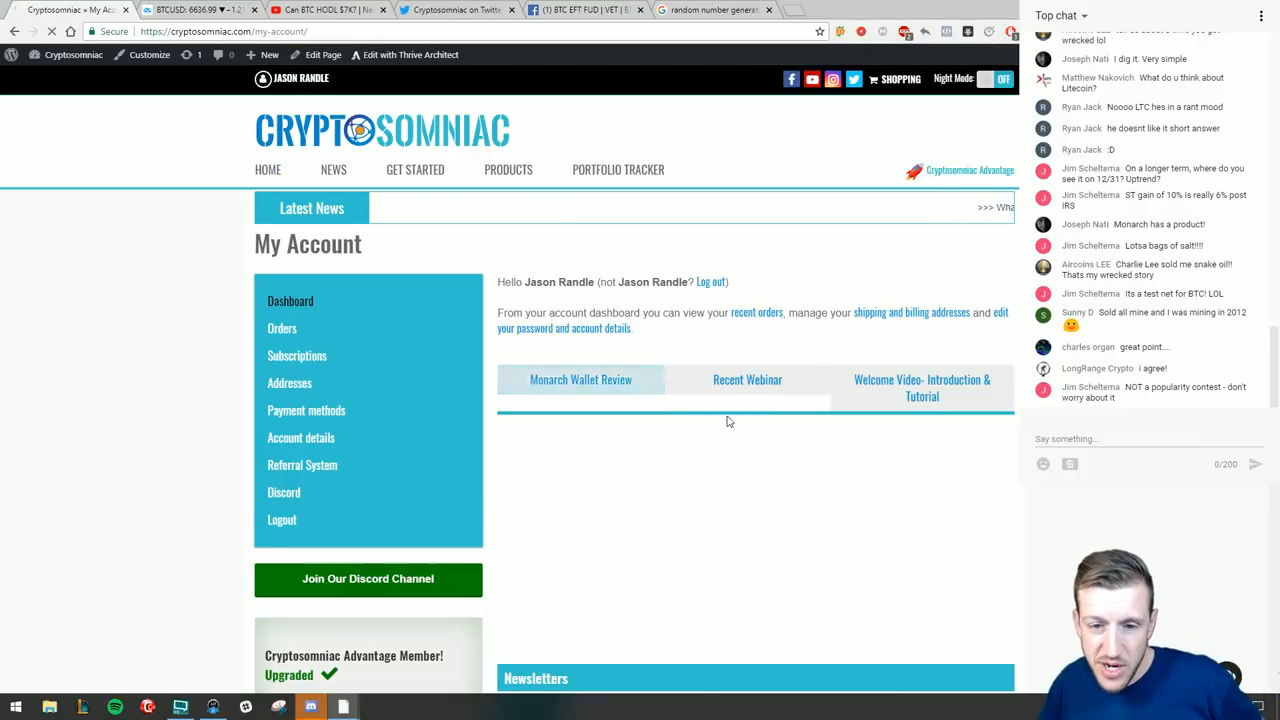
pyautogui.scroll(-3)
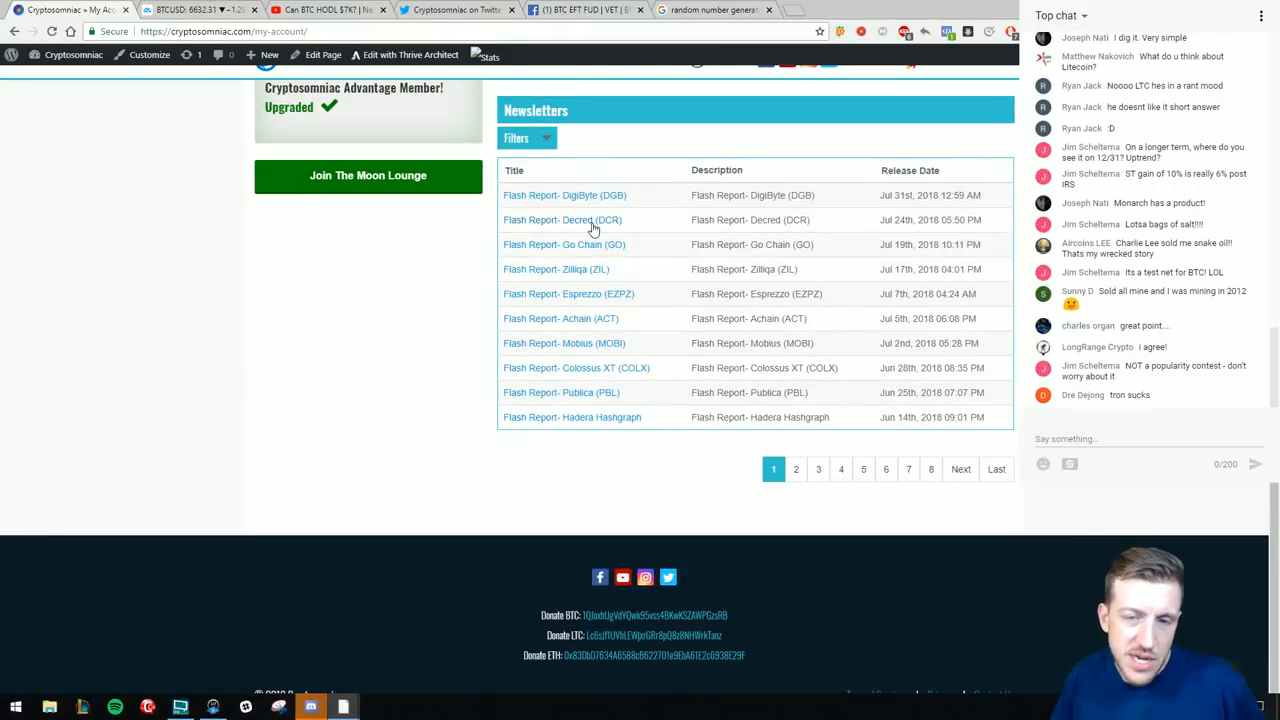
pyautogui.moveTo(576, 304)
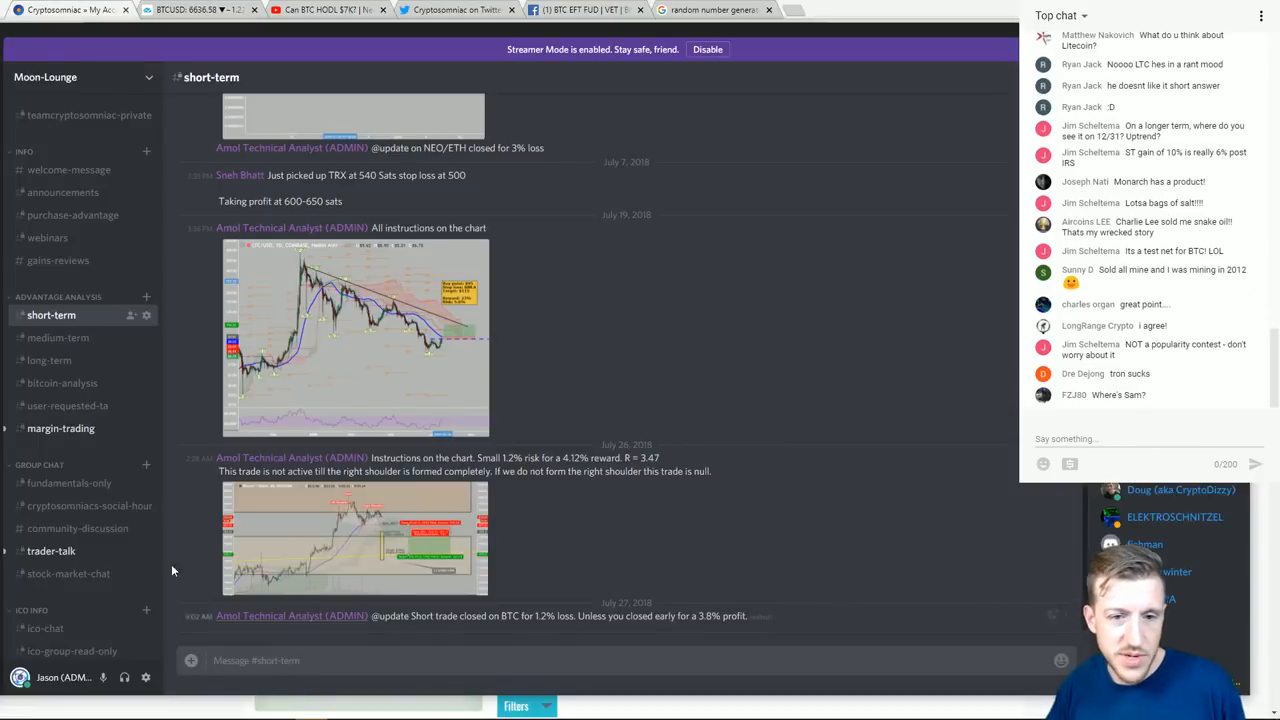
# - Tour the medium-term, bitcoin-analysis, user-requested-ta and margin-trading channels in Moon-Lounge
pyautogui.scroll(-3)
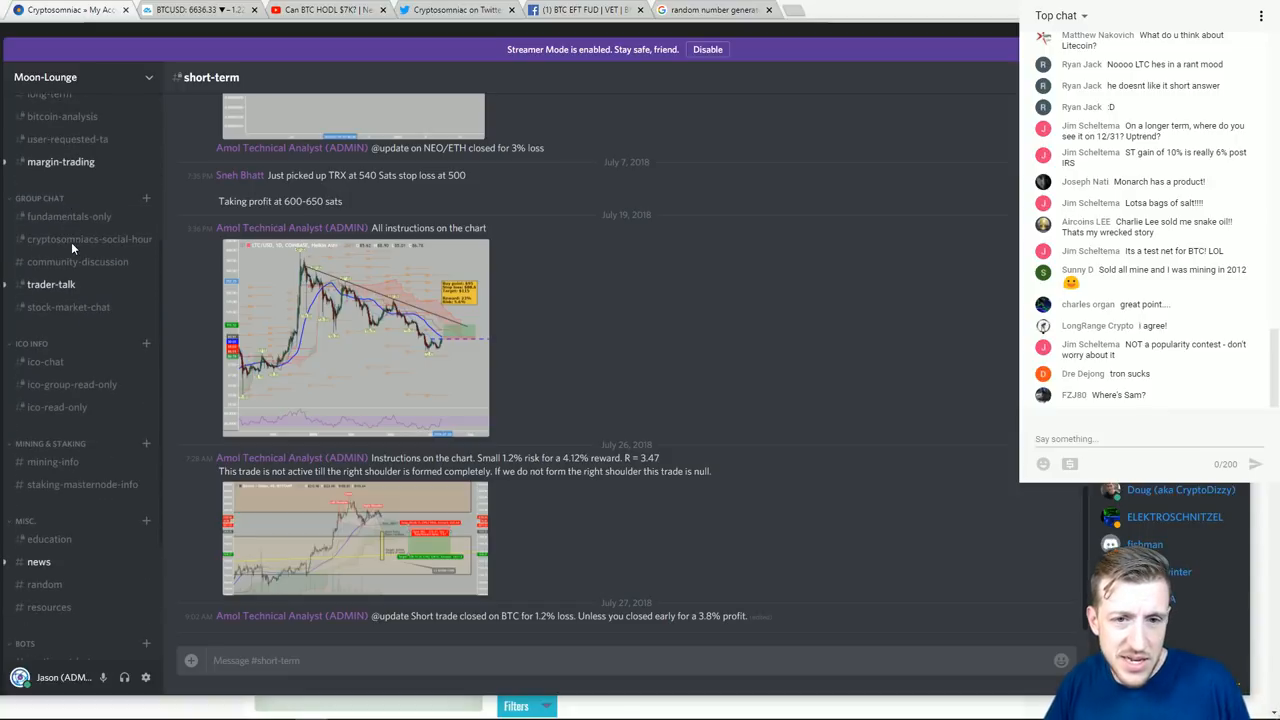
pyautogui.click(56, 336)
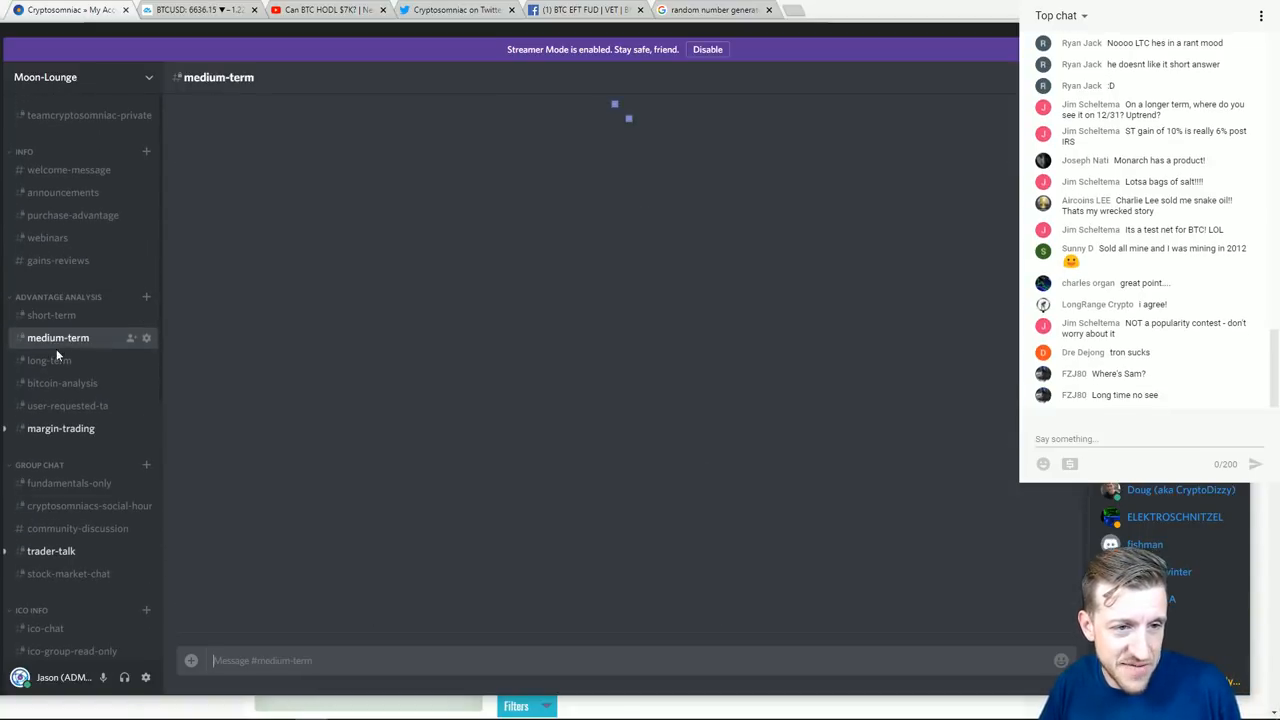
pyautogui.click(62, 384)
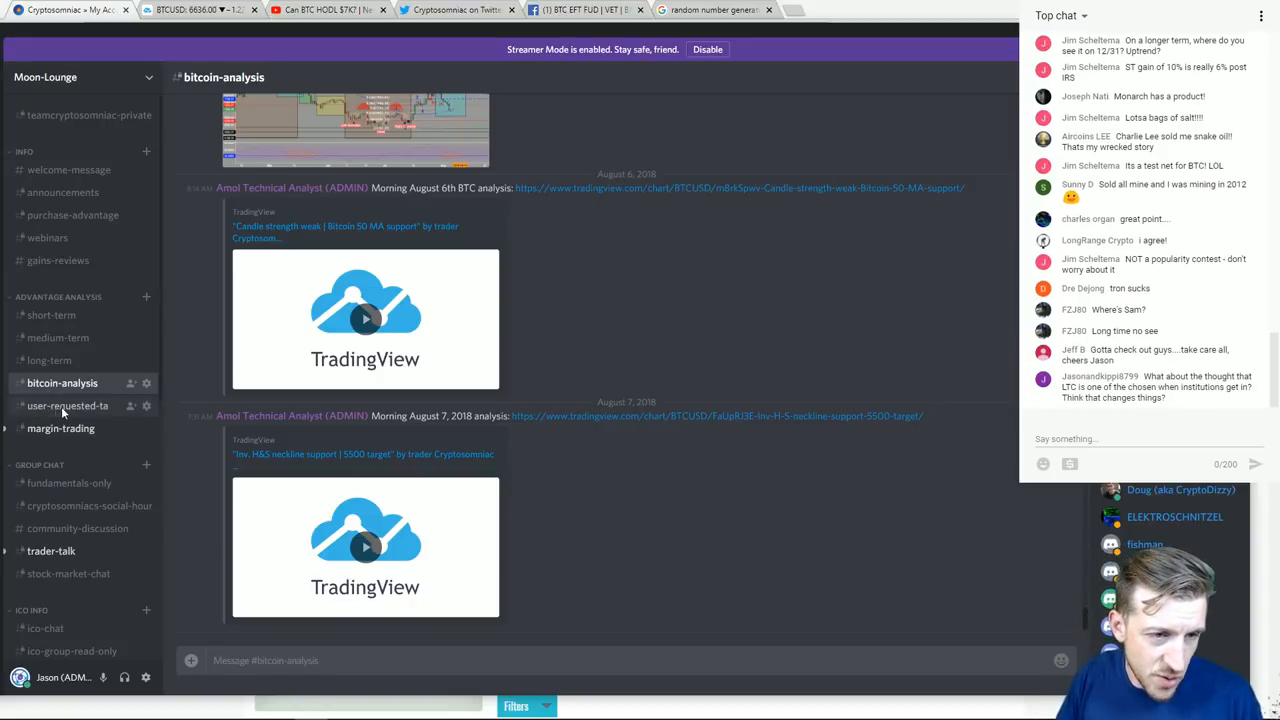
pyautogui.click(68, 404)
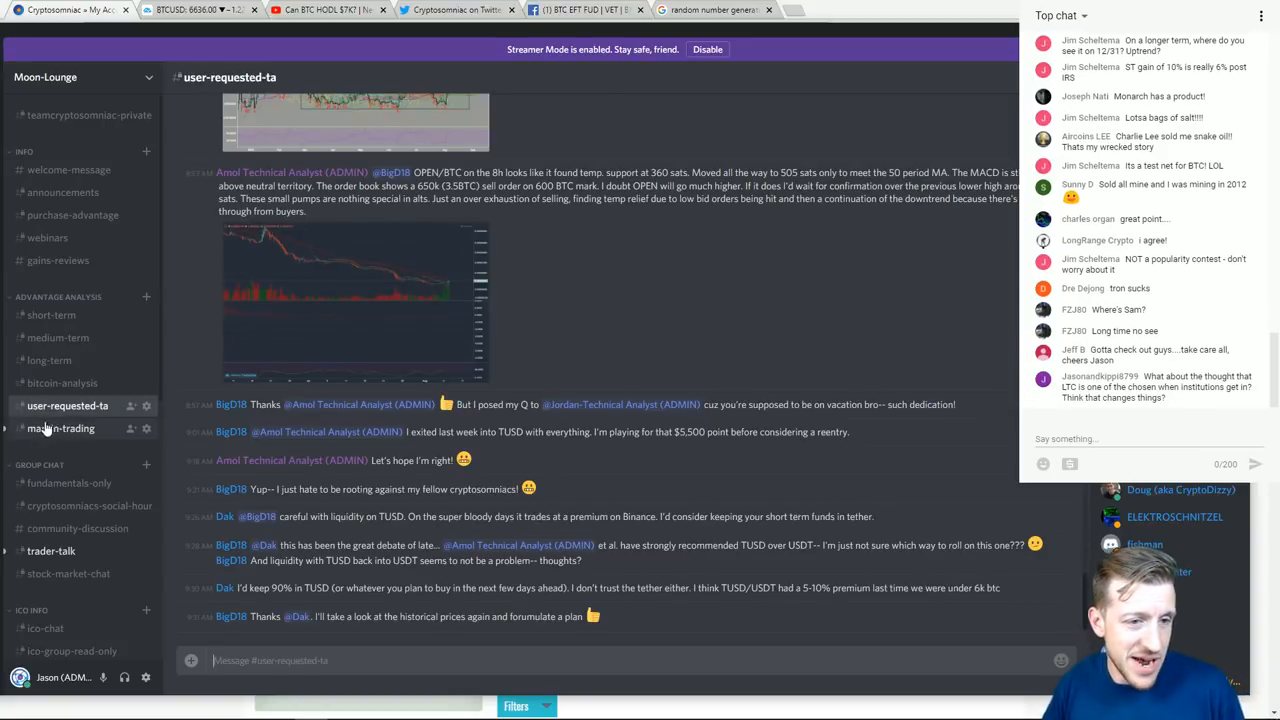
pyautogui.click(58, 428)
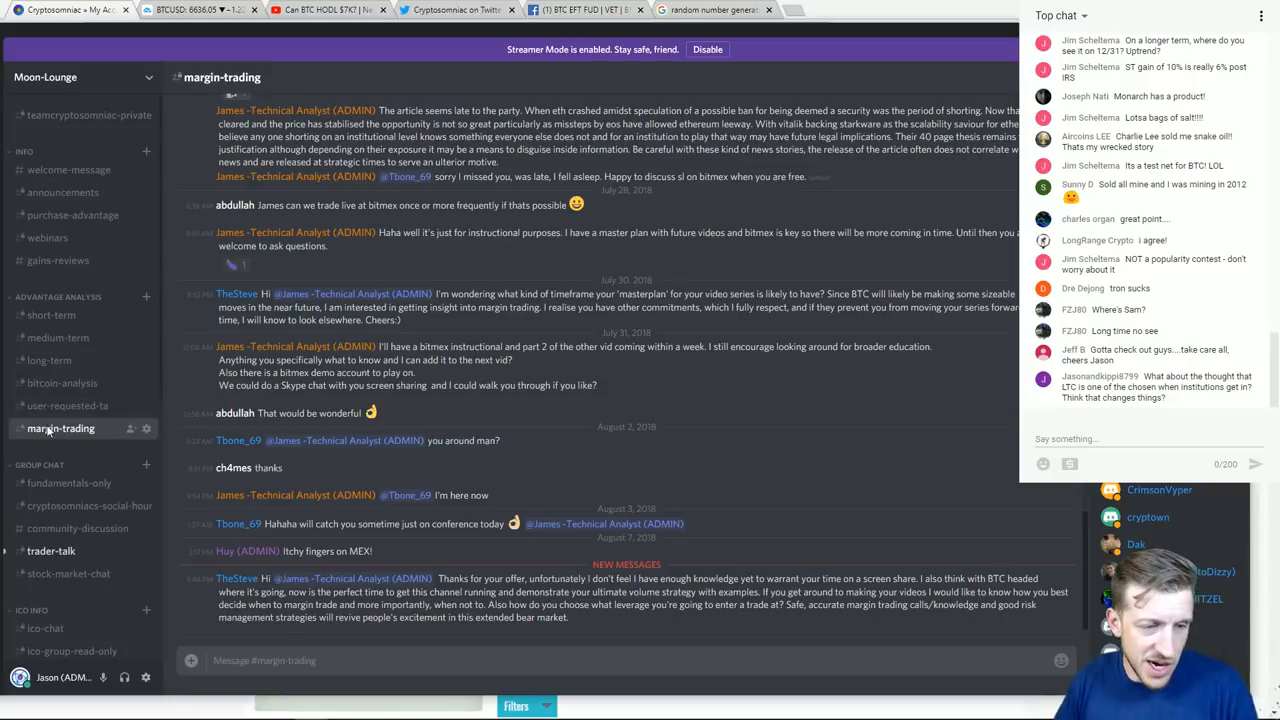
pyautogui.moveTo(68, 406)
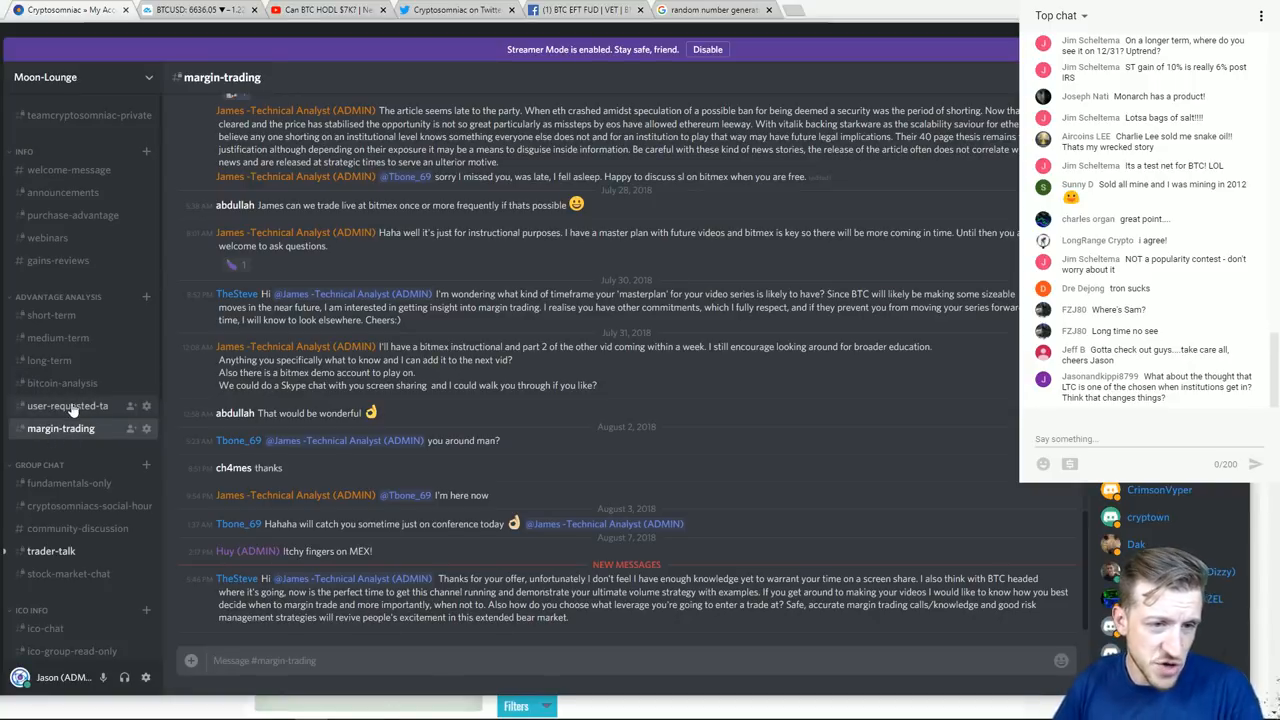
# - Return to the user-requested-ta channel and browse its analyst replies with coin charts
pyautogui.click(68, 404)
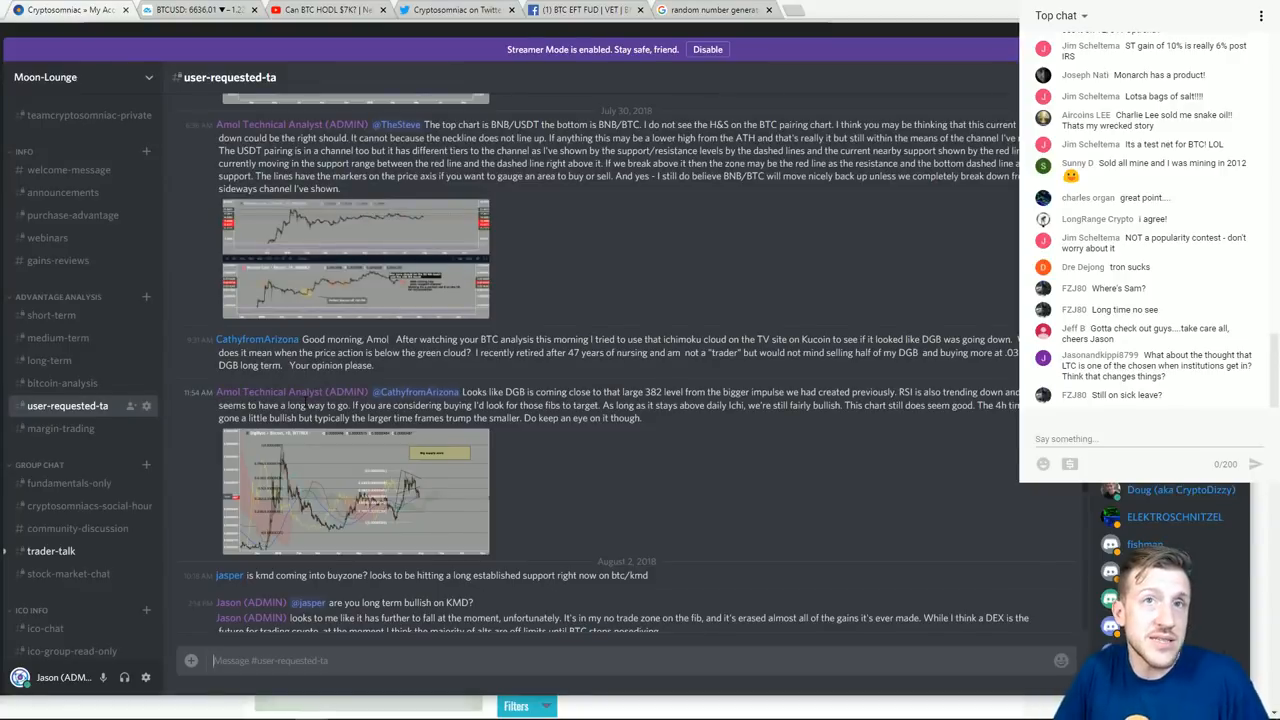
pyautogui.scroll(-3)
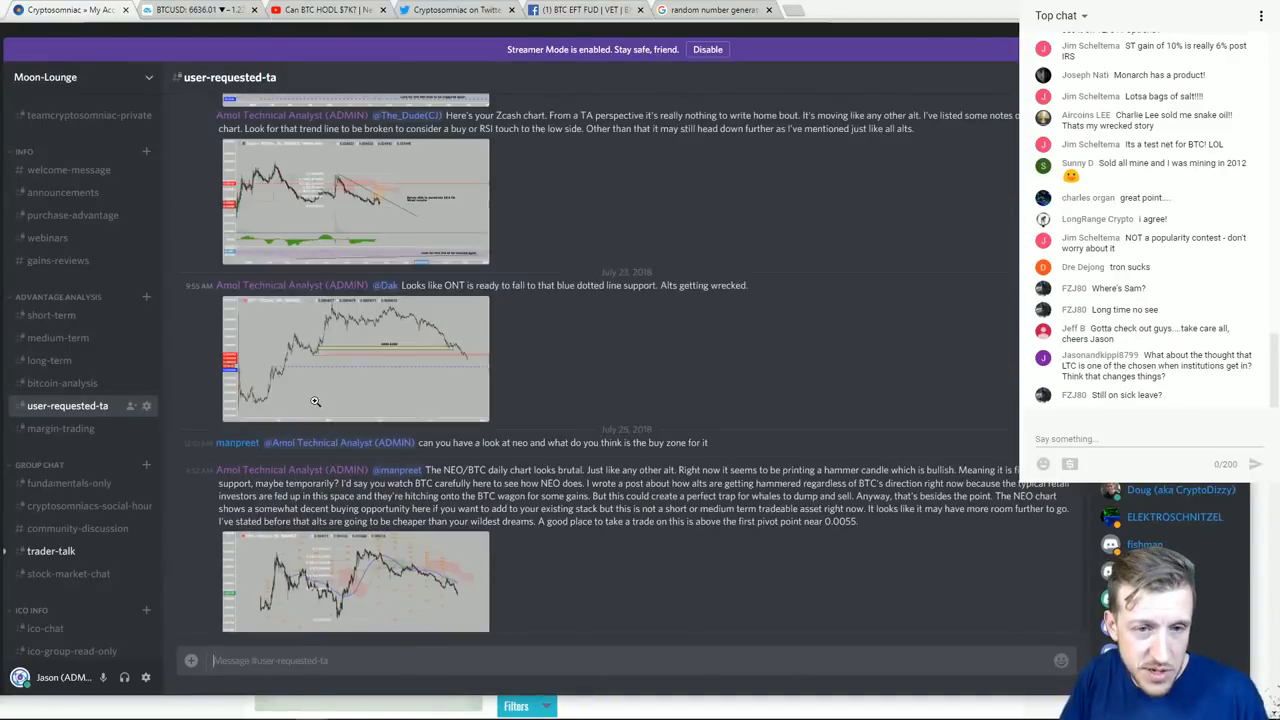
pyautogui.scroll(-3)
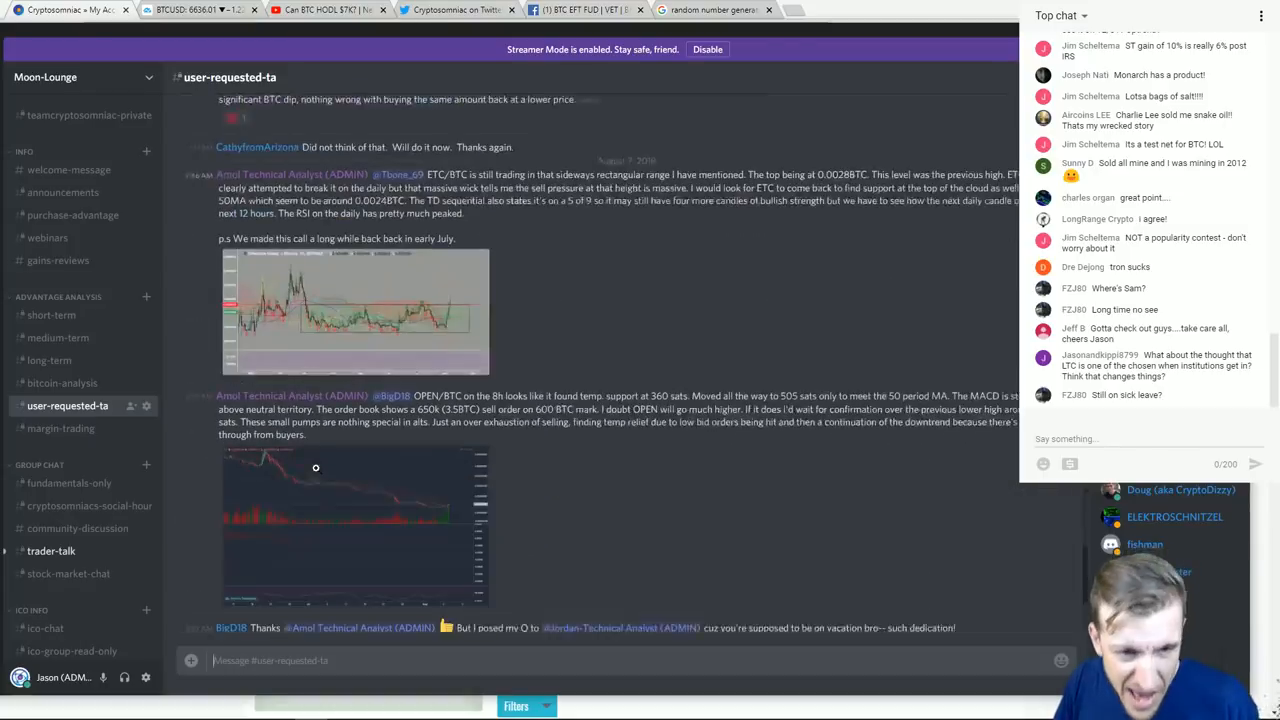
pyautogui.scroll(-3)
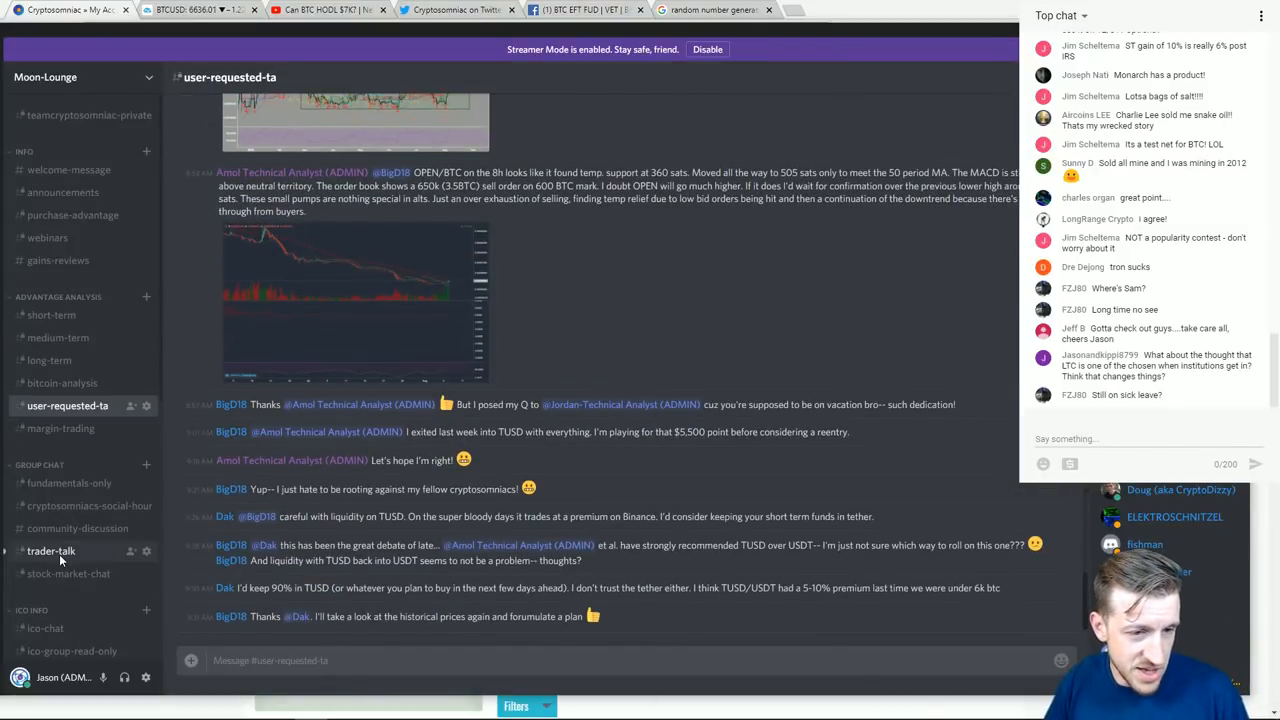
# - Browse the trader-talk channel, then bring the Cryptosomniac My Account dashboard back on screen
pyautogui.click(52, 550)
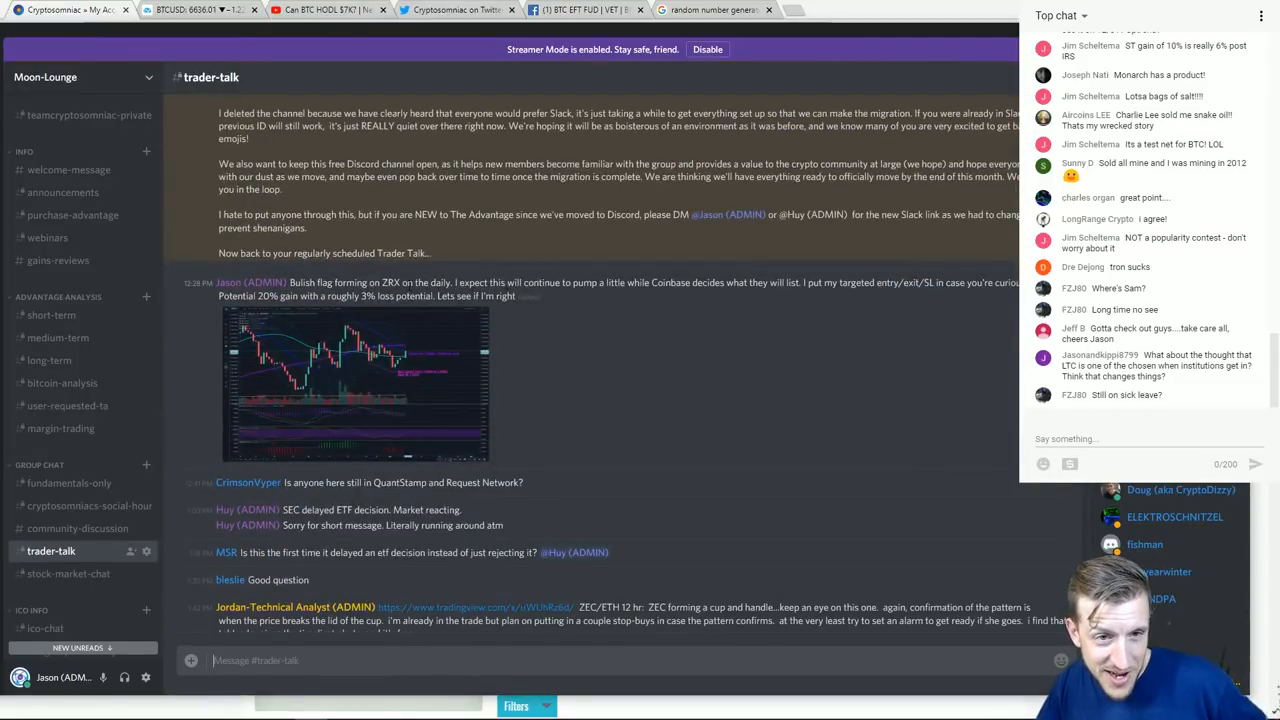
pyautogui.scroll(-3)
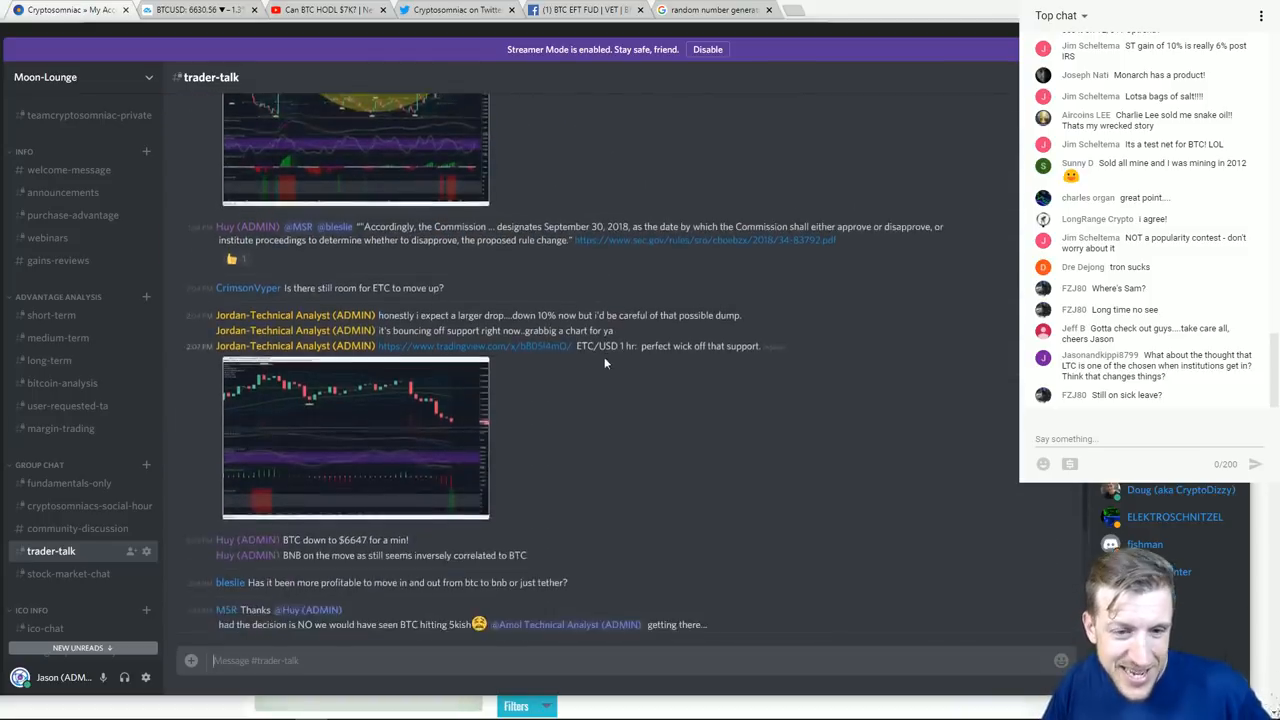
pyautogui.scroll(-3)
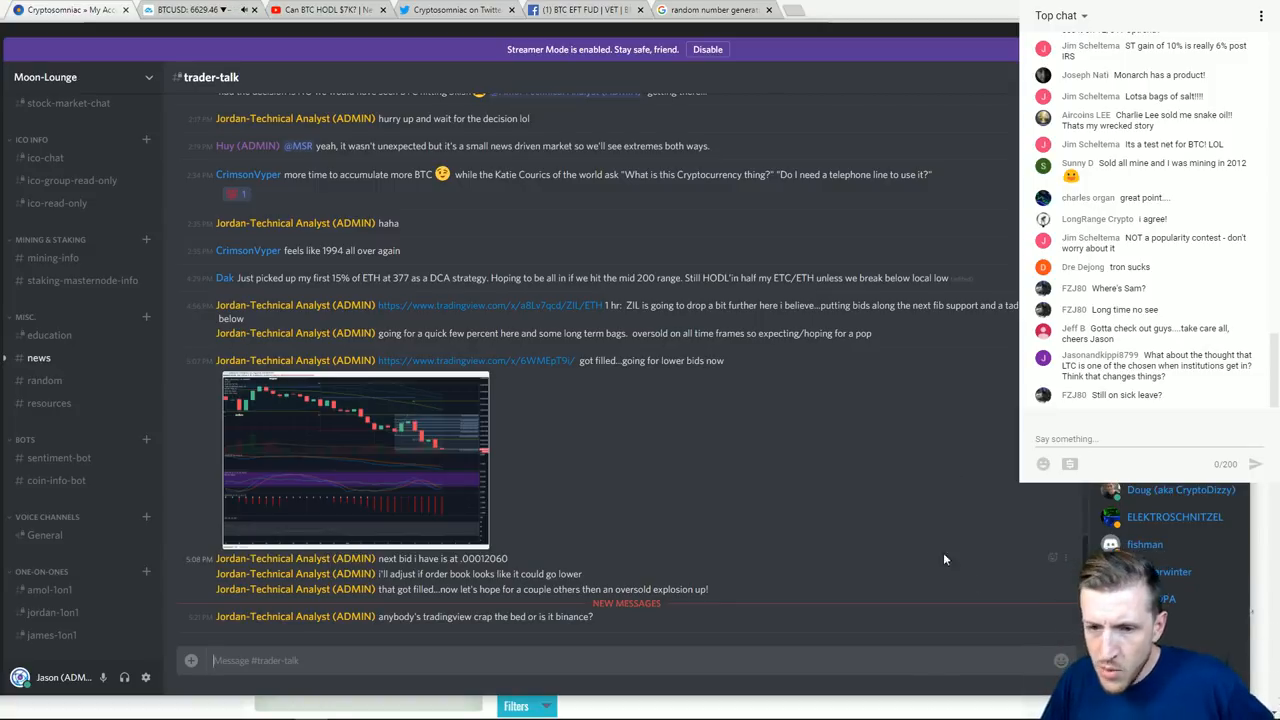
pyautogui.moveTo(714, 510)
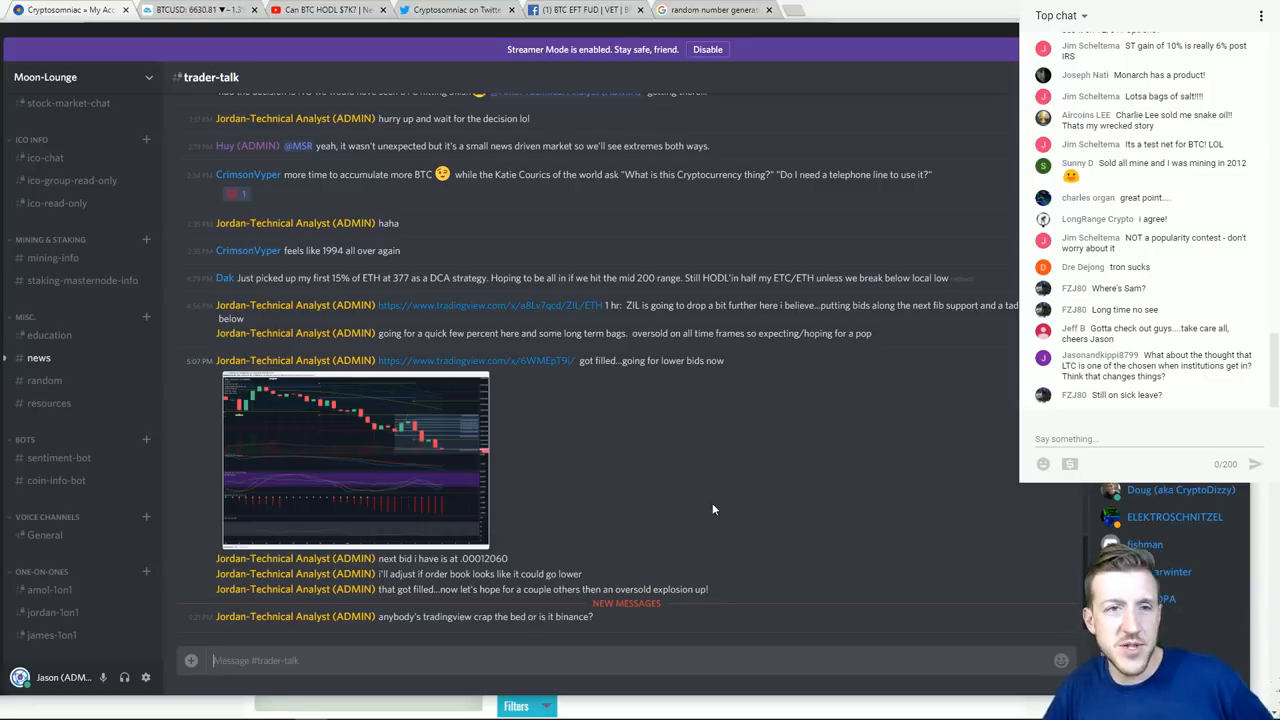
pyautogui.moveTo(148, 262)
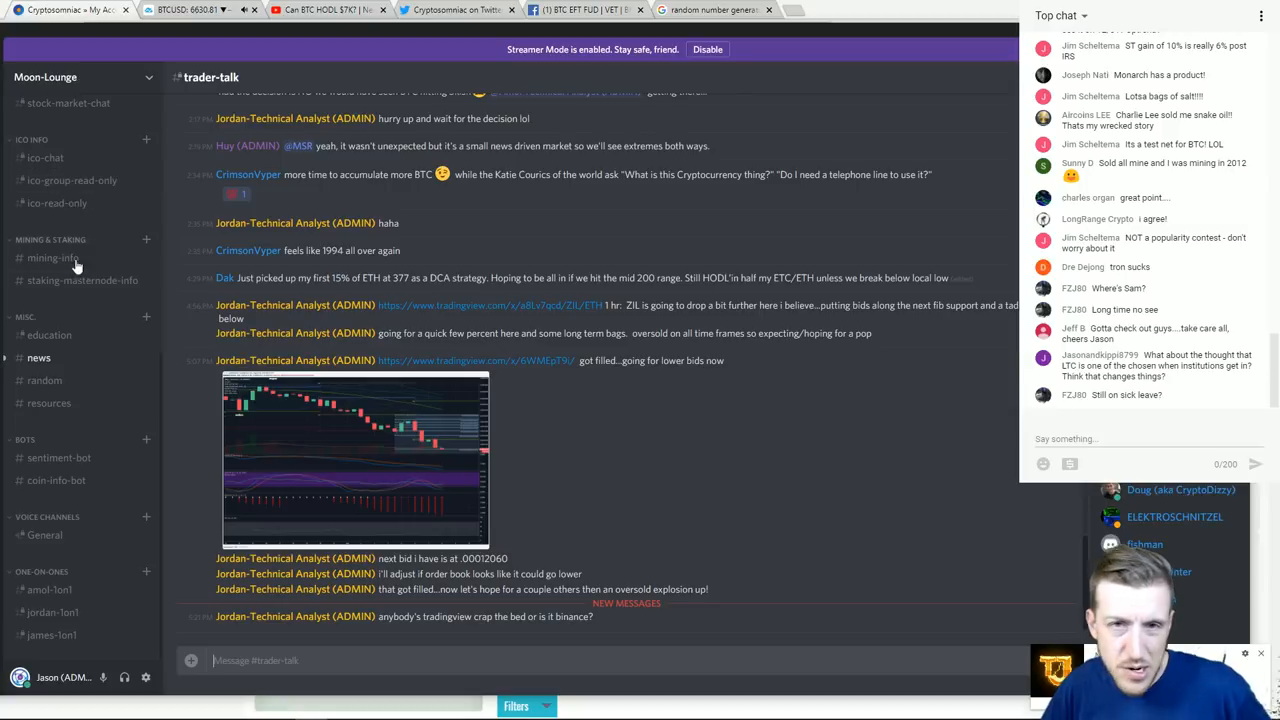
pyautogui.moveTo(76, 284)
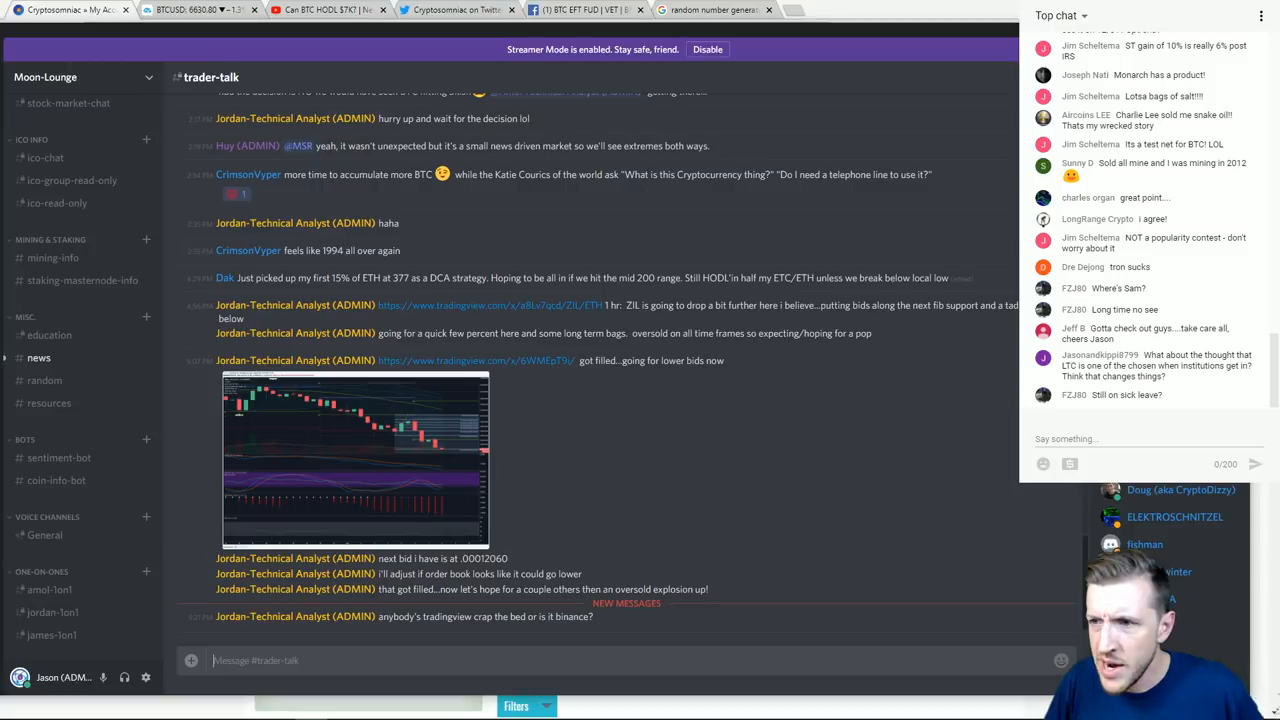
pyautogui.click(60, 16)
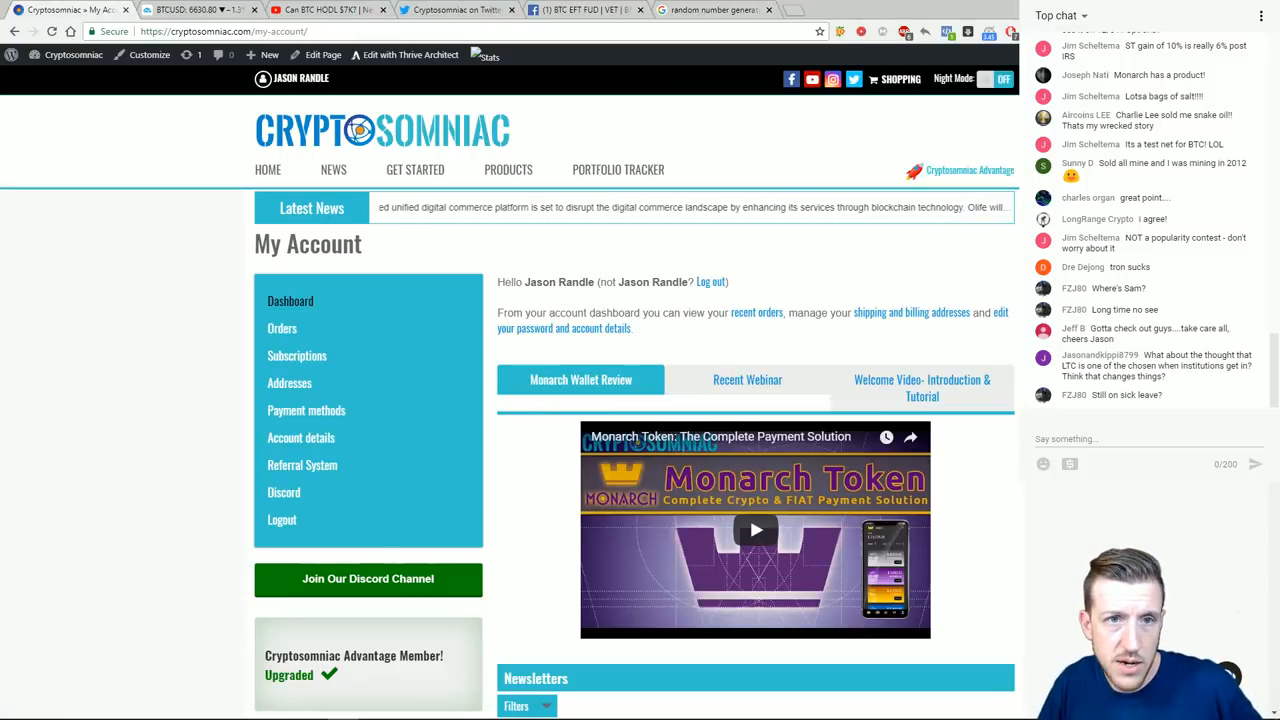
# - Switch to the TradingView BTC/USD daily chart with its support and downtrend lines
pyautogui.click(190, 12)
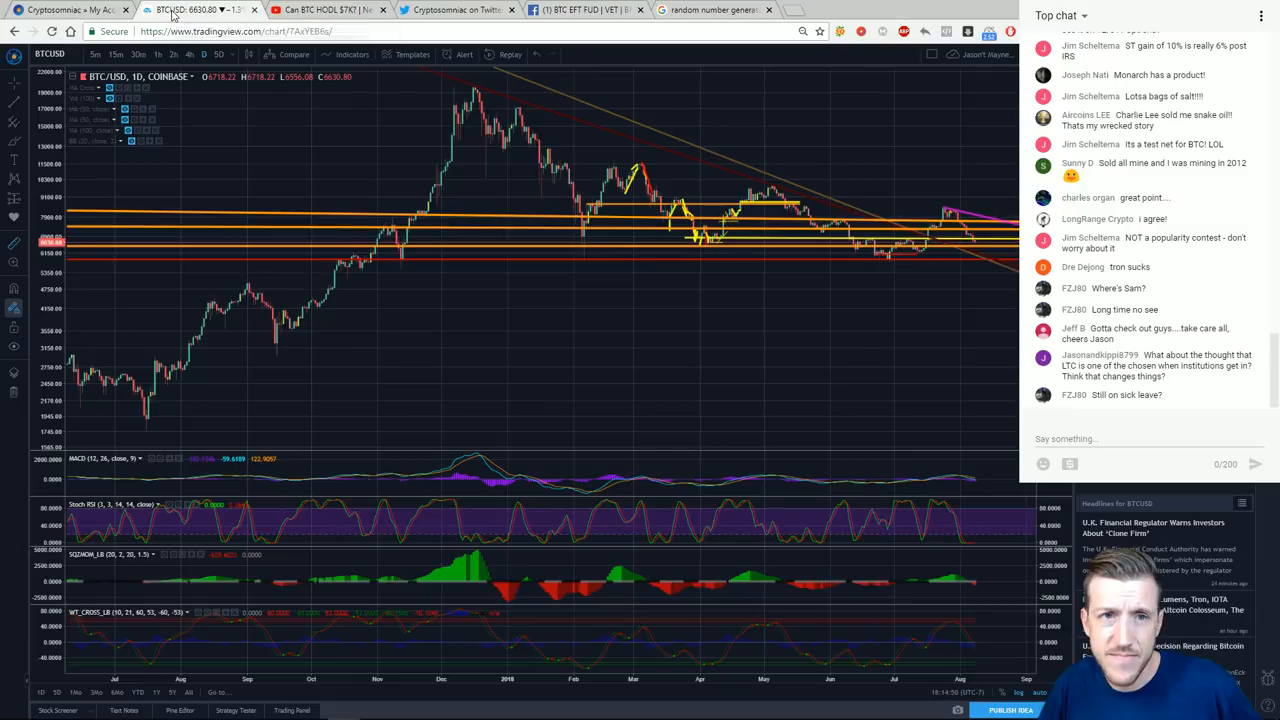
pyautogui.moveTo(936, 320)
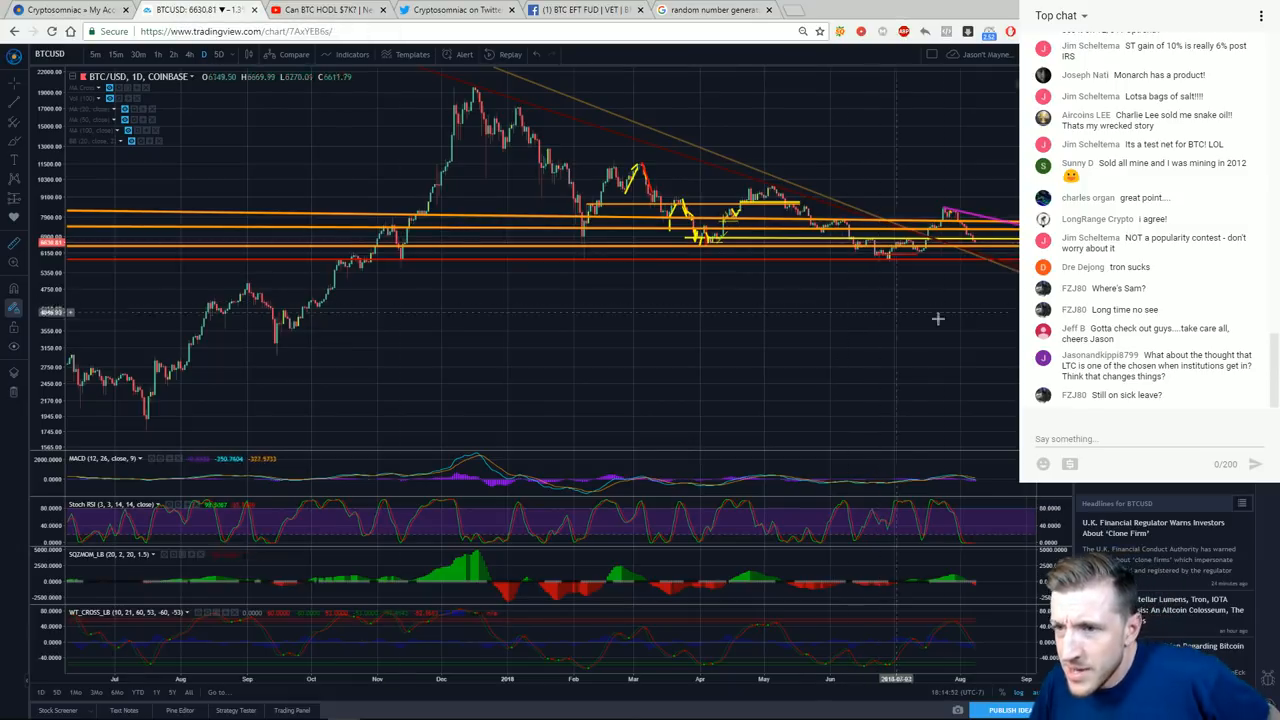
pyautogui.moveTo(444, 300)
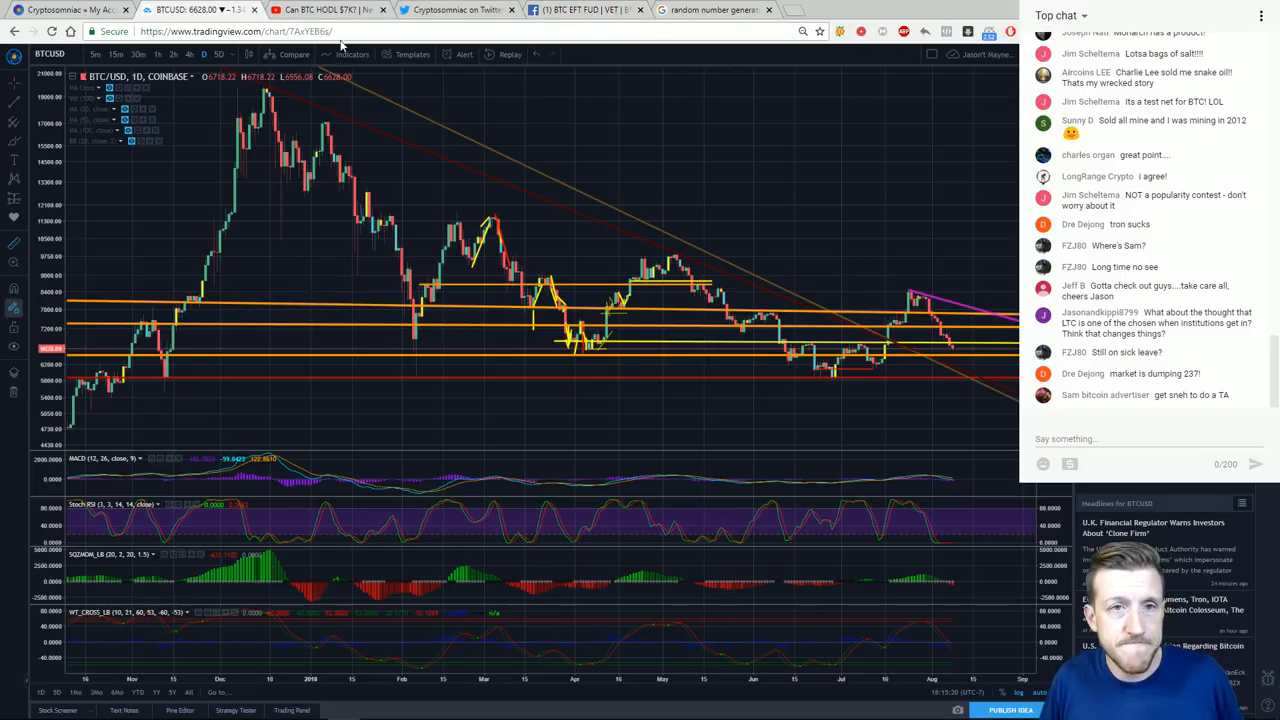
pyautogui.moveTo(708, 10)
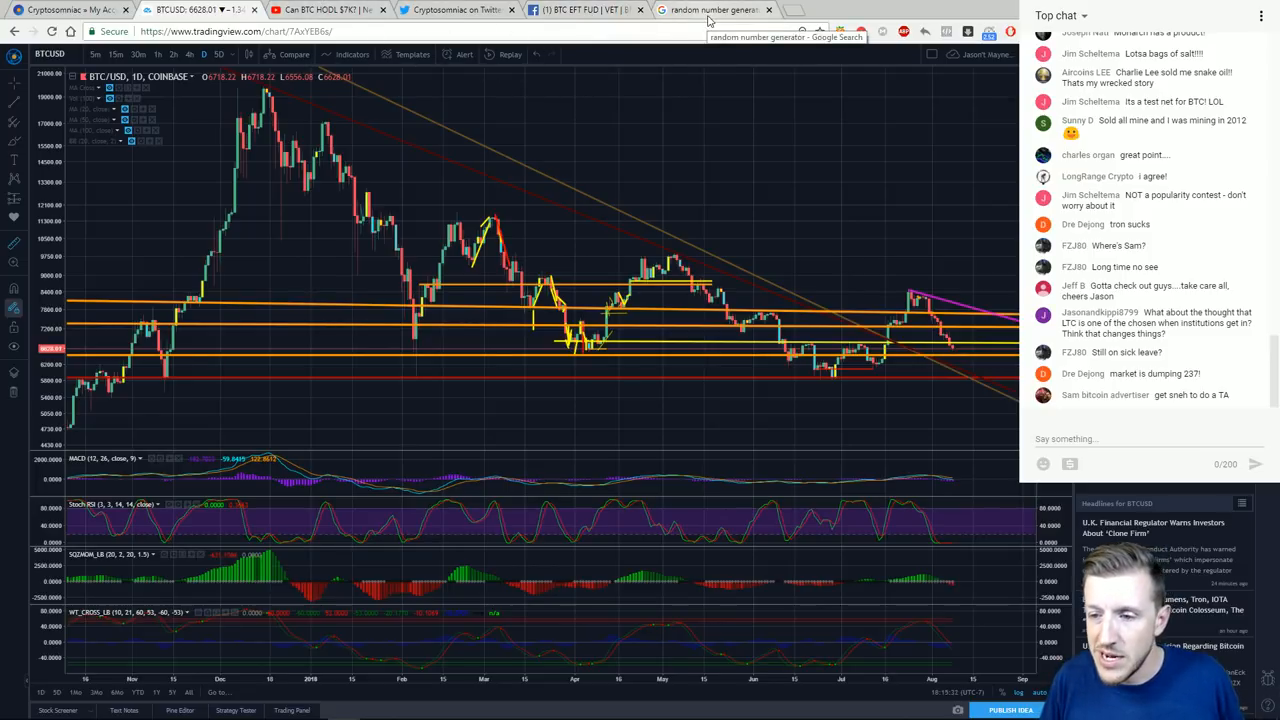
# - Set the generator Max to 3 and draw a giveaway number, checking the Facebook livestream in between
pyautogui.click(728, 10)
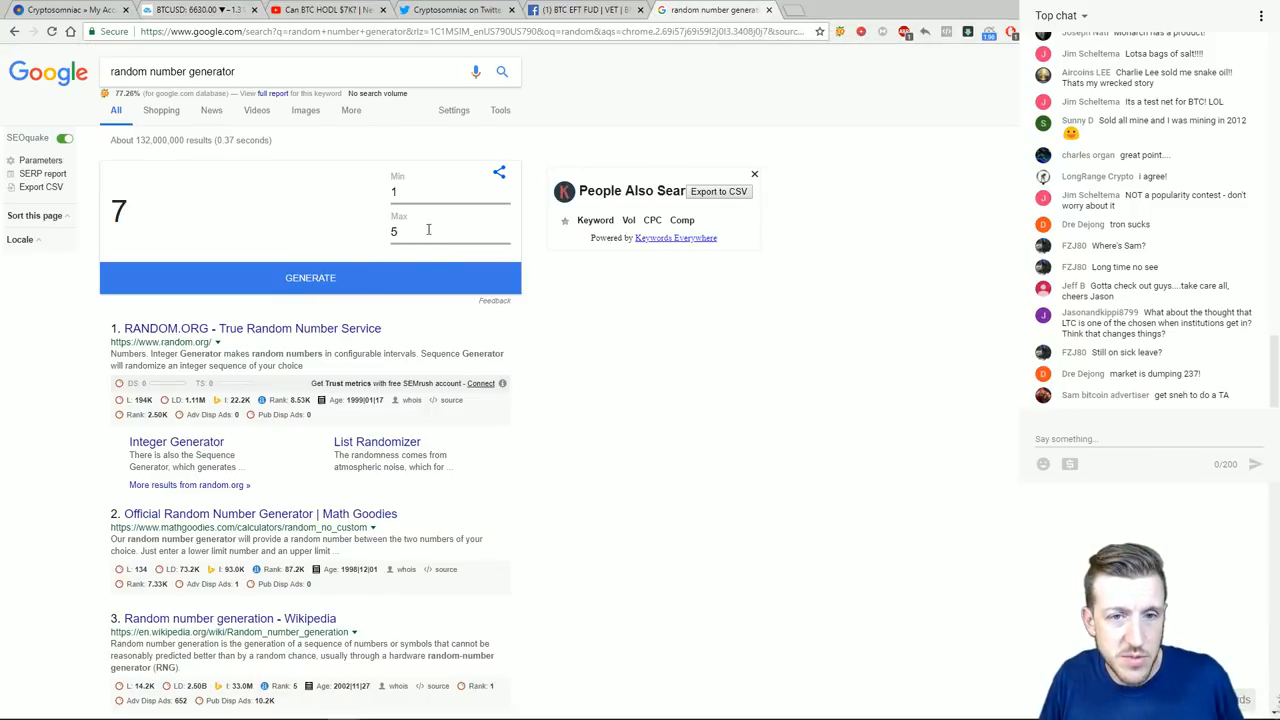
pyautogui.write('3')
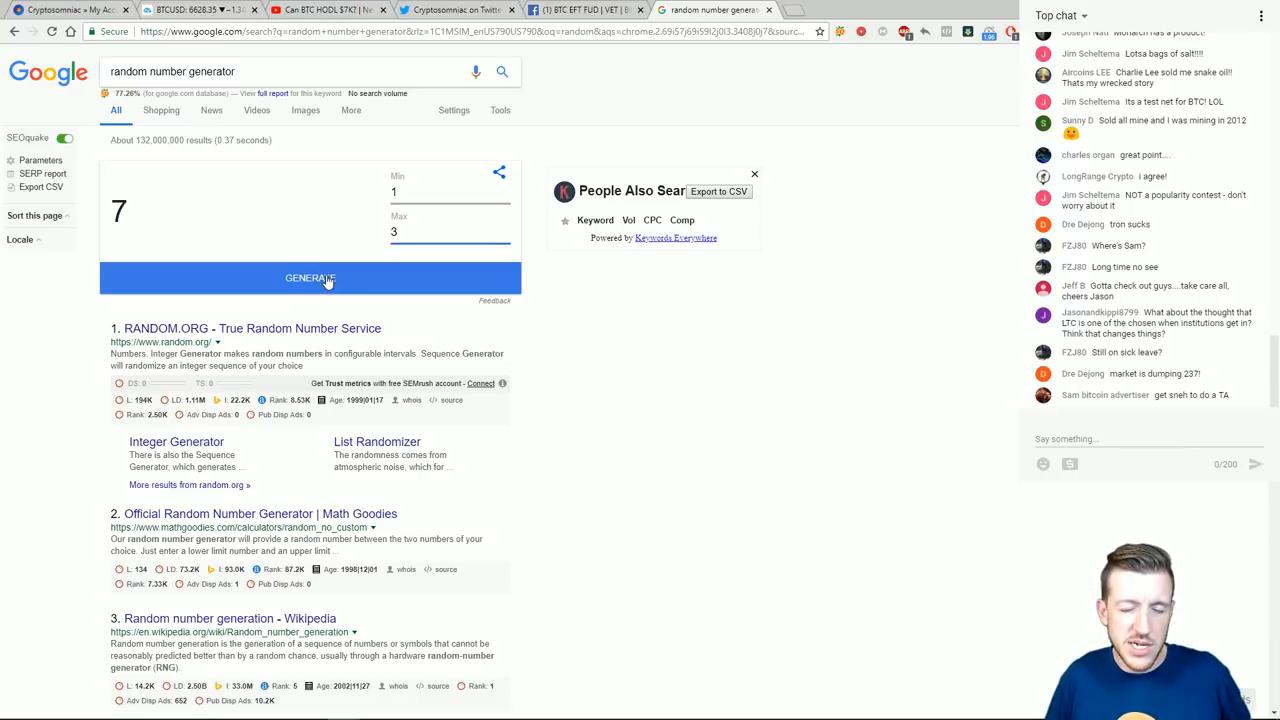
pyautogui.click(310, 278)
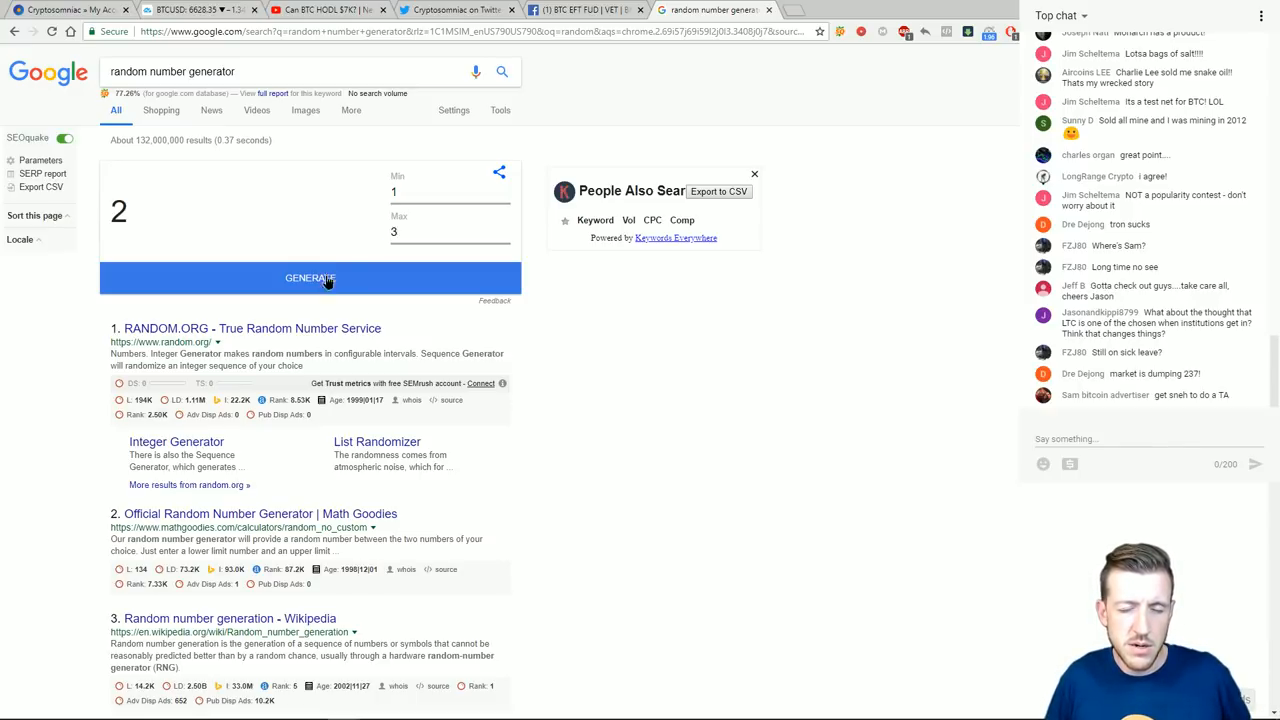
pyautogui.click(310, 278)
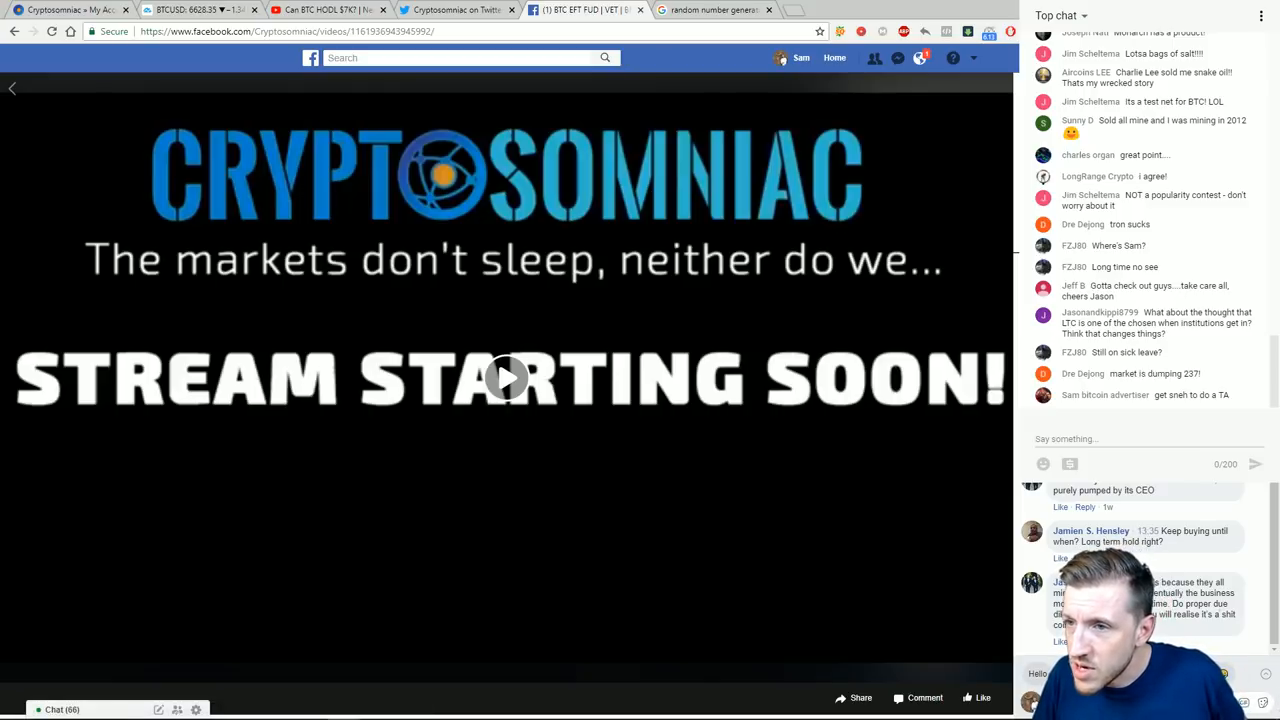
pyautogui.click(720, 10)
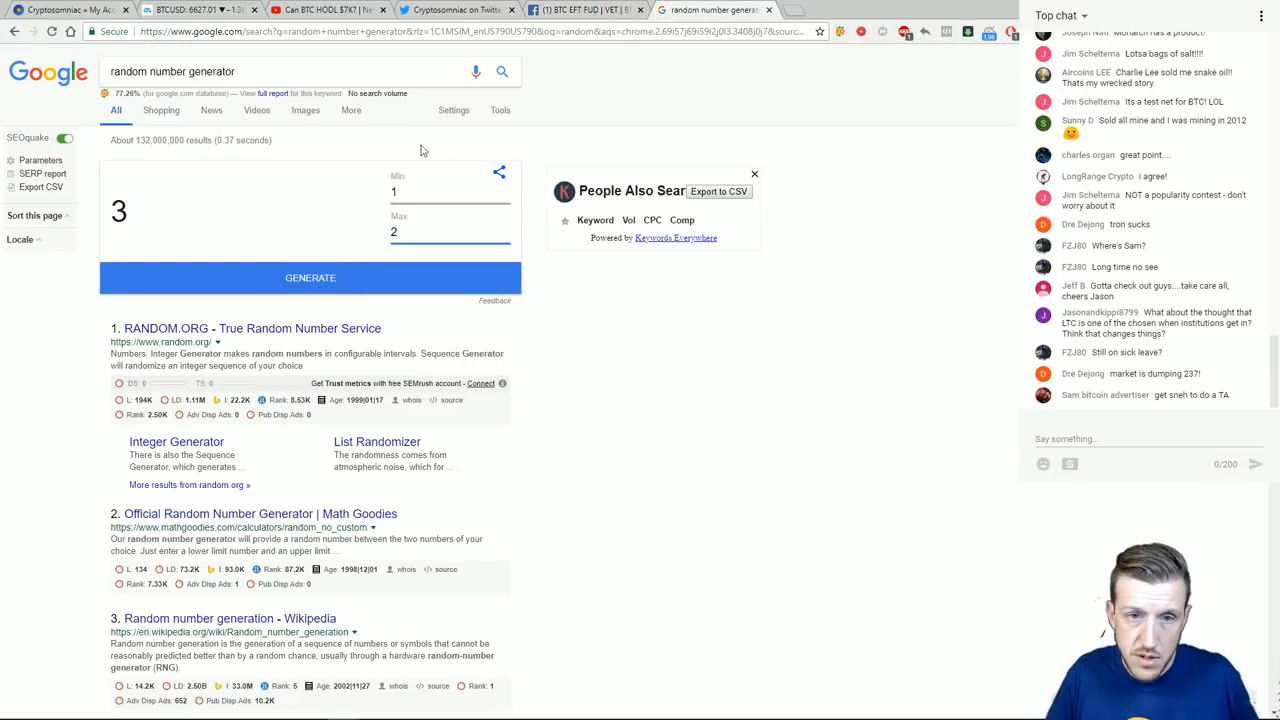
# - Draw the winning giveaway number twice from the 1-to-2 range
pyautogui.click(310, 278)
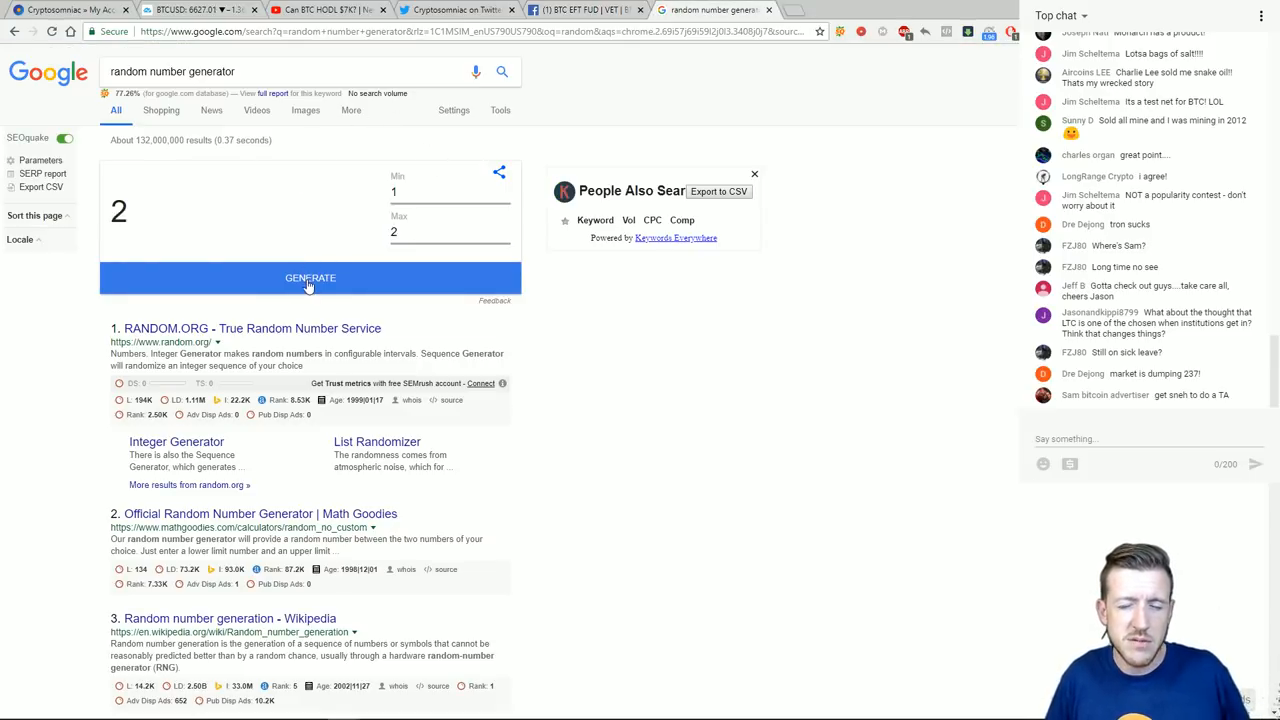
pyautogui.click(310, 278)
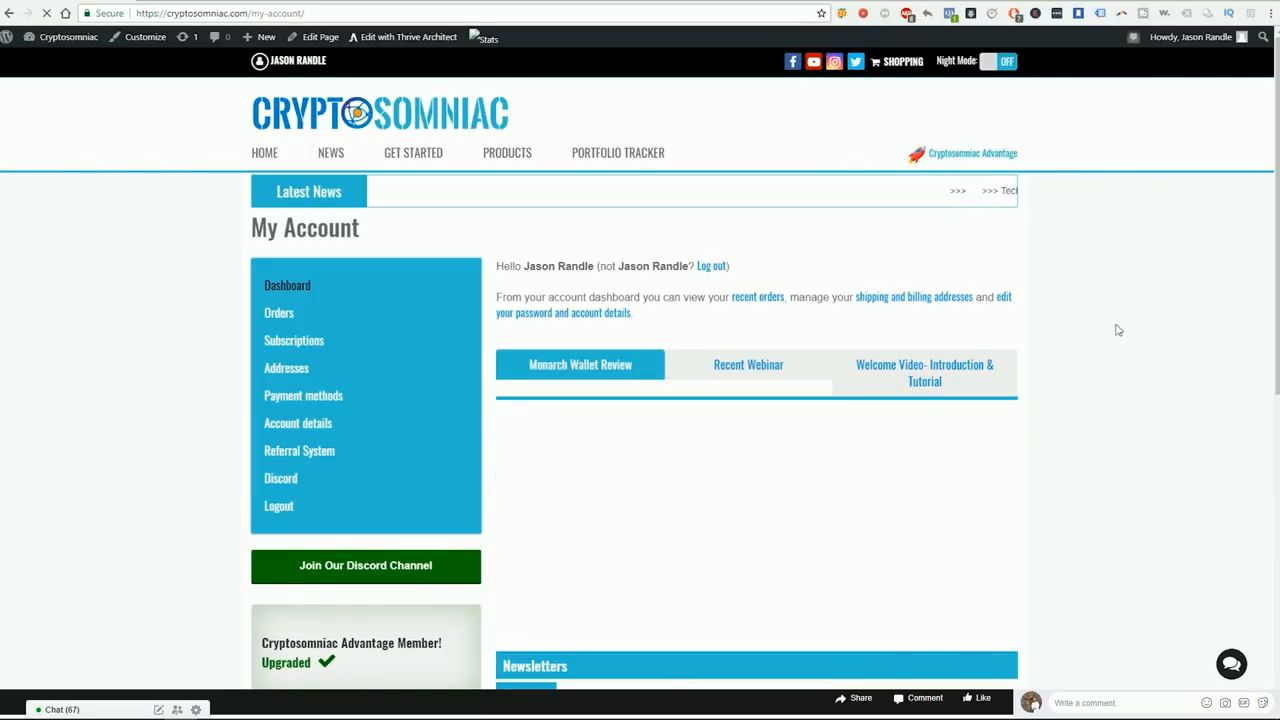
# - Scroll the Cryptosomniac My Account dashboard before moving to Discord's trader-talk channel
pyautogui.scroll(-3)
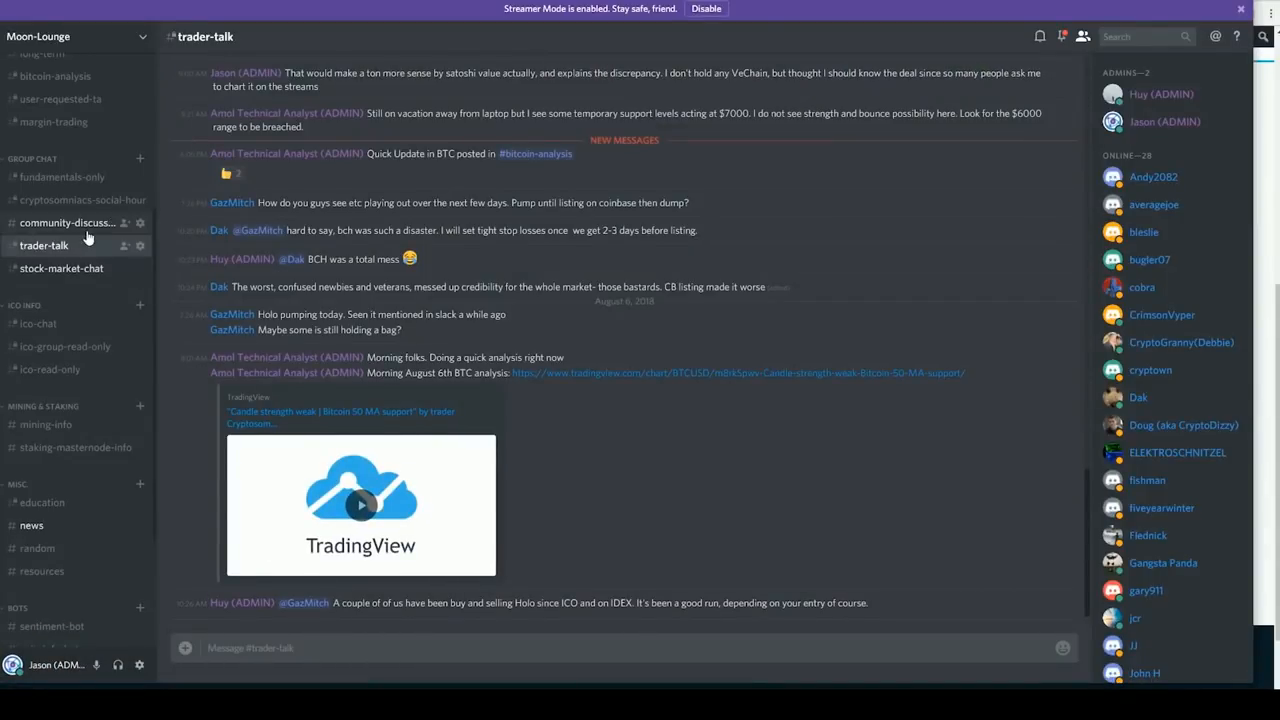
# - Visit the stock-market-chat, fundamentals-only and education channels, ending on the news channel's pump-and-dump article
pyautogui.click(60, 268)
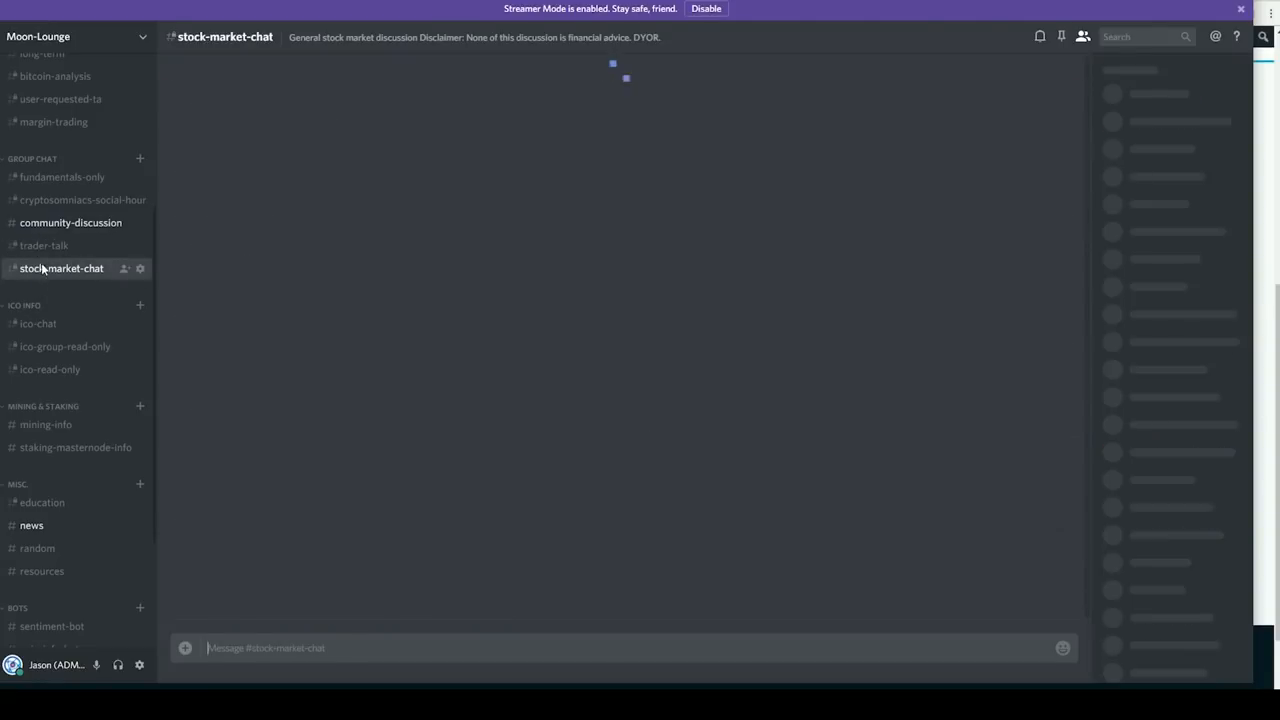
pyautogui.click(62, 176)
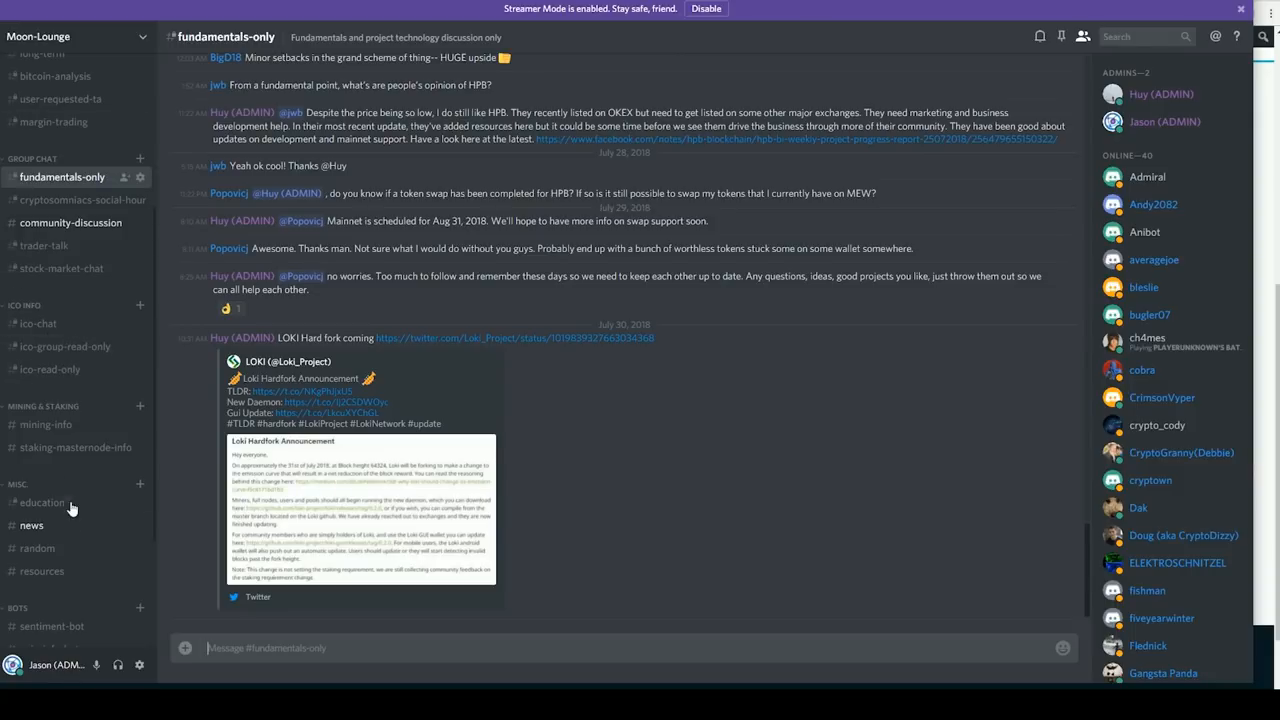
pyautogui.click(42, 504)
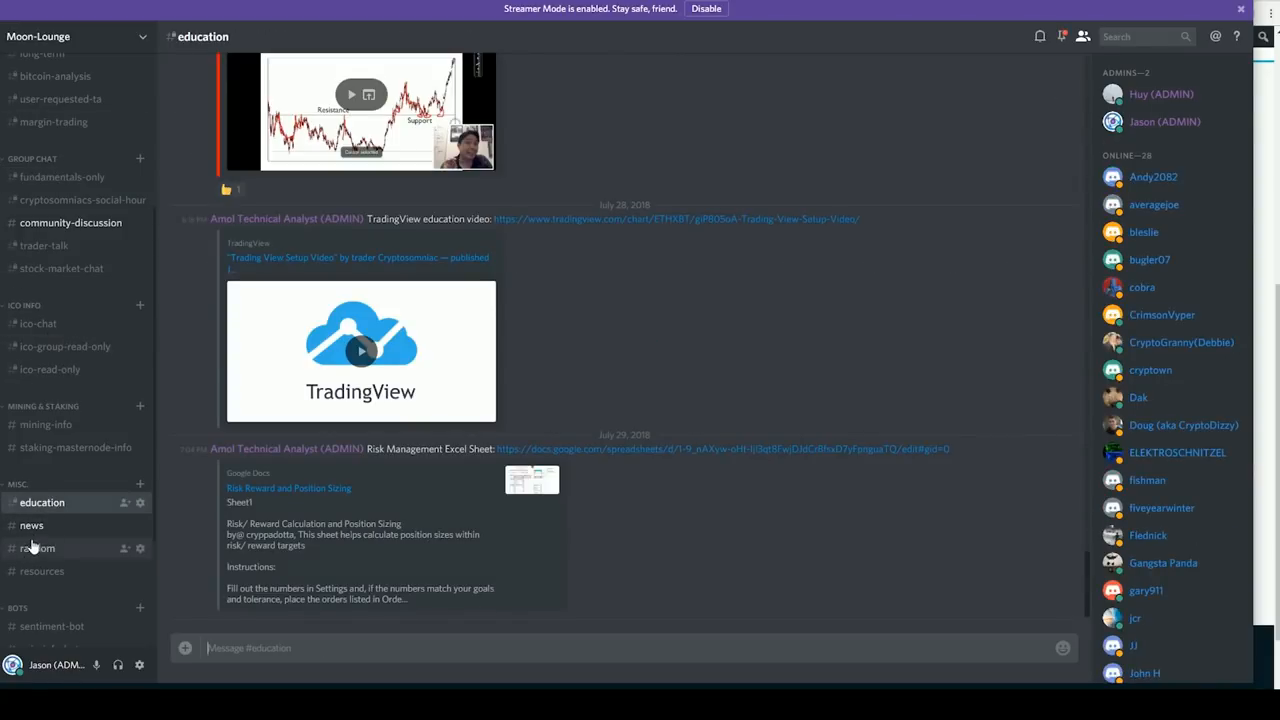
pyautogui.click(32, 524)
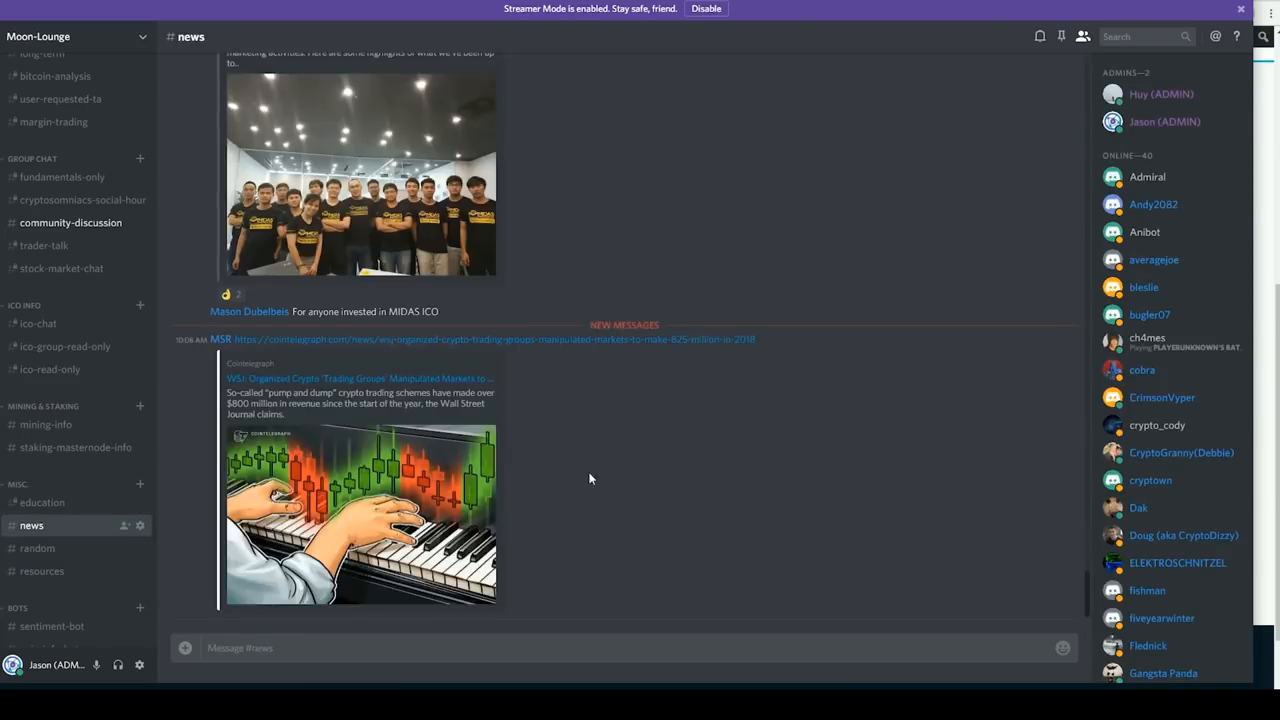
pyautogui.moveTo(1274, 132)
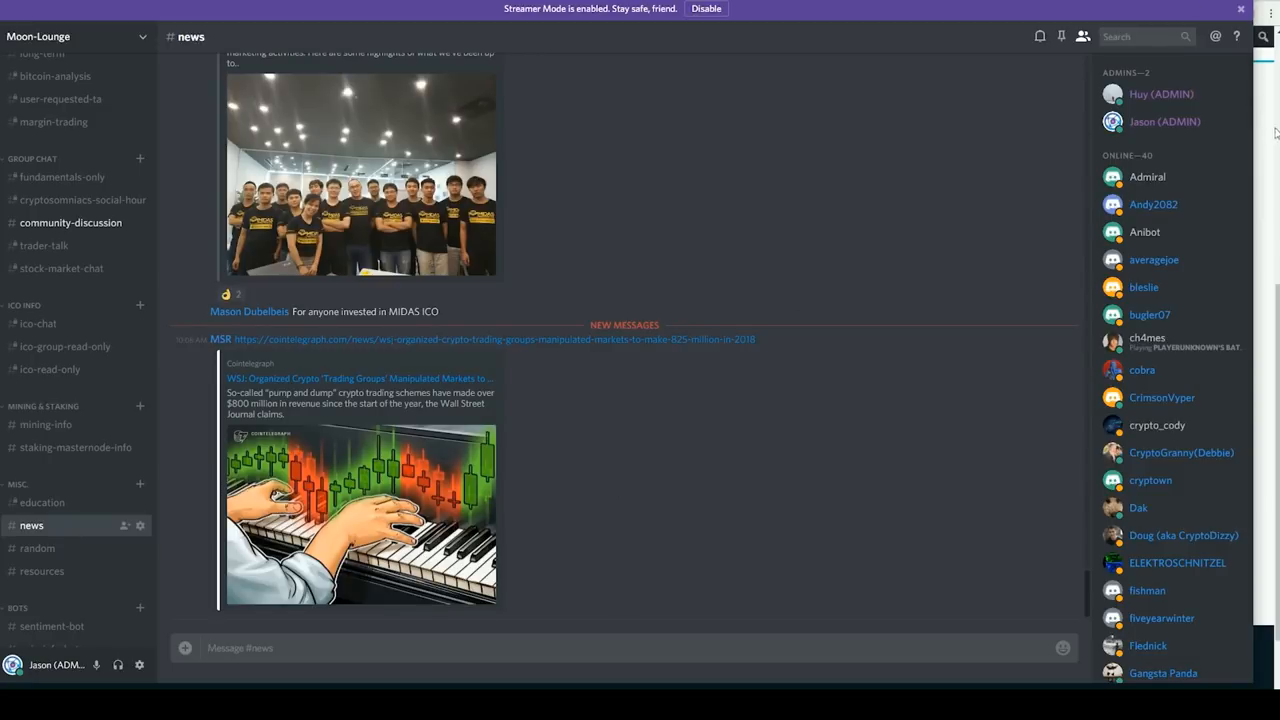